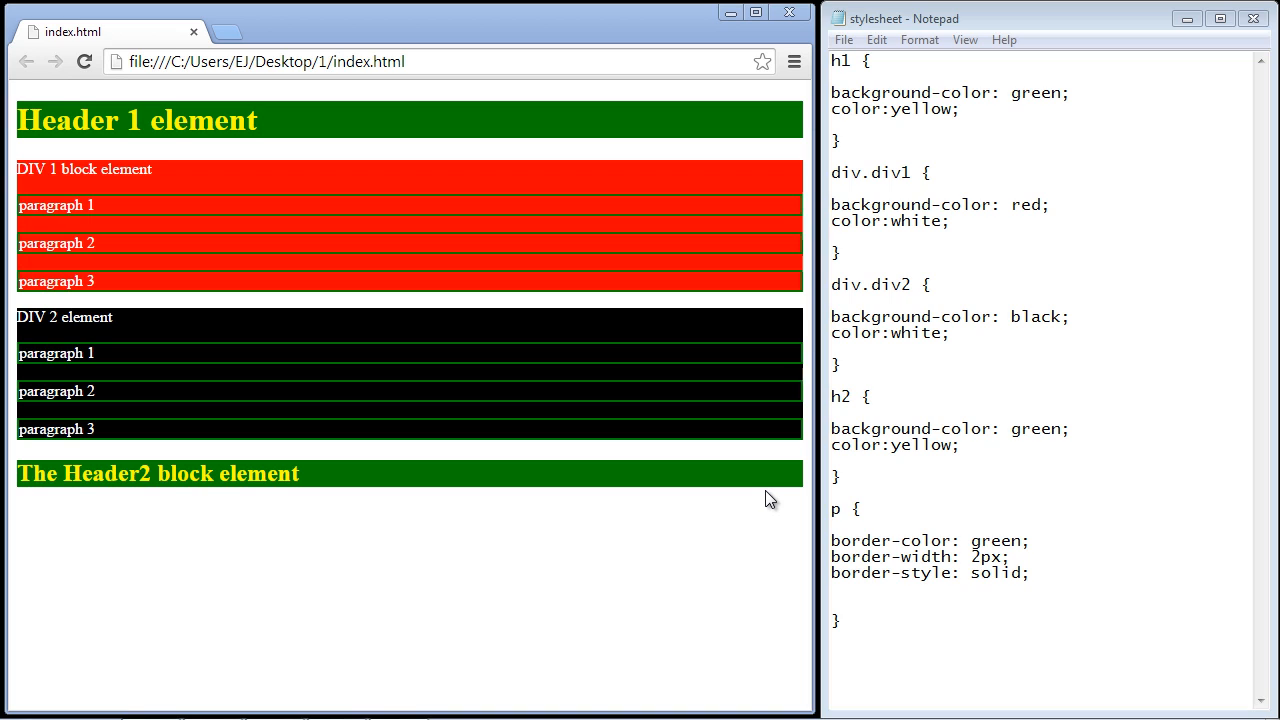
{"action": "mouse_move", "coordinate": [263, 170]}
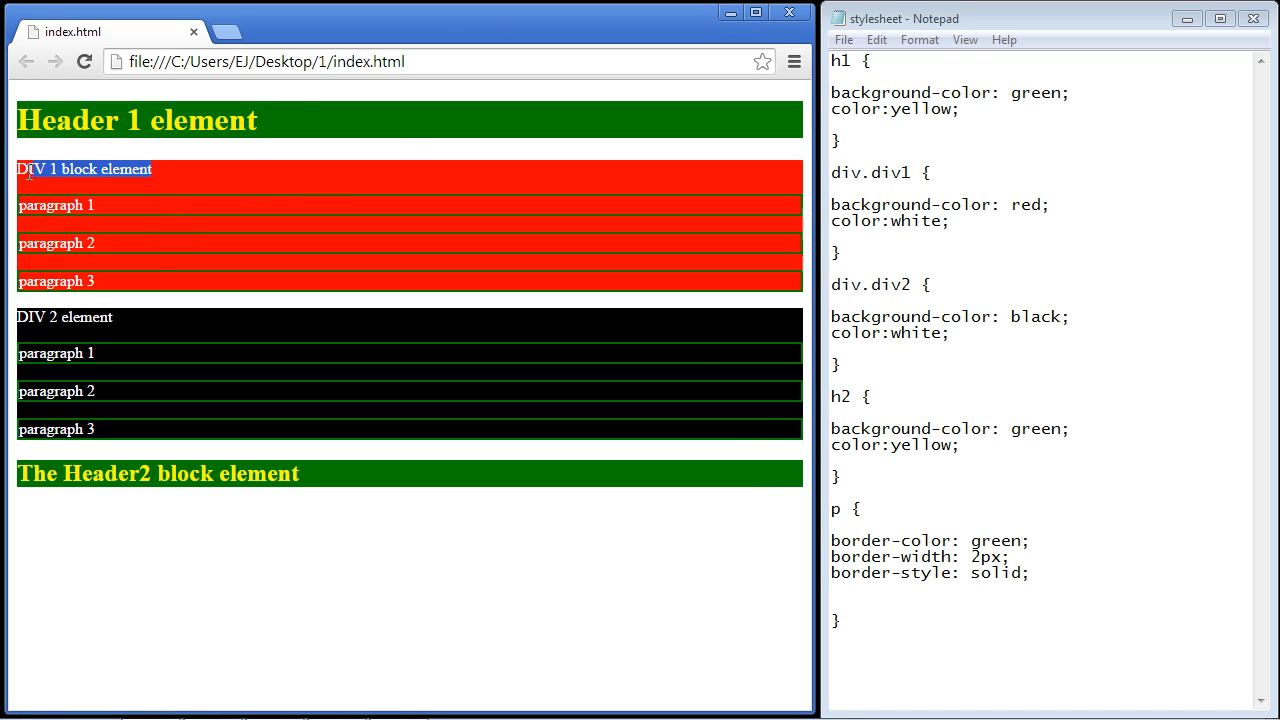
Add 'width: 300px;' and 'float: left;' to the div.div1 rule and save the stylesheet.
{"action": "double_click", "coordinate": [63, 316]}
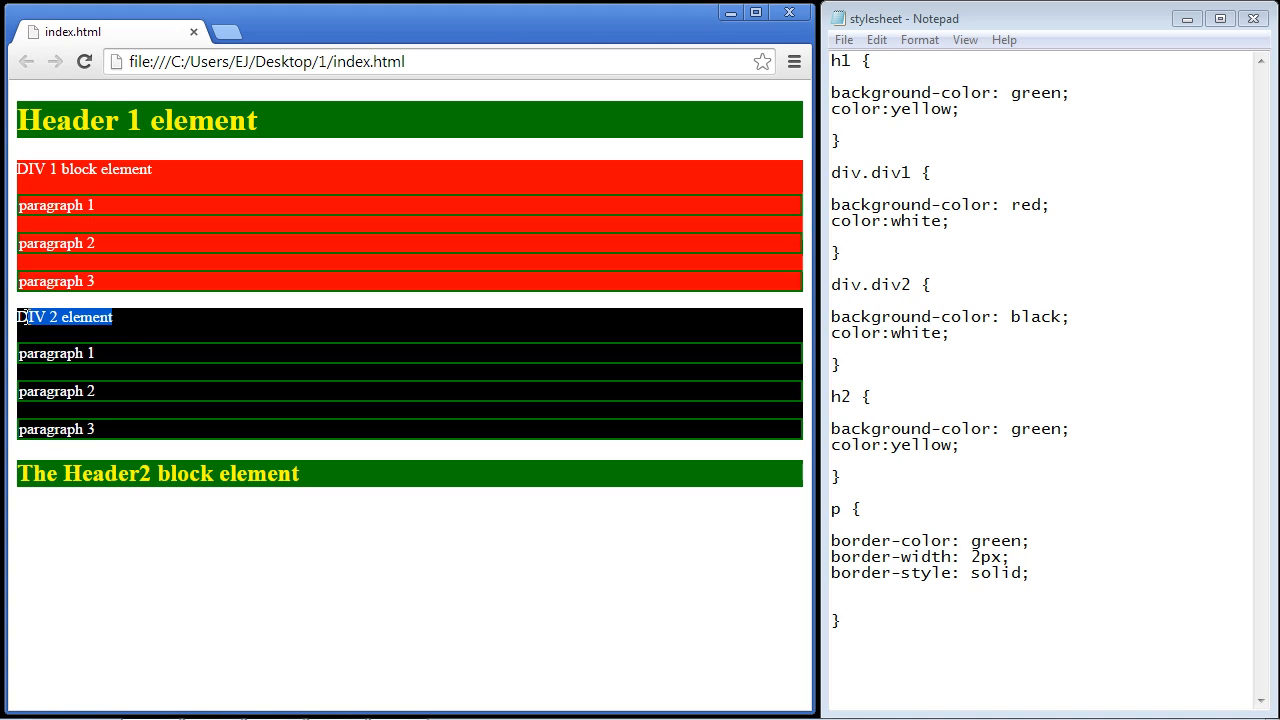
{"action": "mouse_move", "coordinate": [222, 209]}
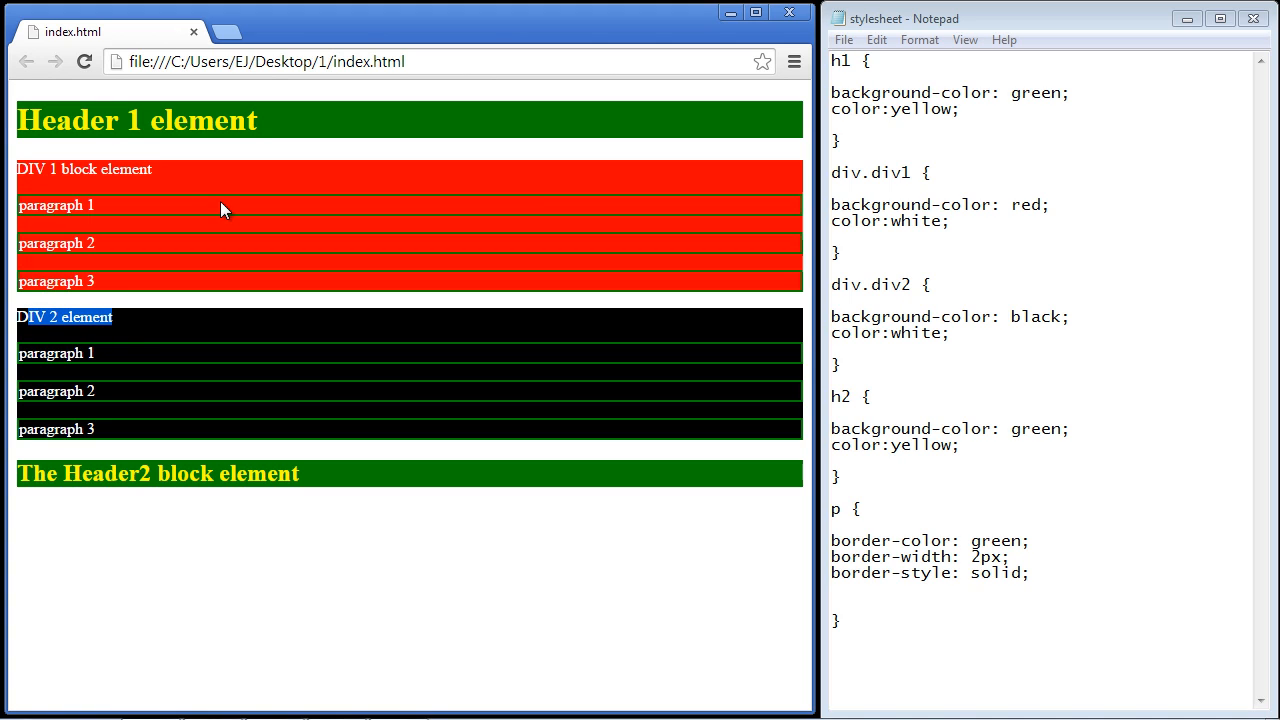
{"action": "mouse_move", "coordinate": [280, 187]}
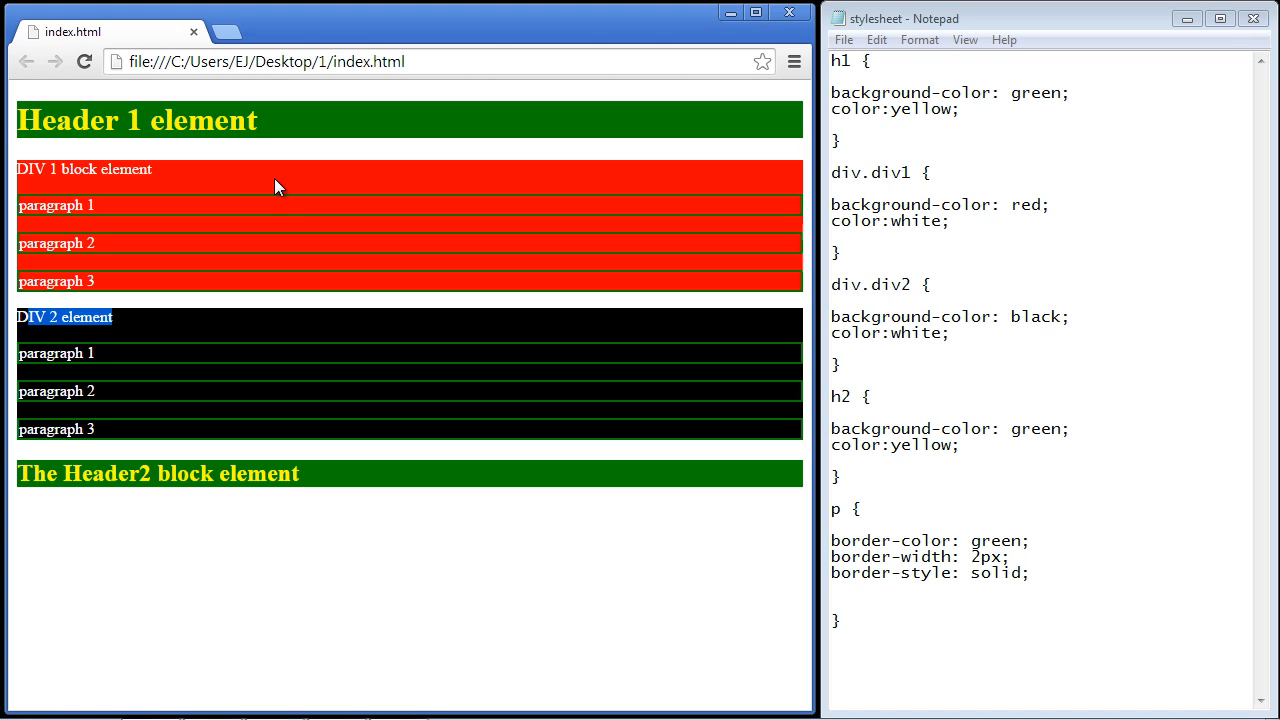
{"action": "mouse_move", "coordinate": [790, 235]}
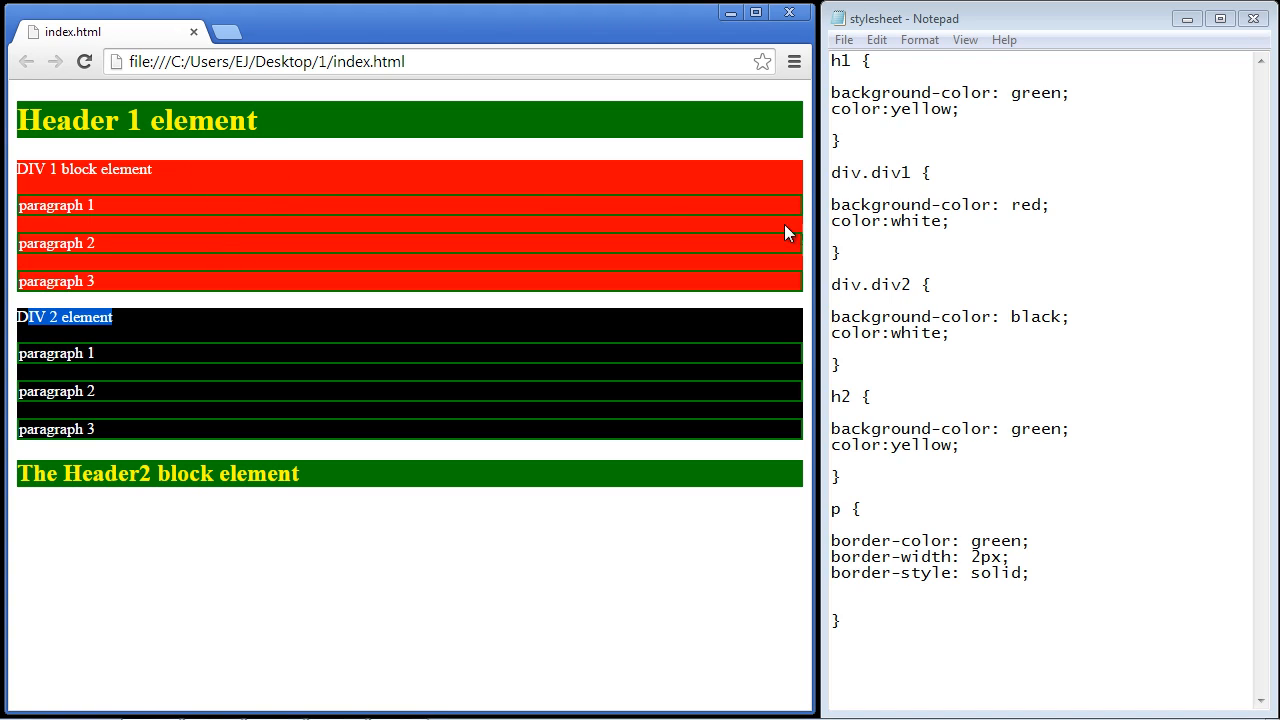
{"action": "mouse_move", "coordinate": [510, 207]}
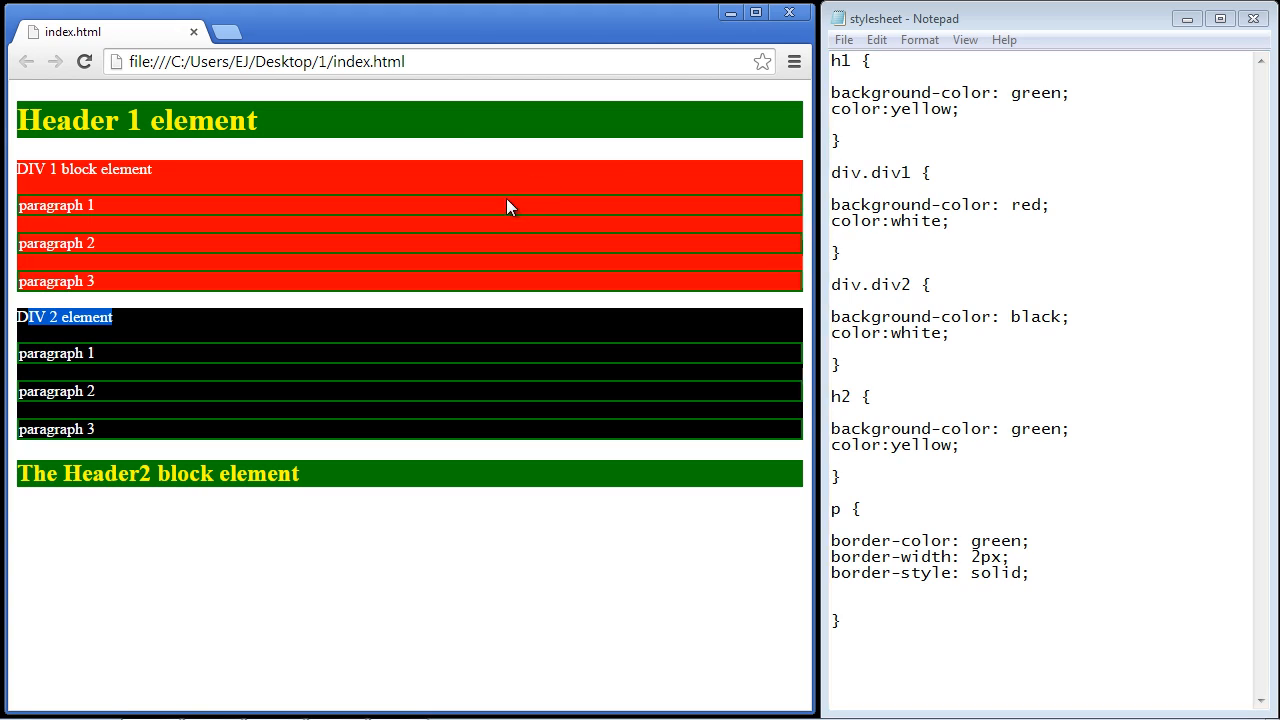
{"action": "mouse_move", "coordinate": [732, 130]}
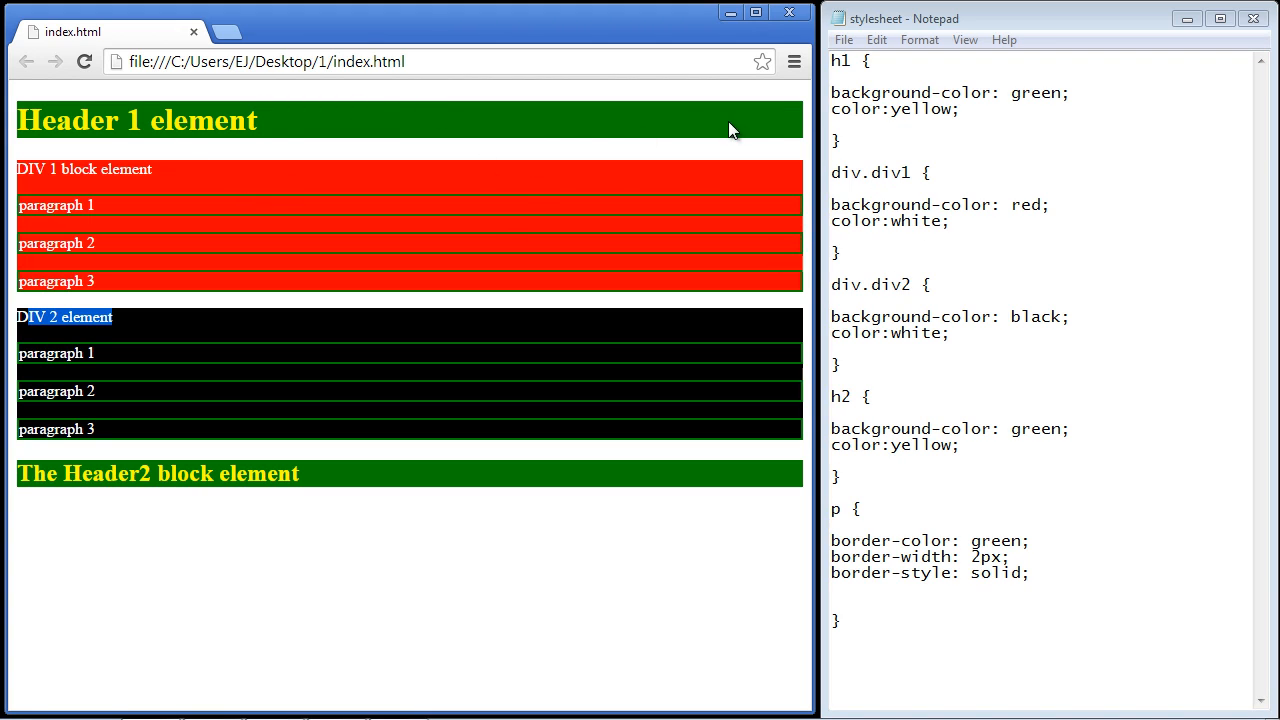
{"action": "mouse_move", "coordinate": [500, 135]}
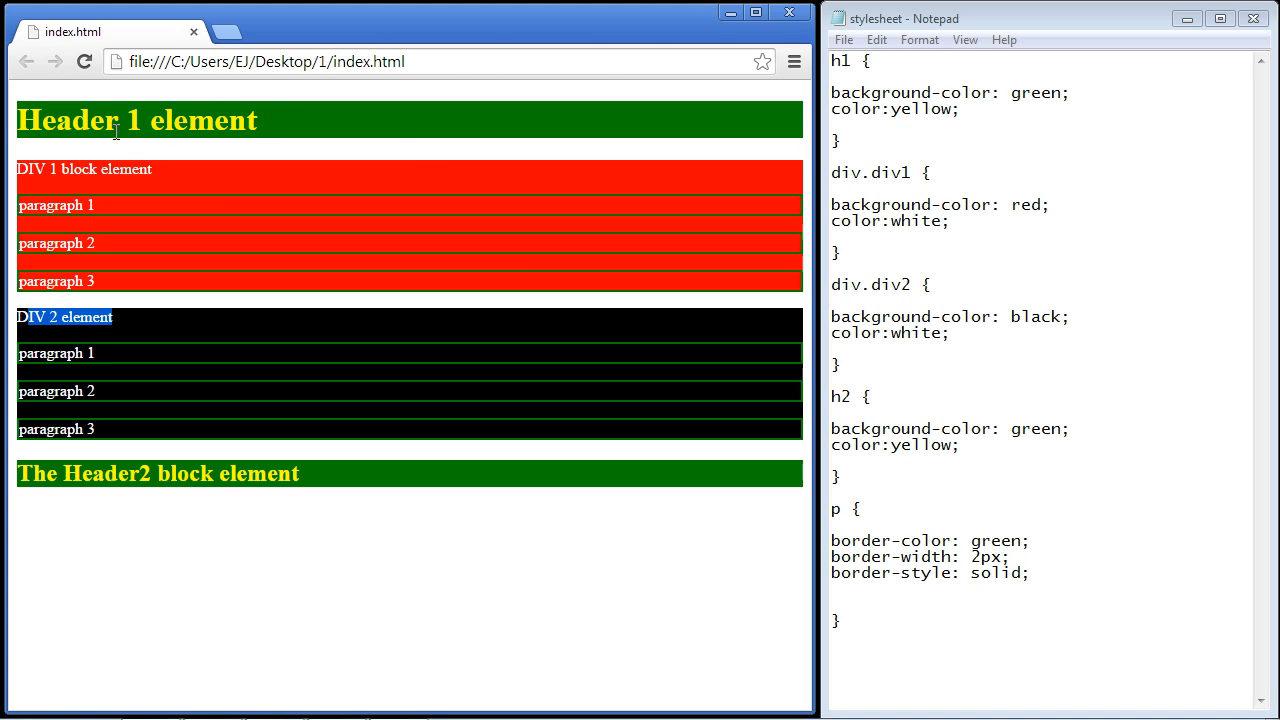
{"action": "mouse_move", "coordinate": [525, 155]}
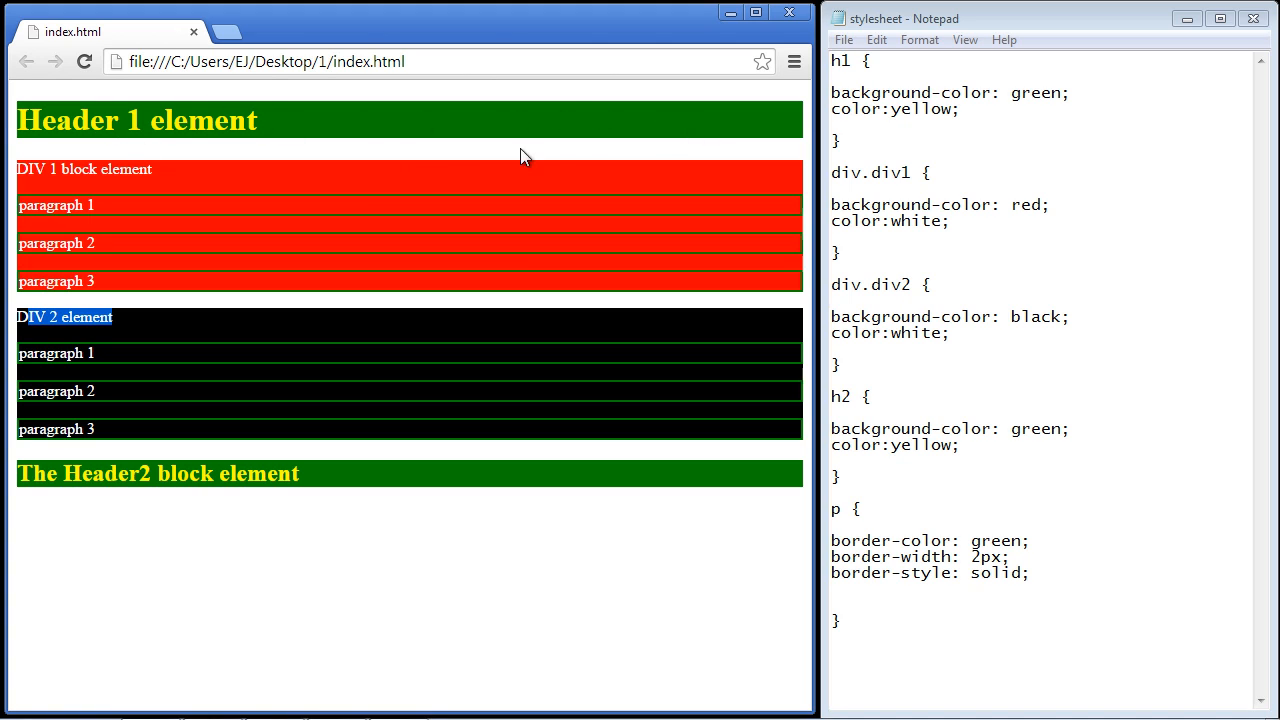
{"action": "mouse_move", "coordinate": [35, 230]}
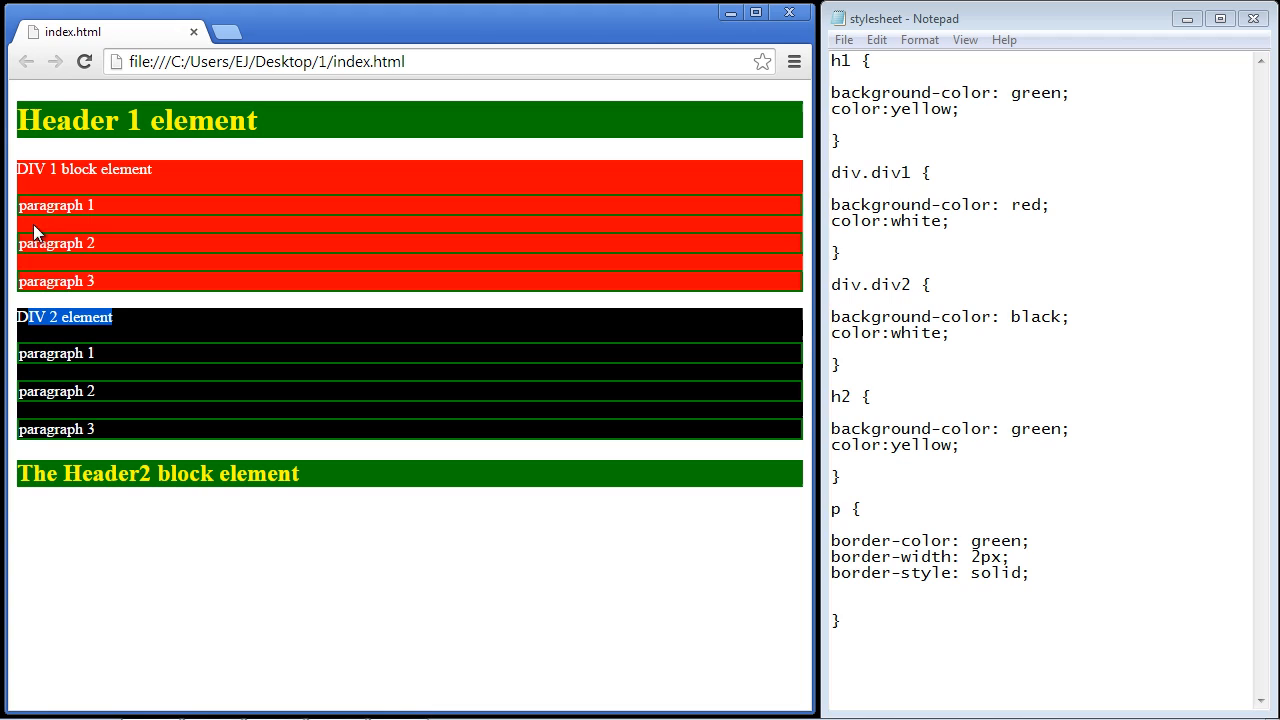
{"action": "mouse_move", "coordinate": [385, 143]}
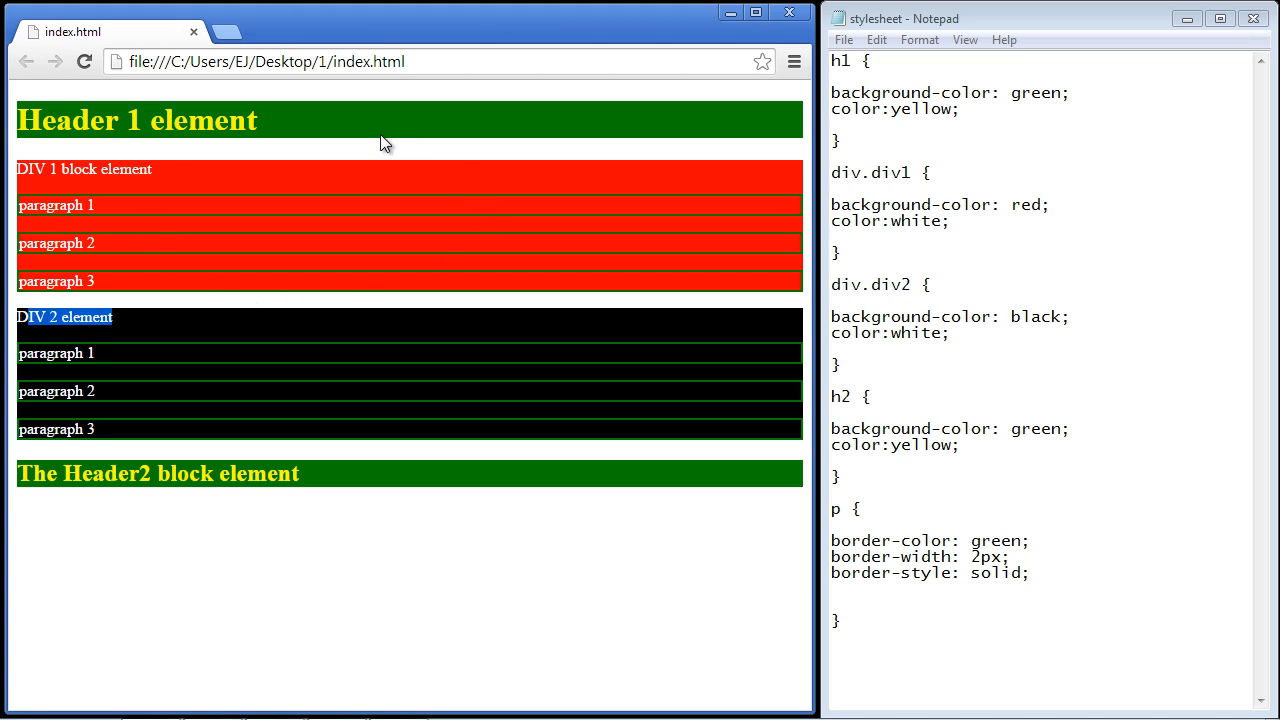
{"action": "mouse_move", "coordinate": [180, 251]}
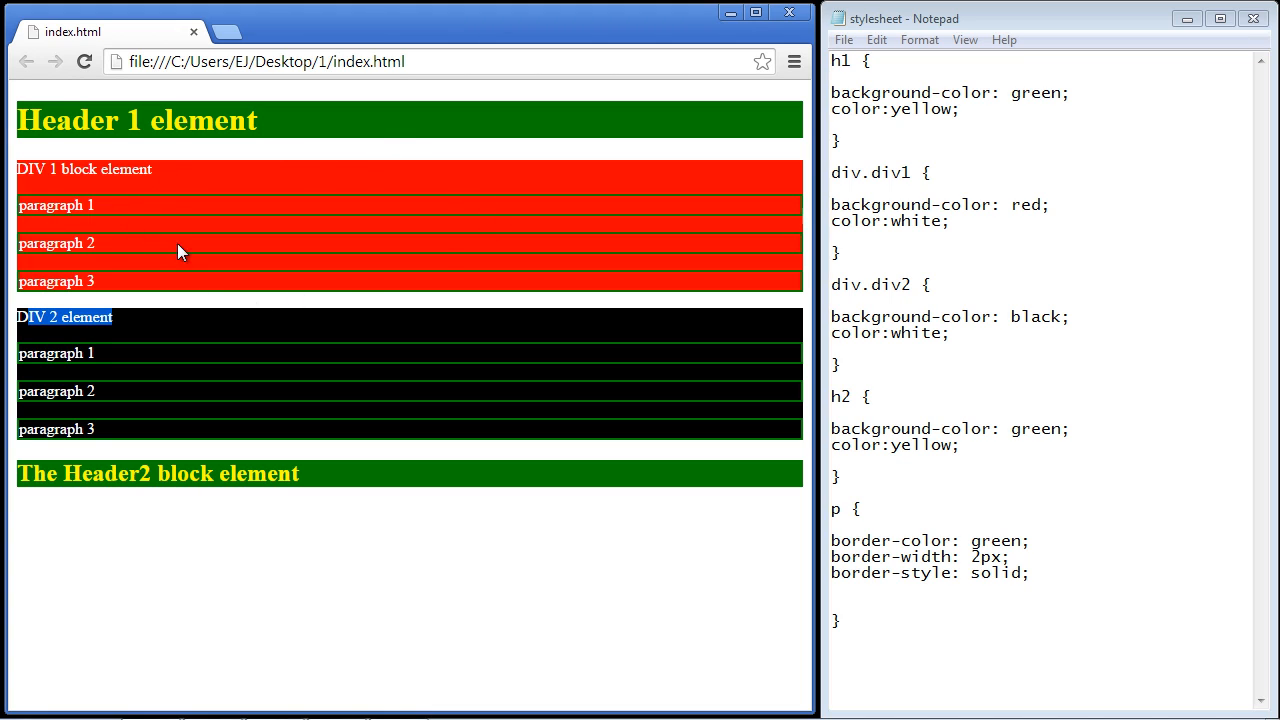
{"action": "mouse_move", "coordinate": [162, 110]}
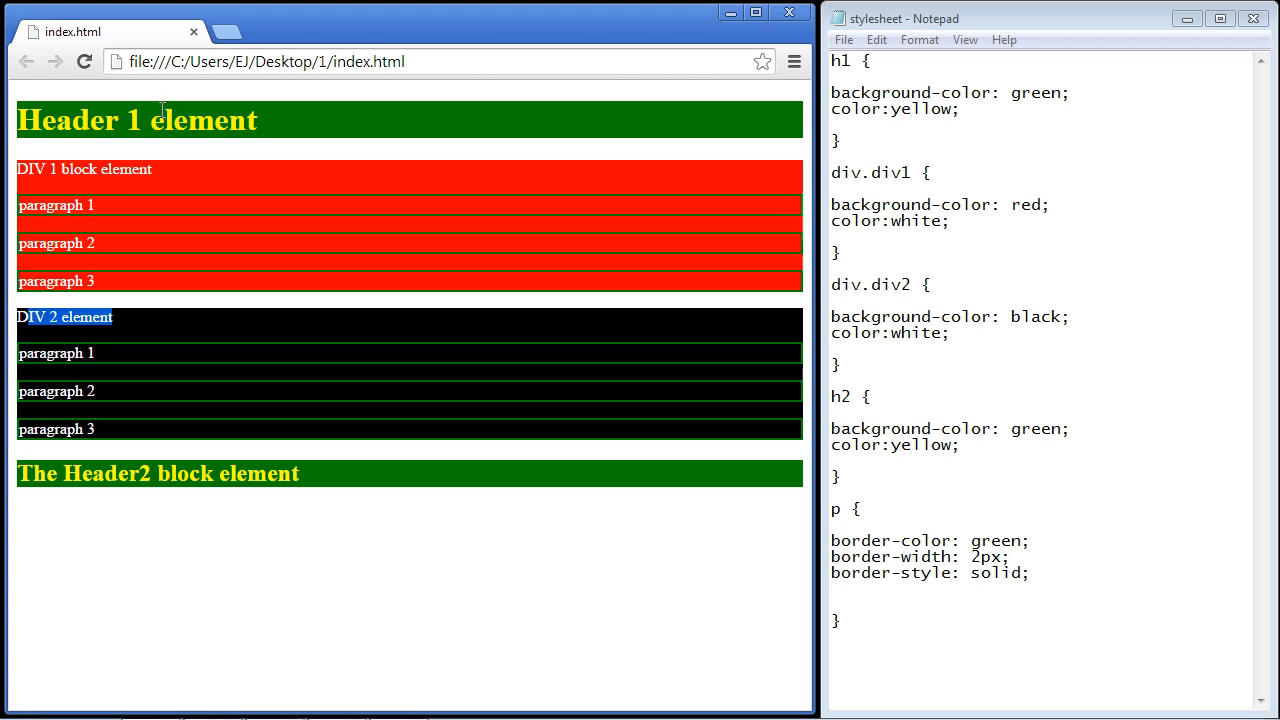
{"action": "mouse_move", "coordinate": [253, 403]}
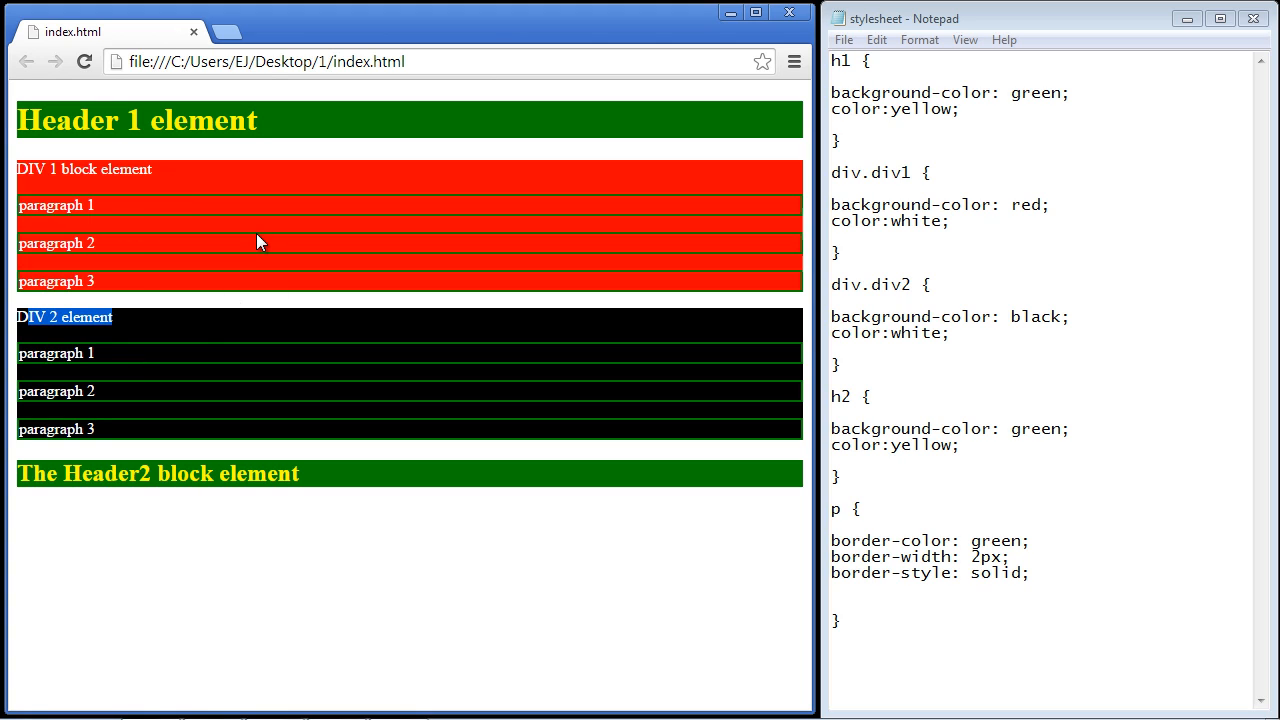
{"action": "mouse_move", "coordinate": [183, 199]}
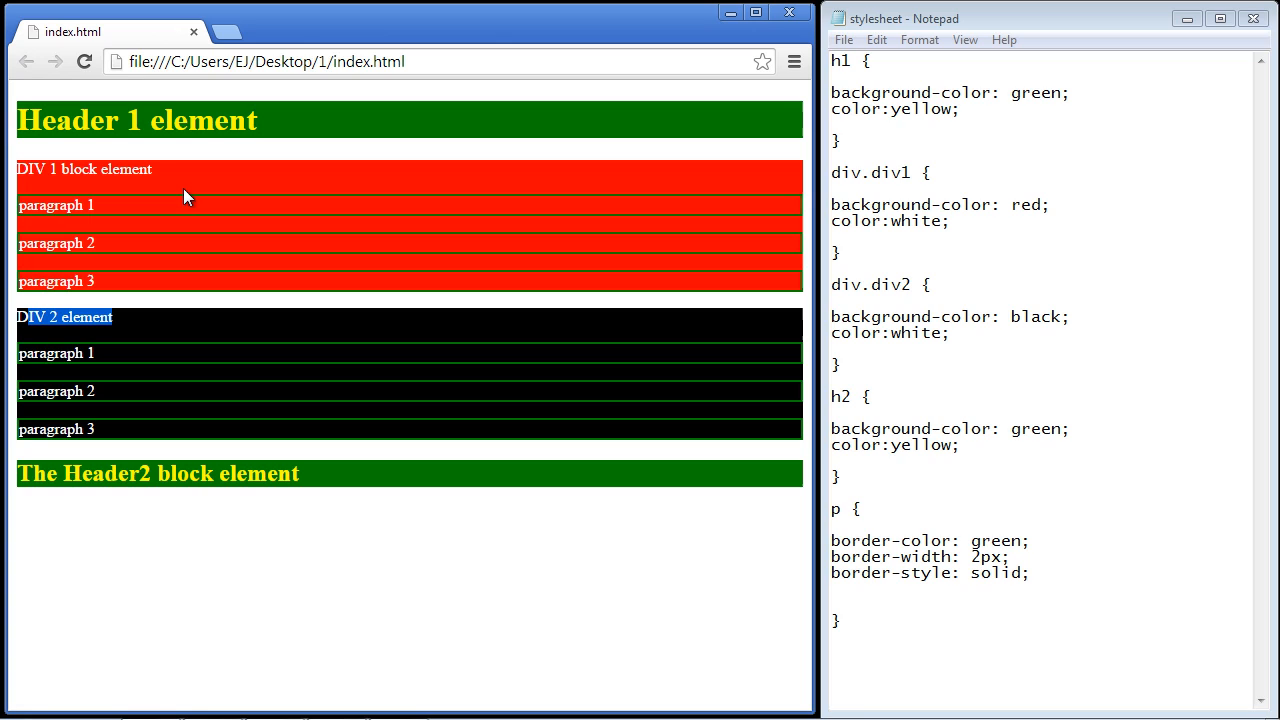
{"action": "mouse_move", "coordinate": [178, 180]}
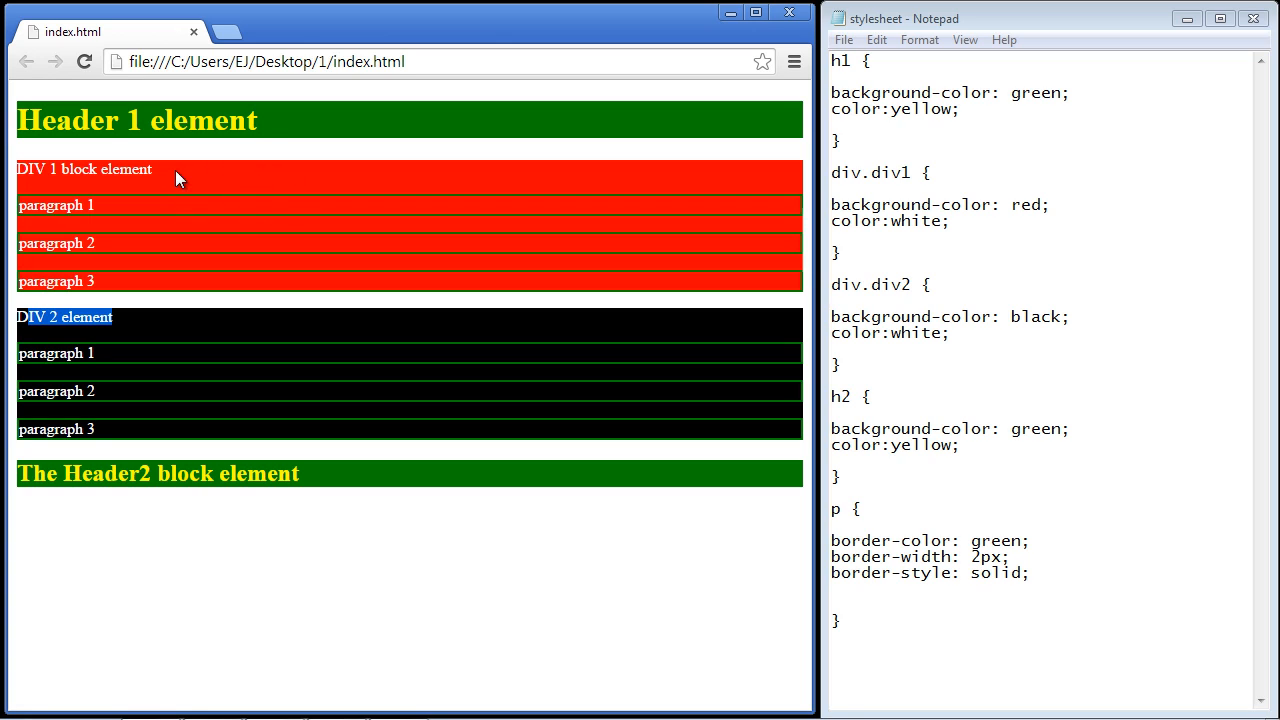
{"action": "mouse_move", "coordinate": [157, 170]}
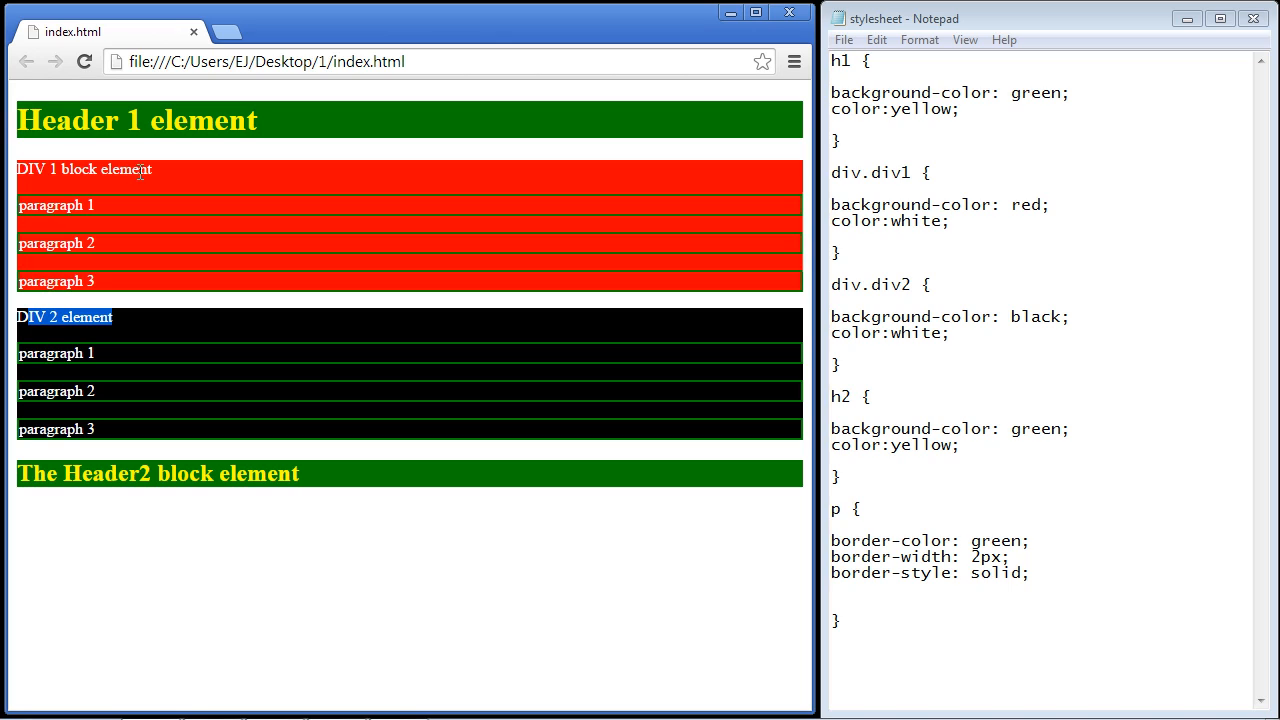
{"action": "mouse_move", "coordinate": [240, 181]}
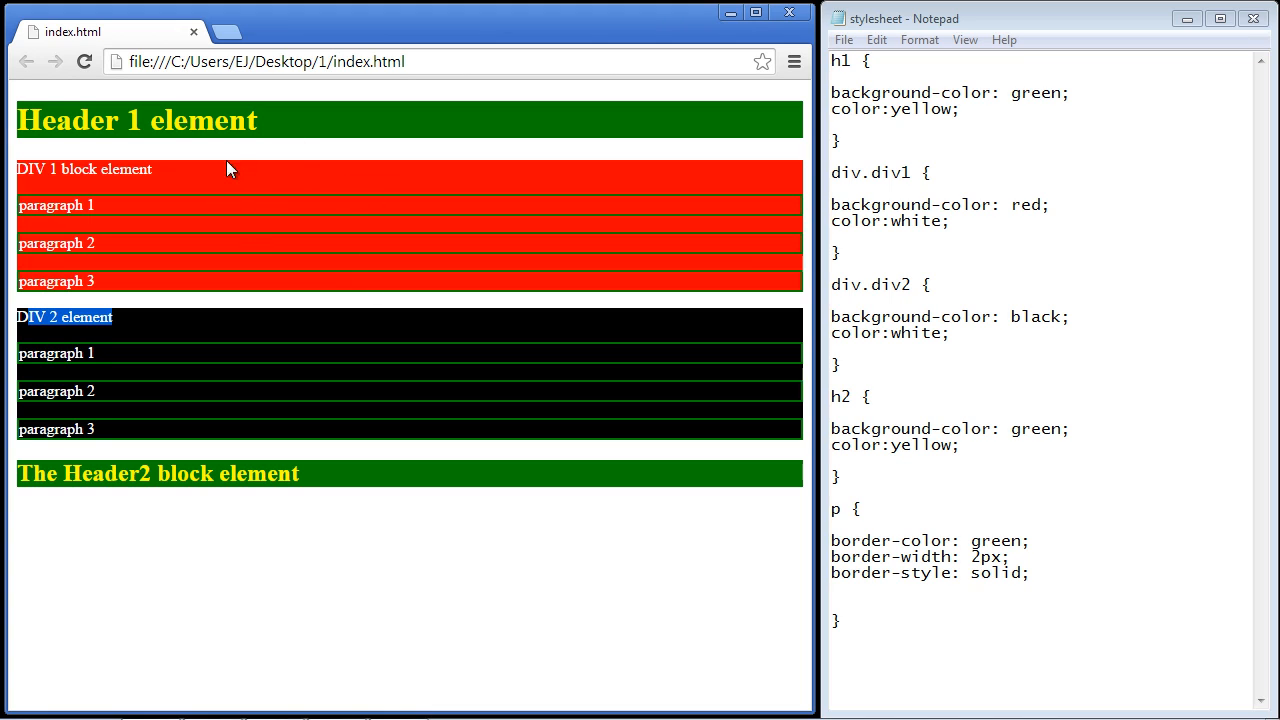
{"action": "mouse_move", "coordinate": [222, 199]}
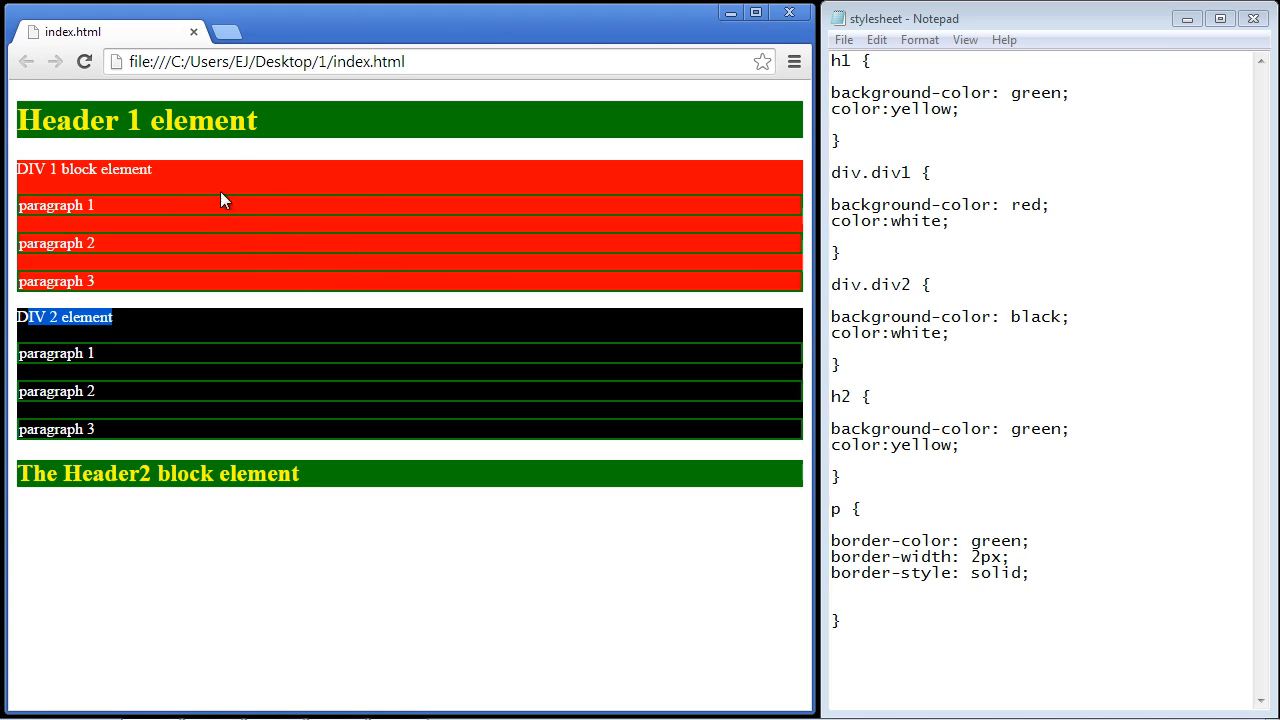
{"action": "mouse_move", "coordinate": [686, 264]}
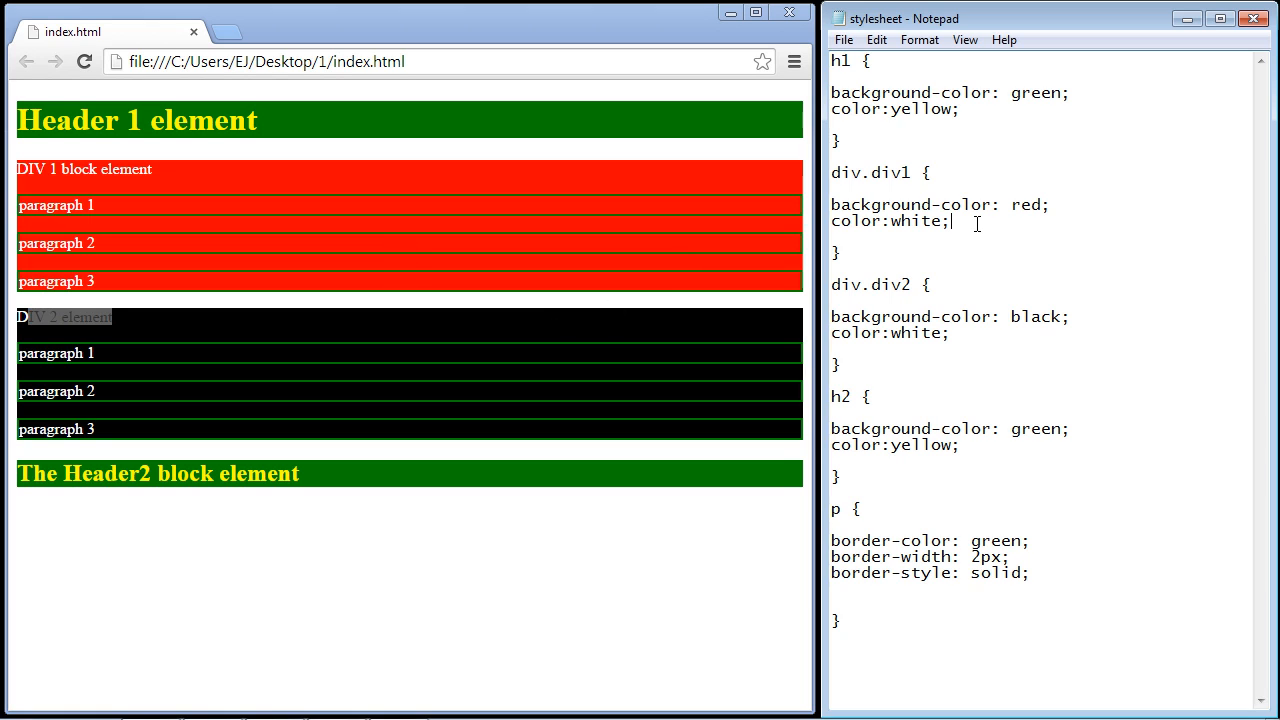
{"action": "type", "text": "w"}
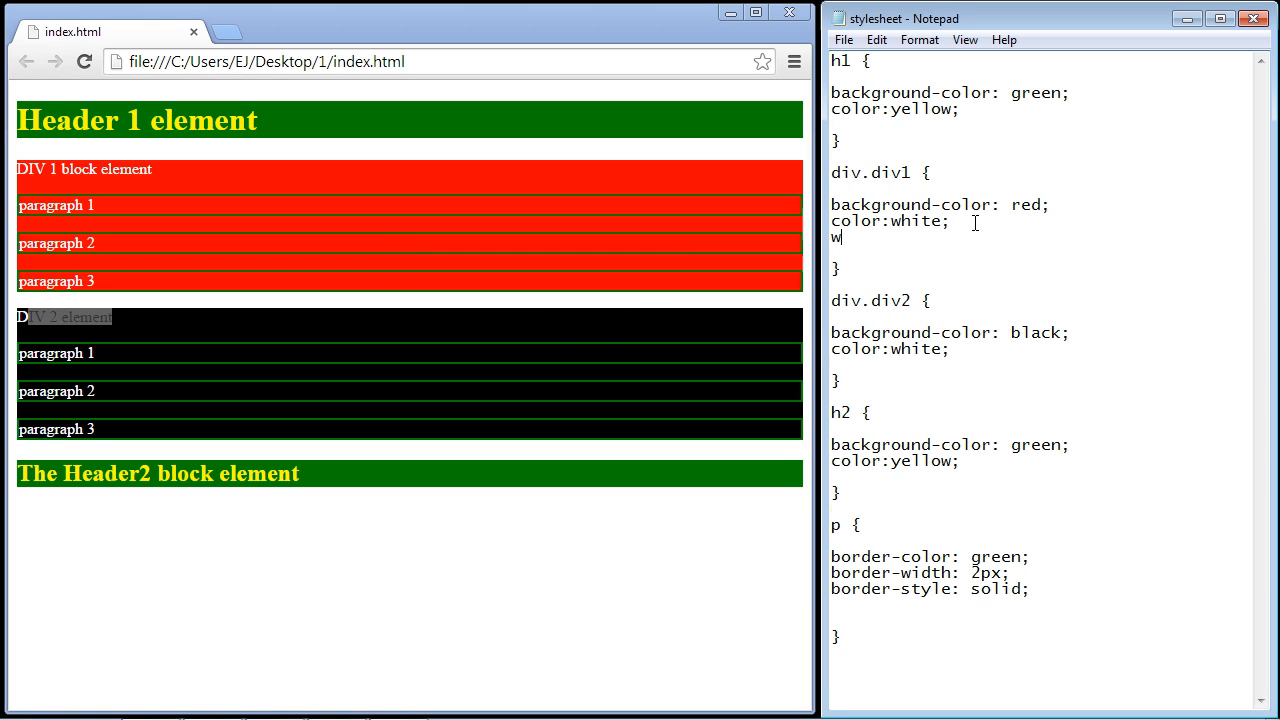
{"action": "type", "text": "idth: 300px;"}
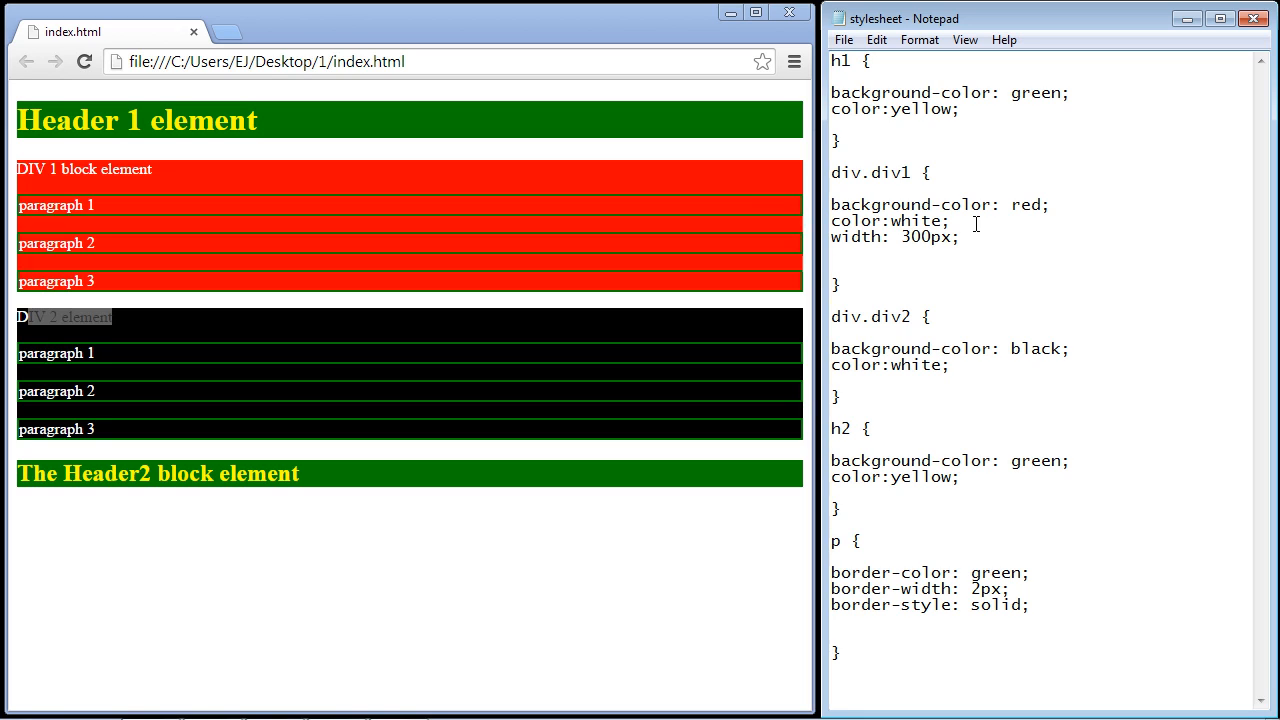
{"action": "type", "text": "f"}
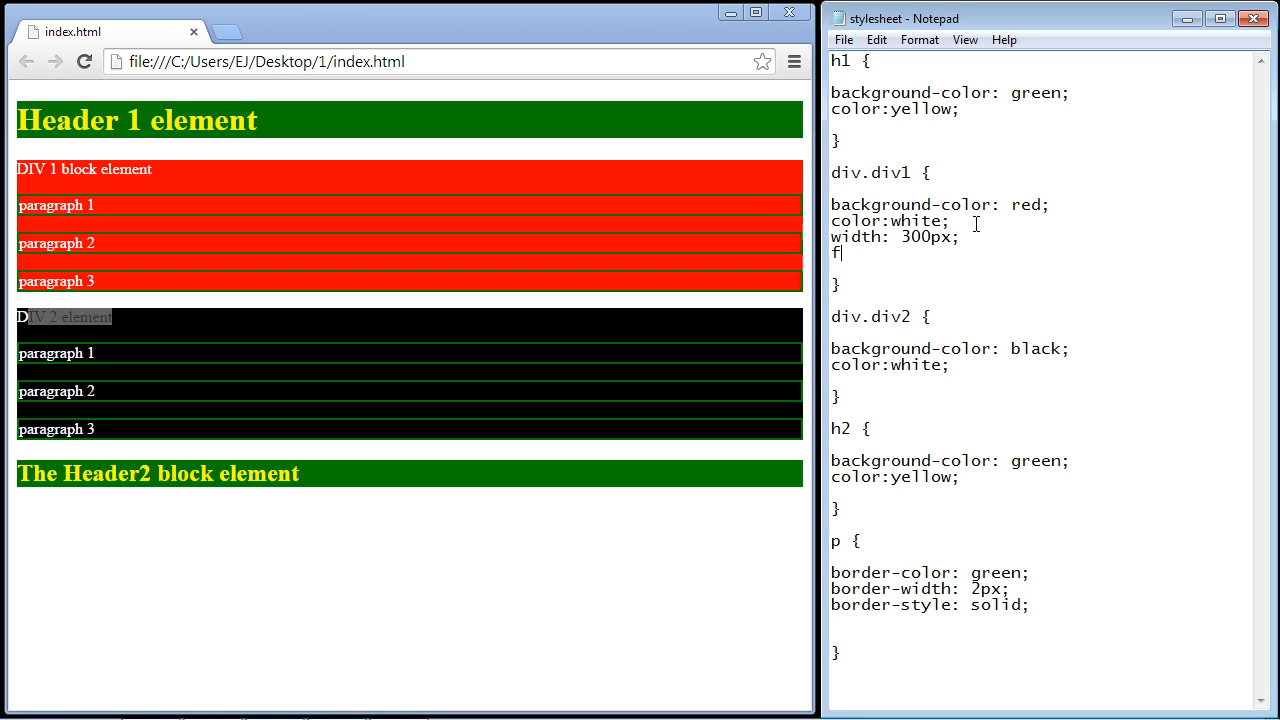
{"action": "type", "text": "loat: left;"}
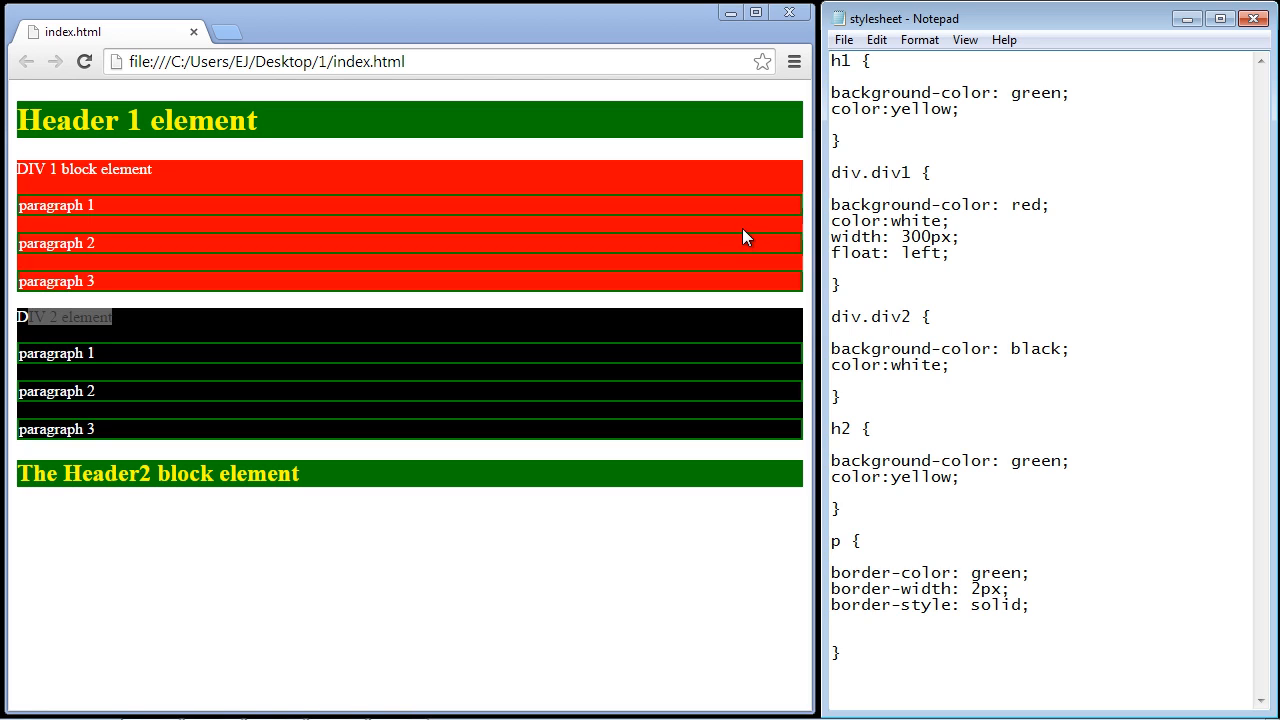
{"action": "left_click", "coordinate": [843, 39]}
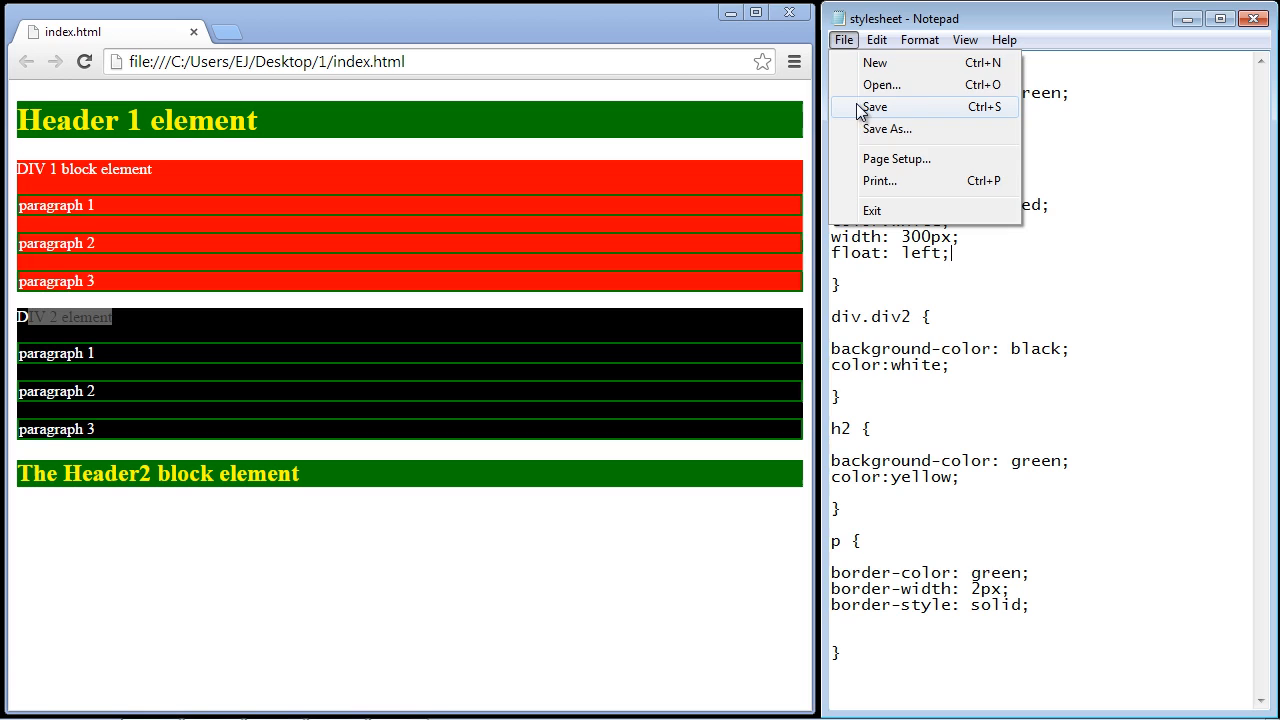
{"action": "left_click", "coordinate": [85, 61]}
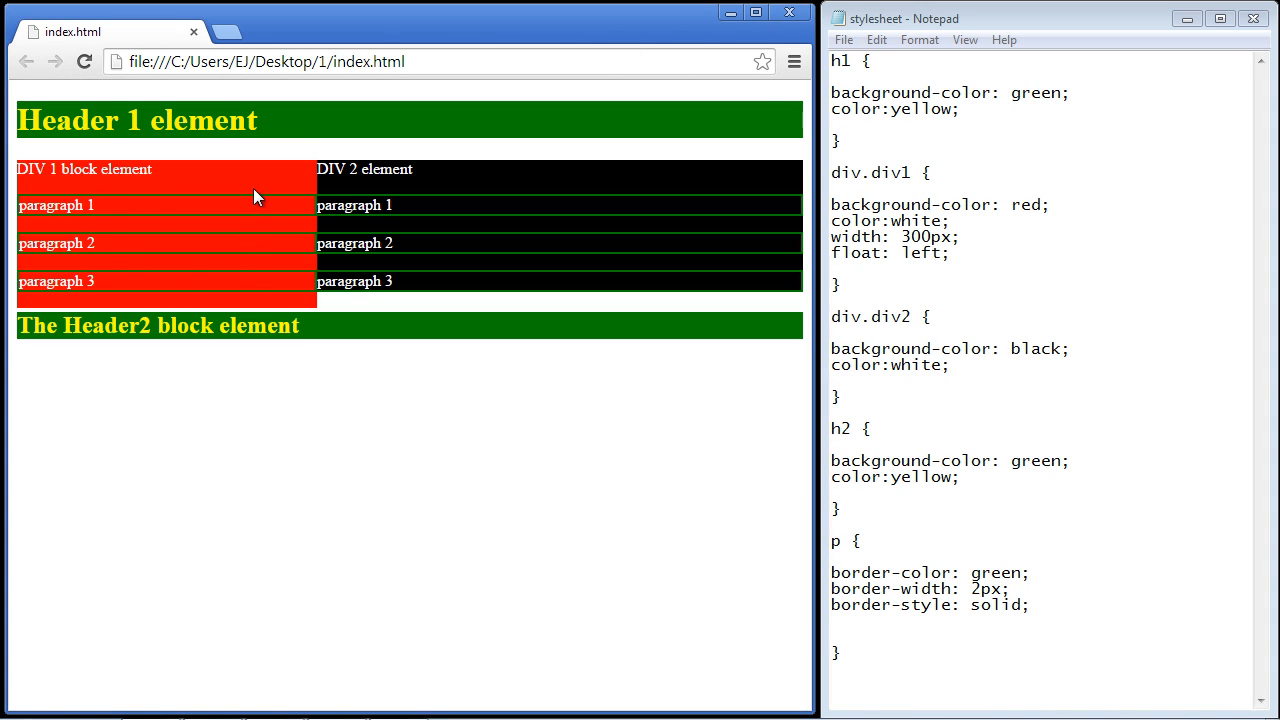
{"action": "mouse_move", "coordinate": [225, 287]}
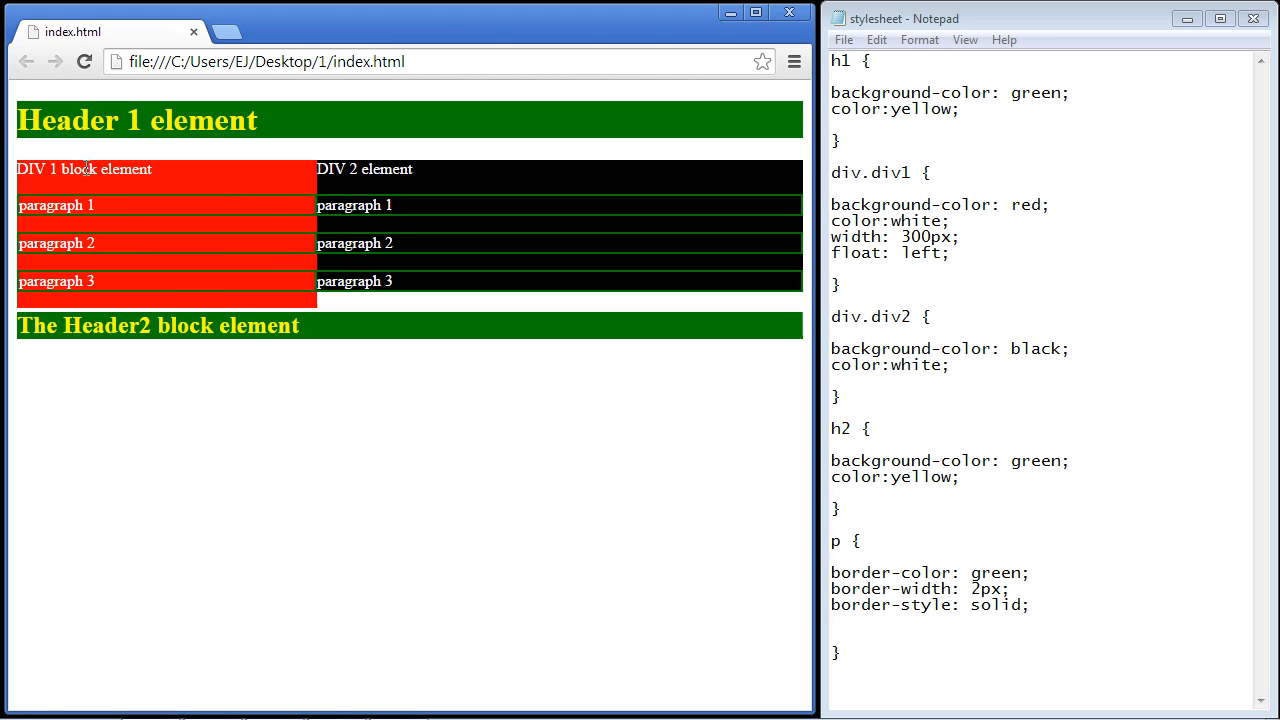
{"action": "mouse_move", "coordinate": [445, 190]}
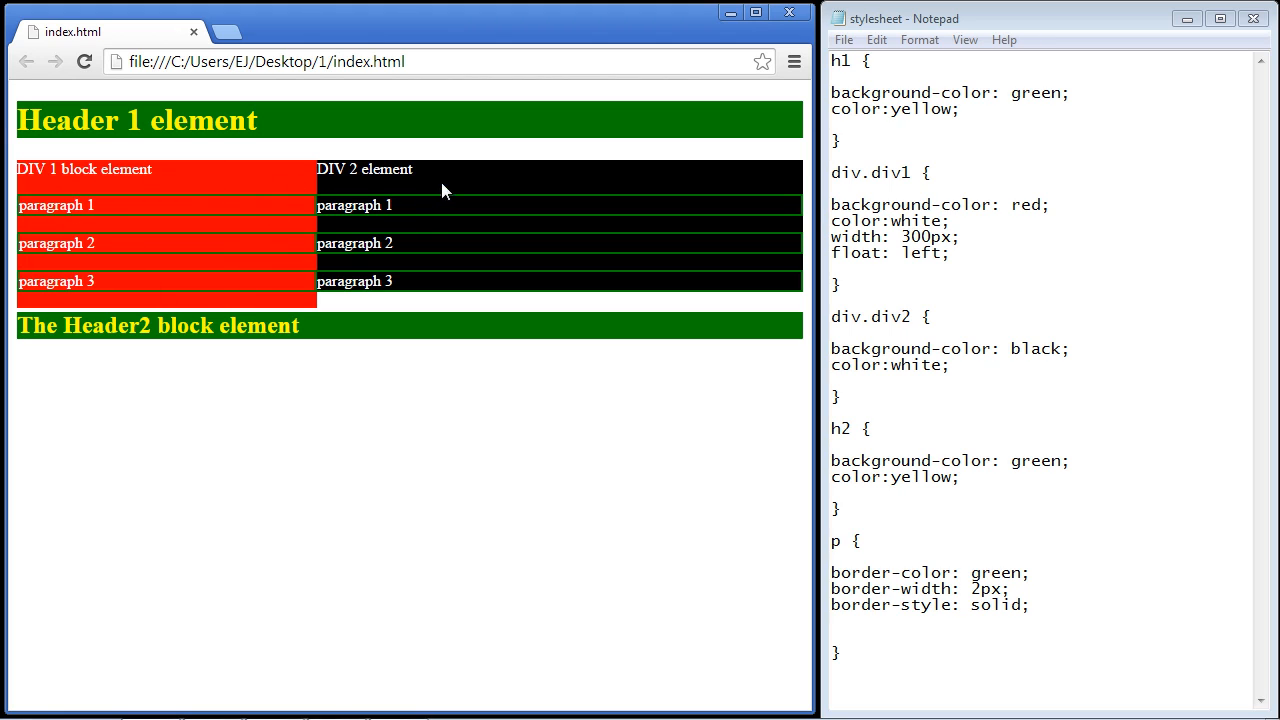
{"action": "mouse_move", "coordinate": [465, 259]}
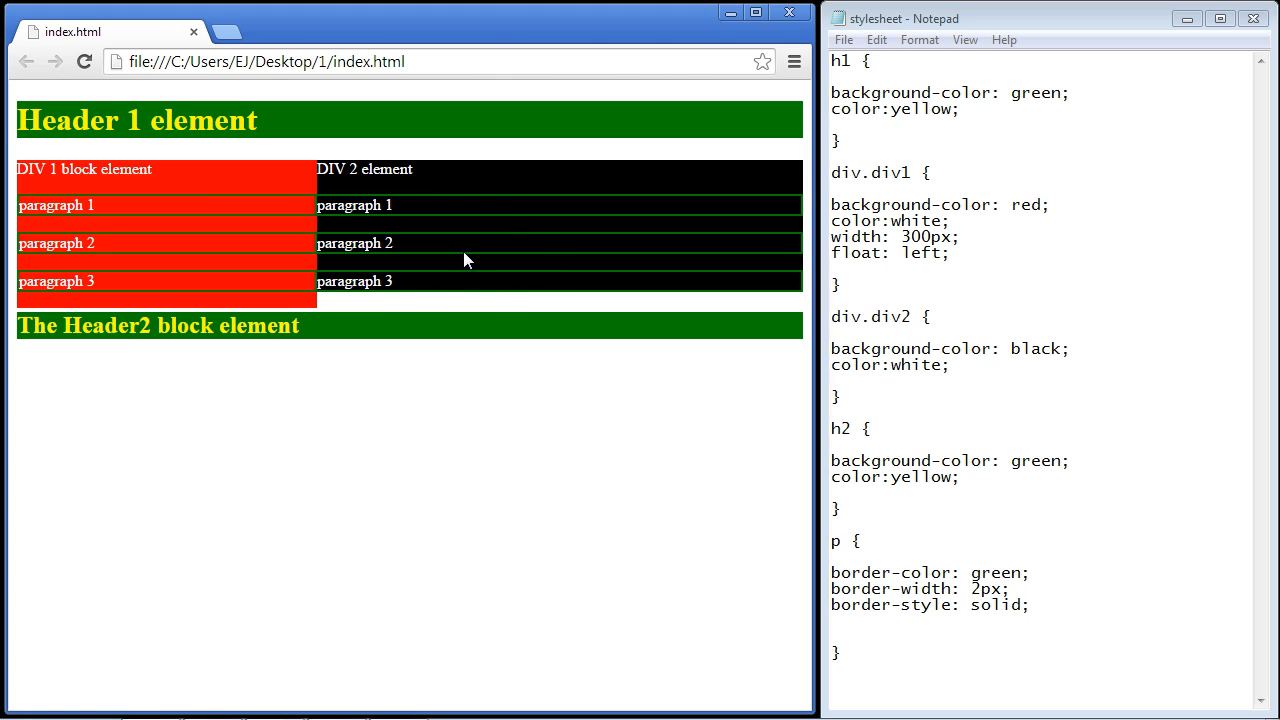
{"action": "mouse_move", "coordinate": [363, 202]}
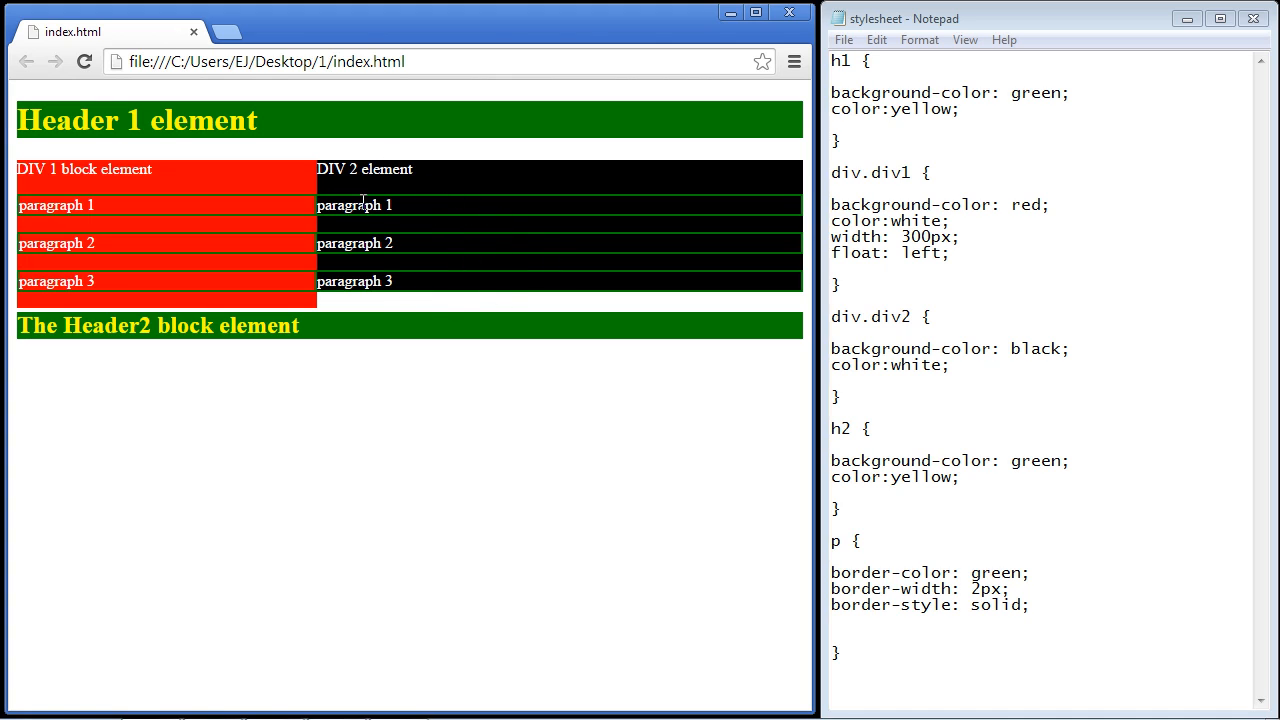
{"action": "mouse_move", "coordinate": [380, 170]}
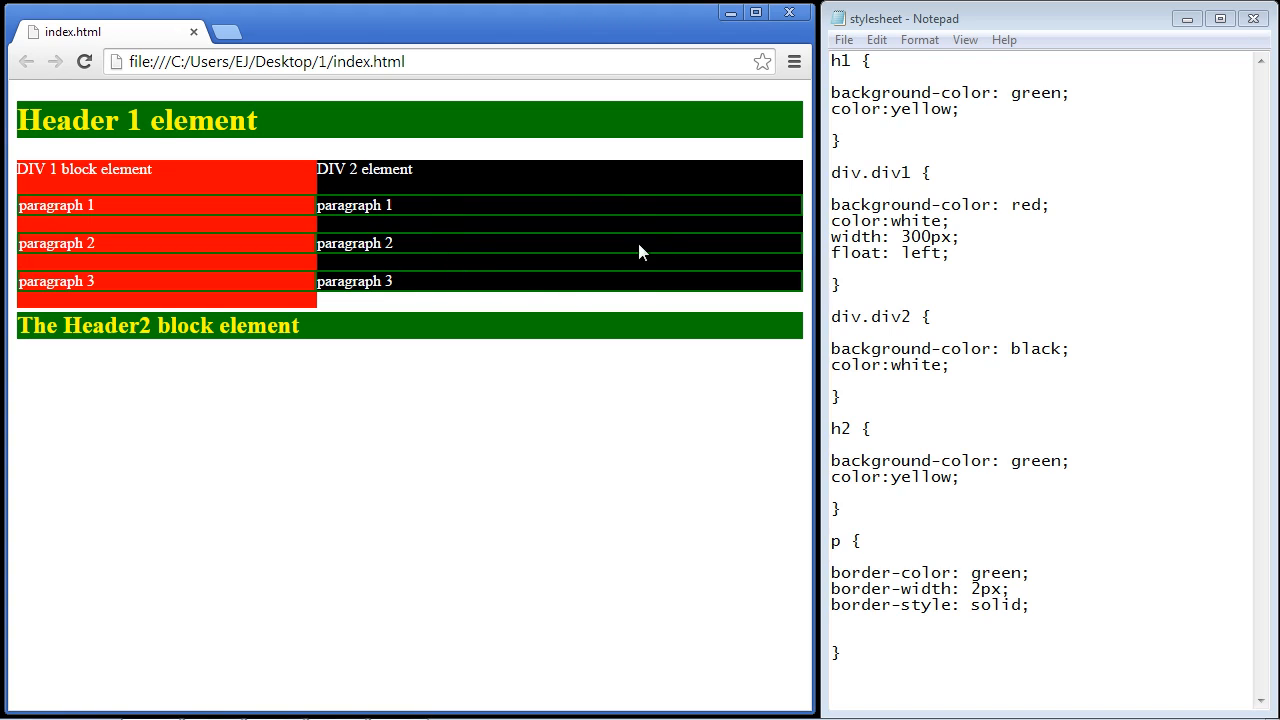
{"action": "mouse_move", "coordinate": [624, 257]}
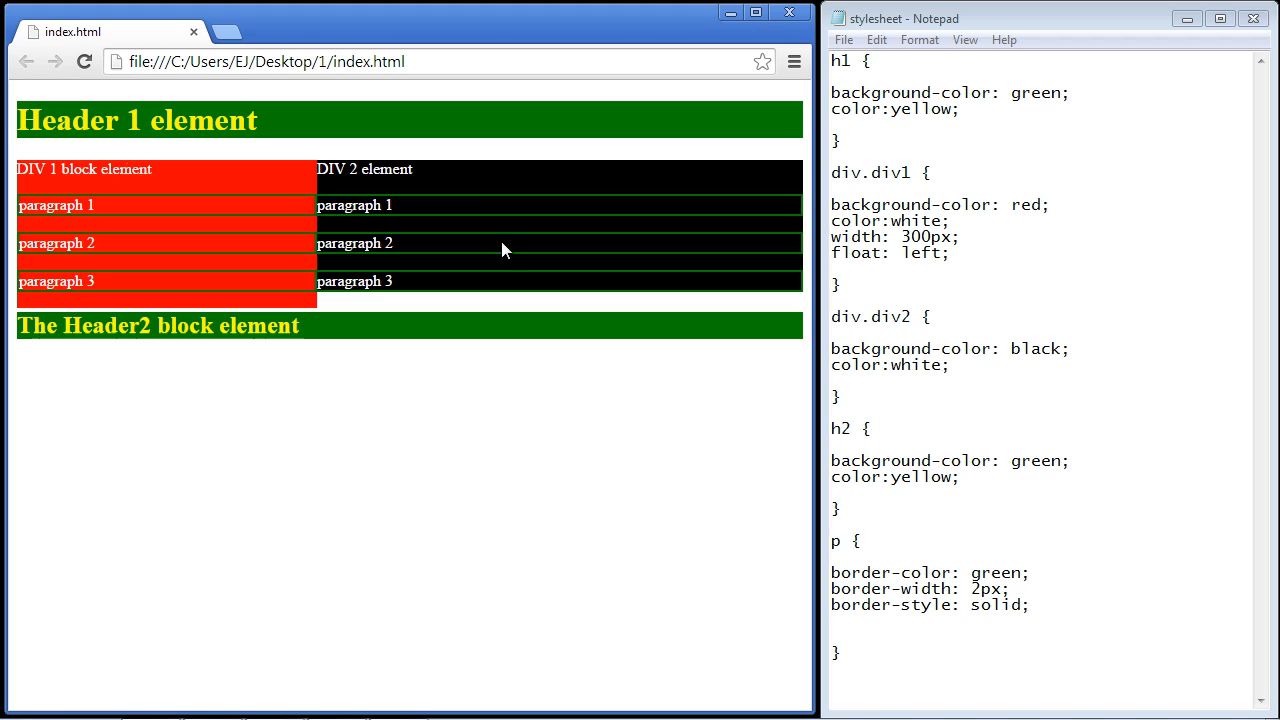
{"action": "mouse_move", "coordinate": [560, 282]}
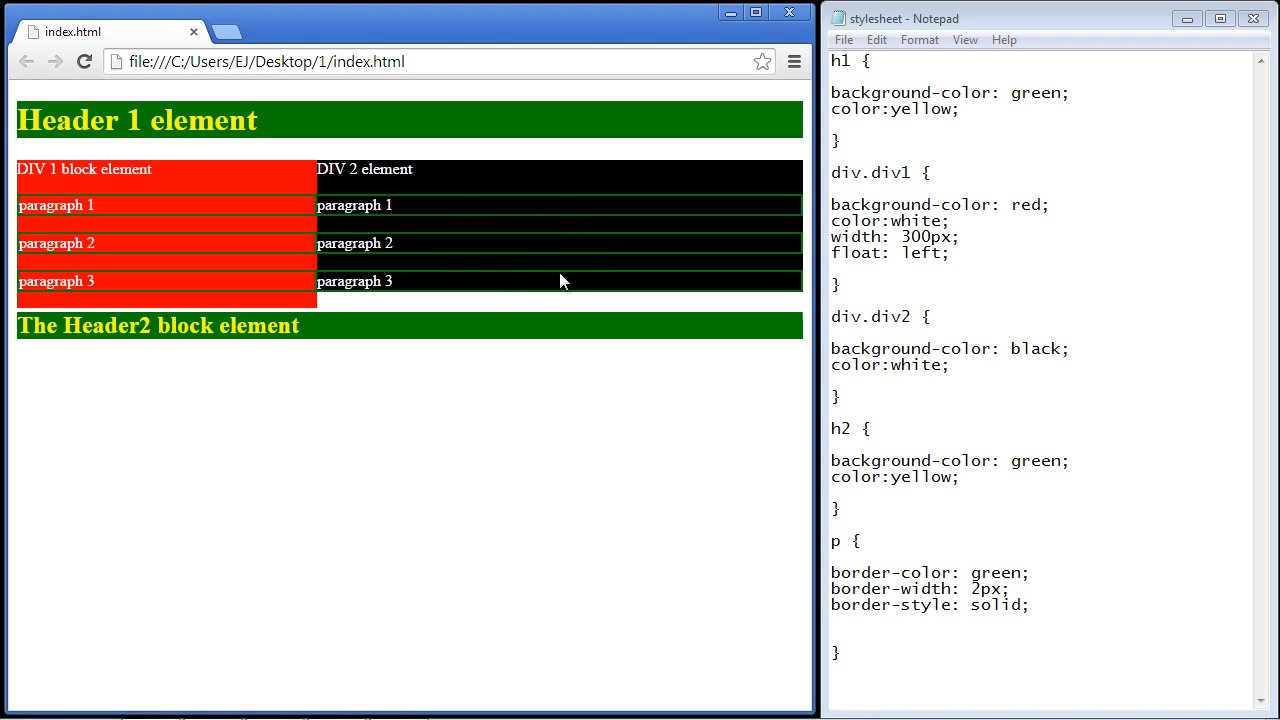
Copy div1's width and float lines into div.div2, change float to right, and reload.
{"action": "left_click_drag", "start_coordinate": [831, 237], "coordinate": [950, 252]}
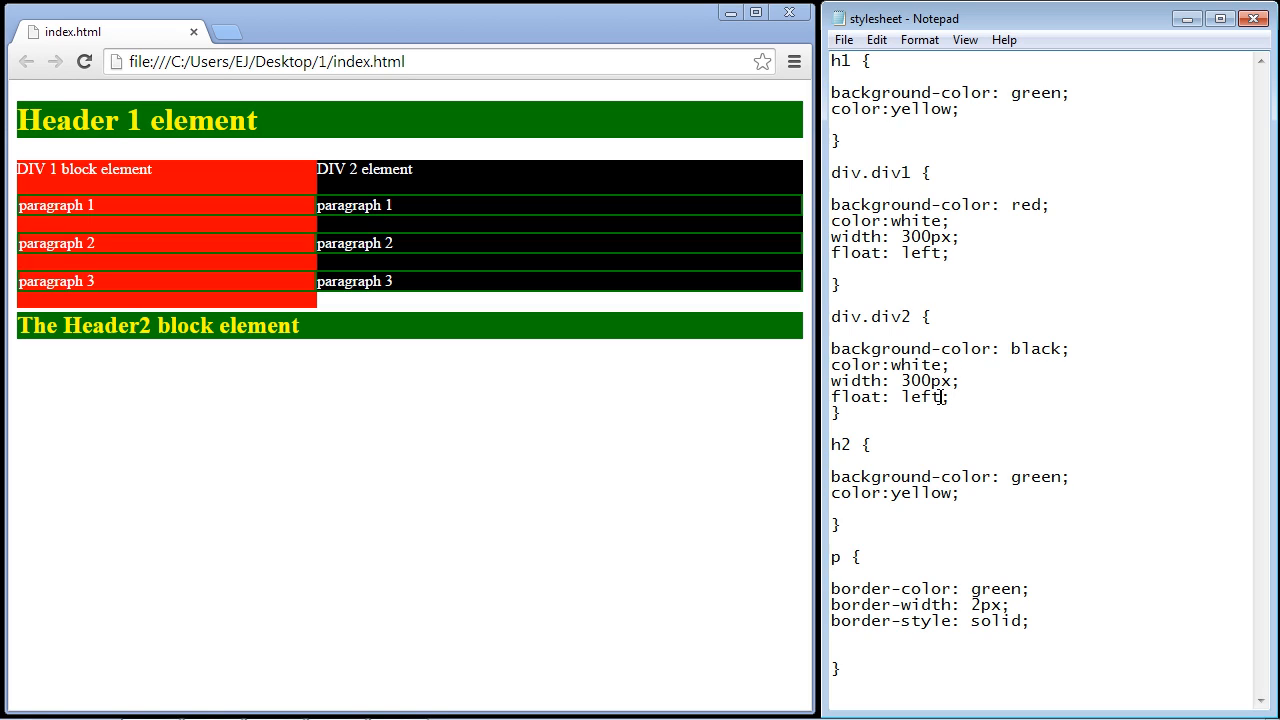
{"action": "type", "text": "ri"}
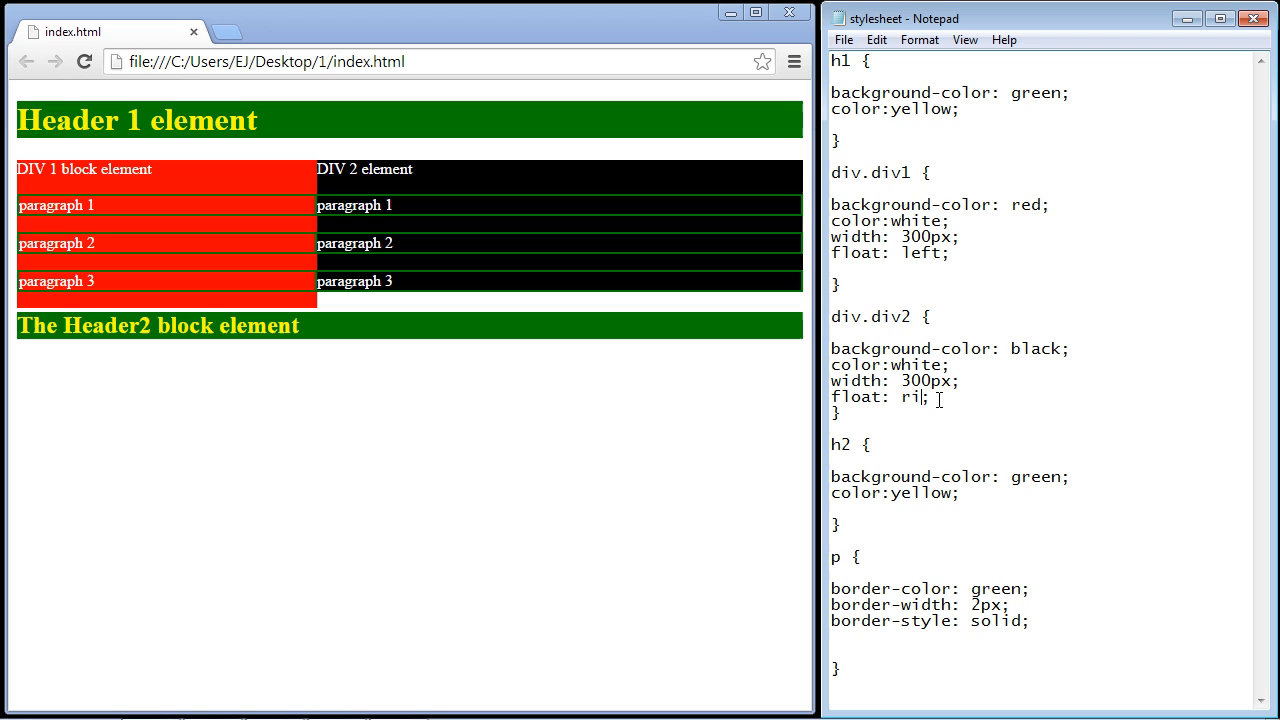
{"action": "type", "text": "ght"}
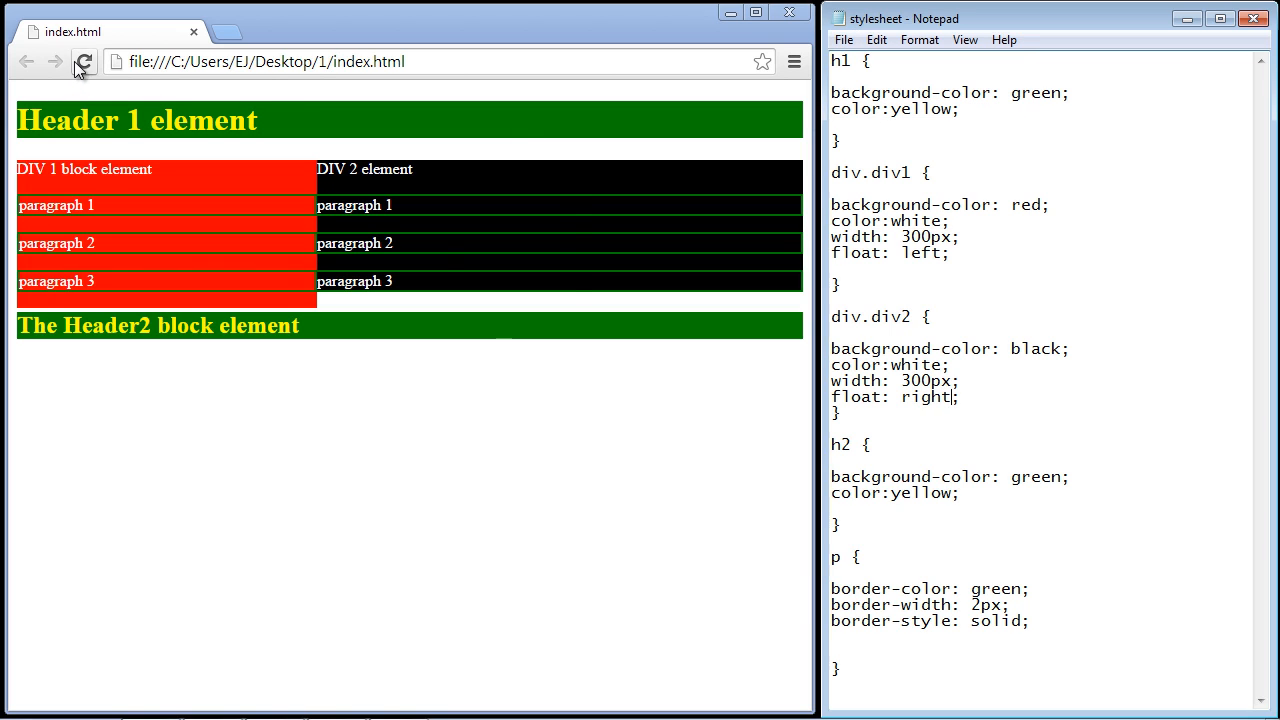
{"action": "left_click", "coordinate": [85, 61]}
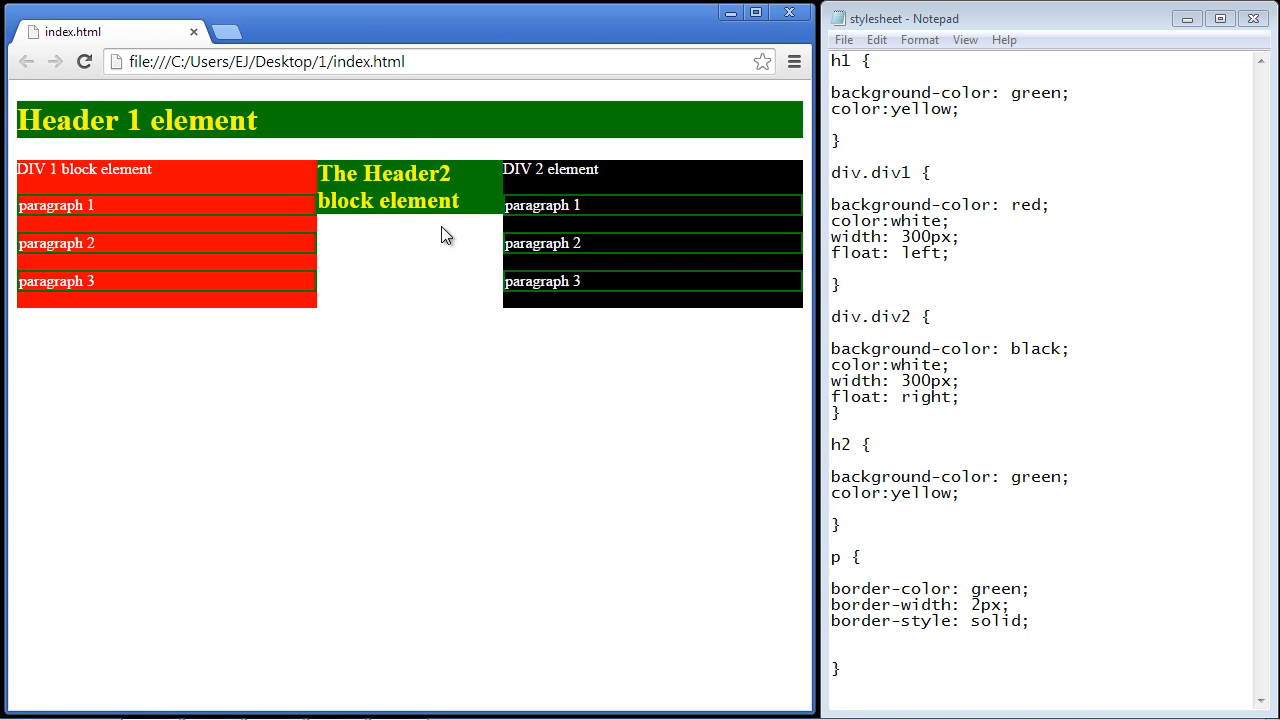
{"action": "mouse_move", "coordinate": [413, 210]}
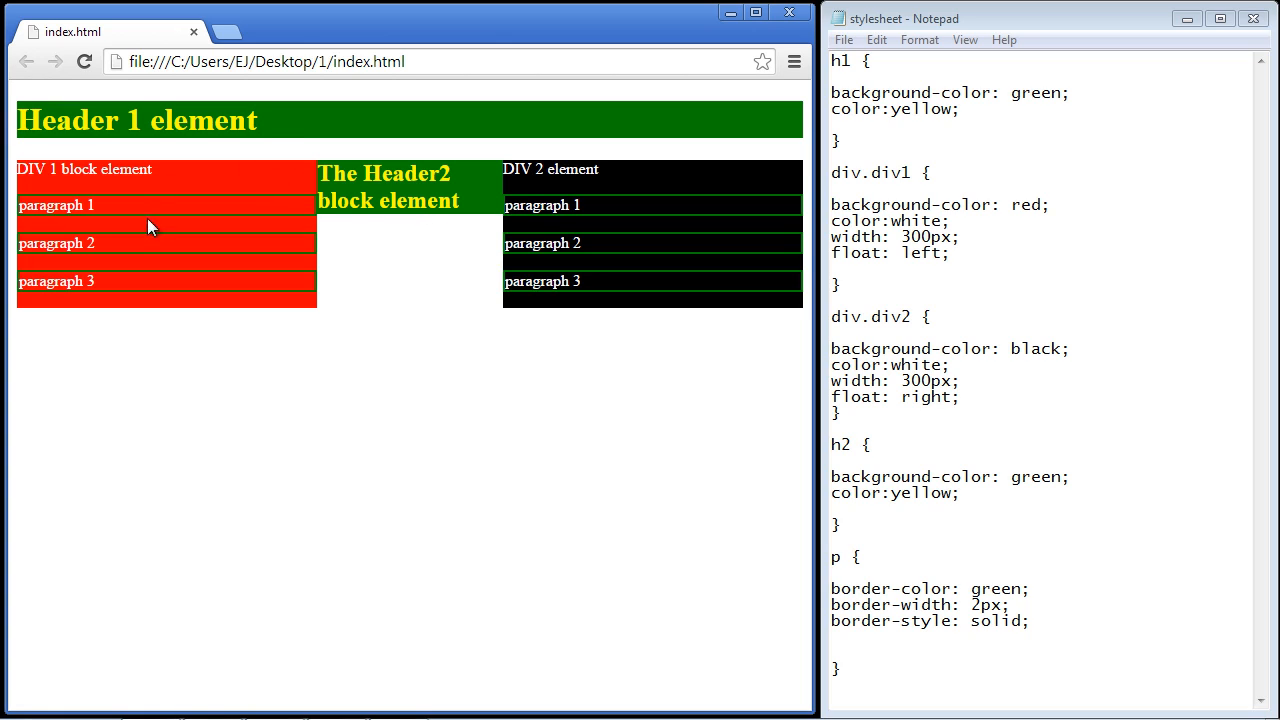
{"action": "mouse_move", "coordinate": [632, 181]}
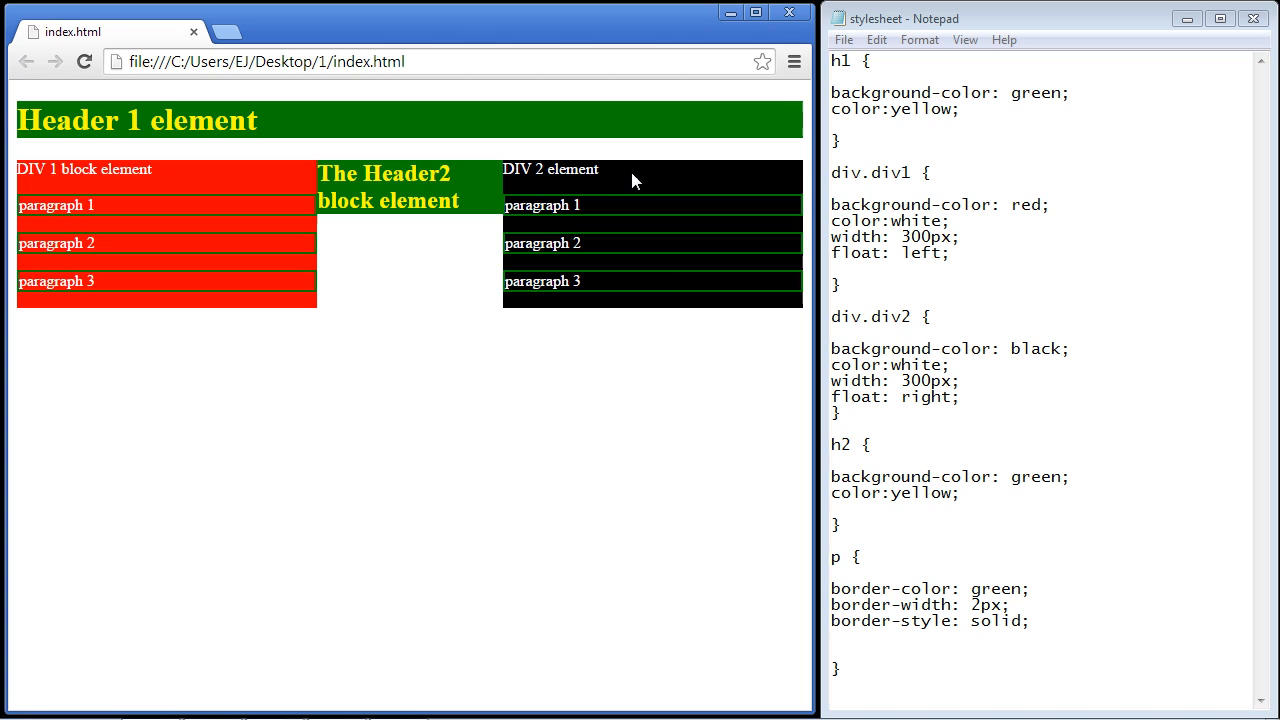
{"action": "mouse_move", "coordinate": [118, 203]}
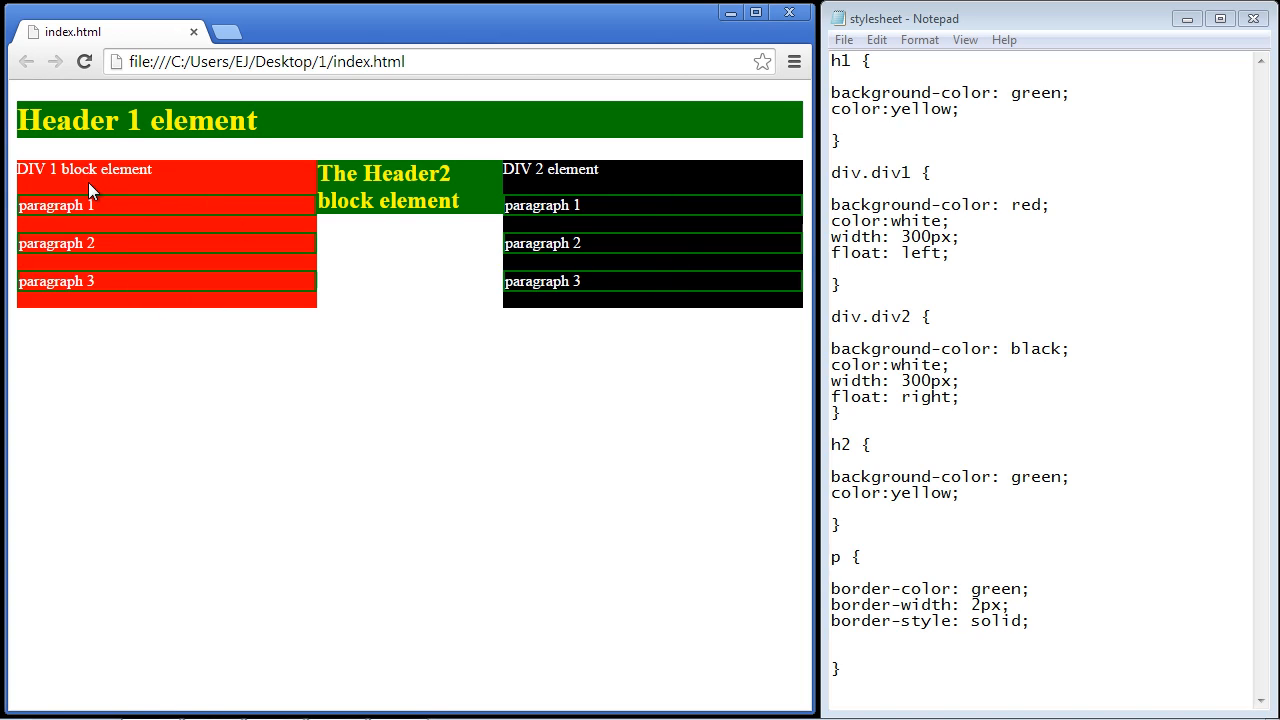
{"action": "mouse_move", "coordinate": [220, 203]}
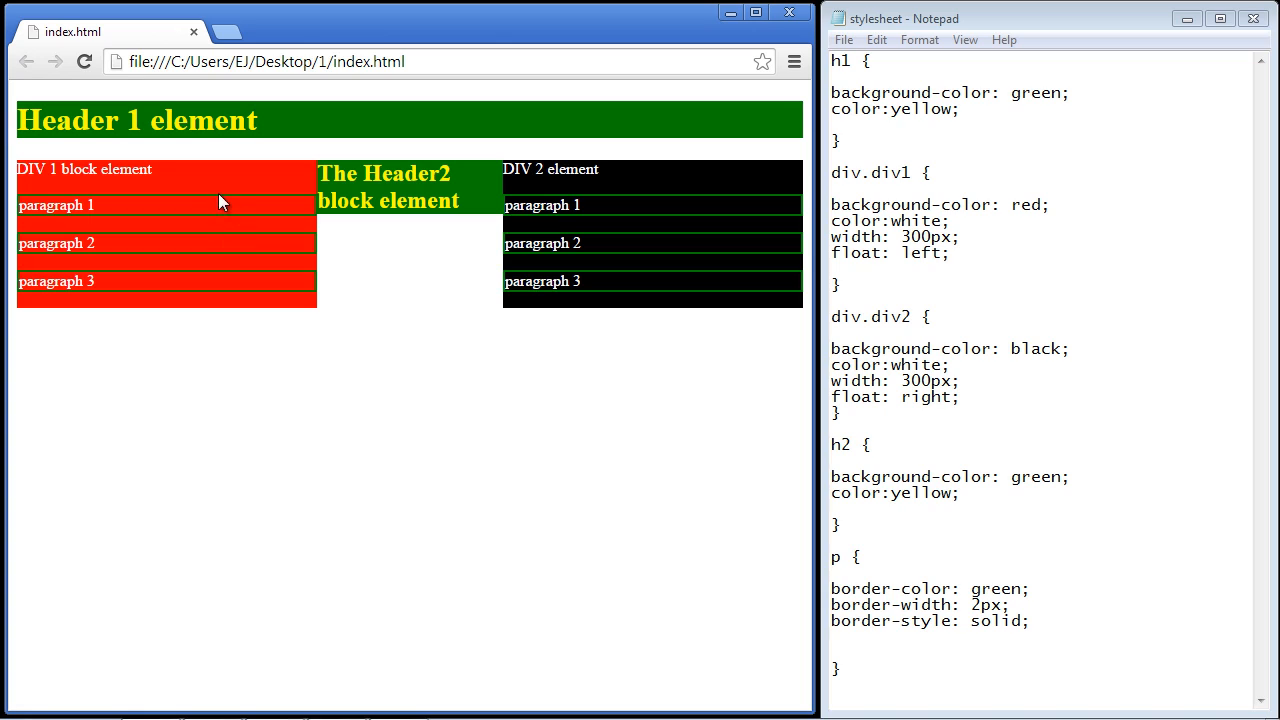
{"action": "mouse_move", "coordinate": [266, 270]}
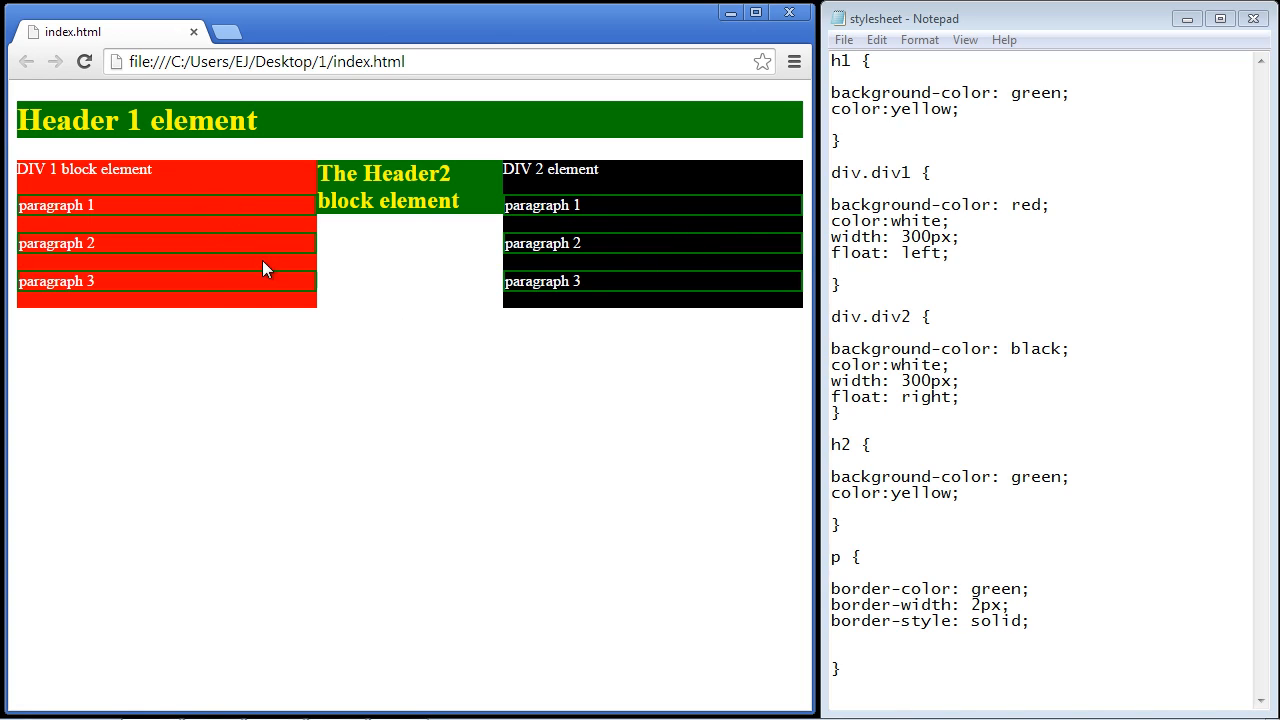
{"action": "mouse_move", "coordinate": [630, 226]}
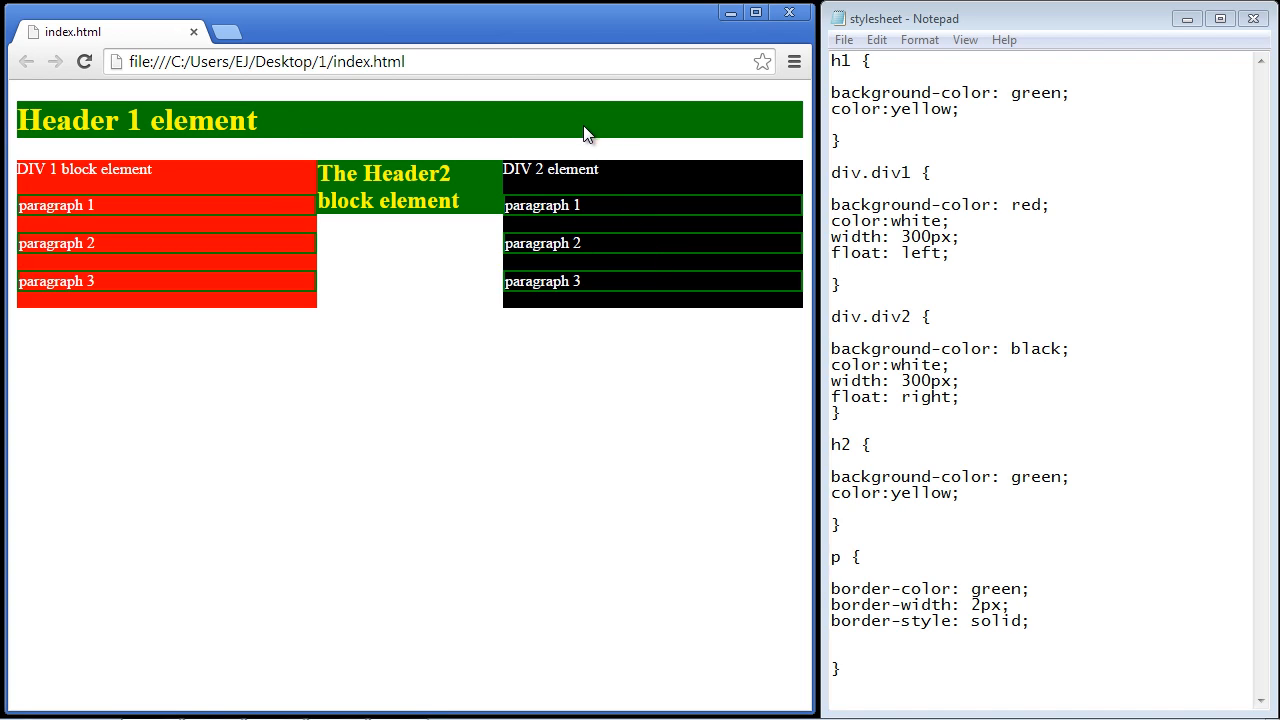
{"action": "mouse_move", "coordinate": [540, 265]}
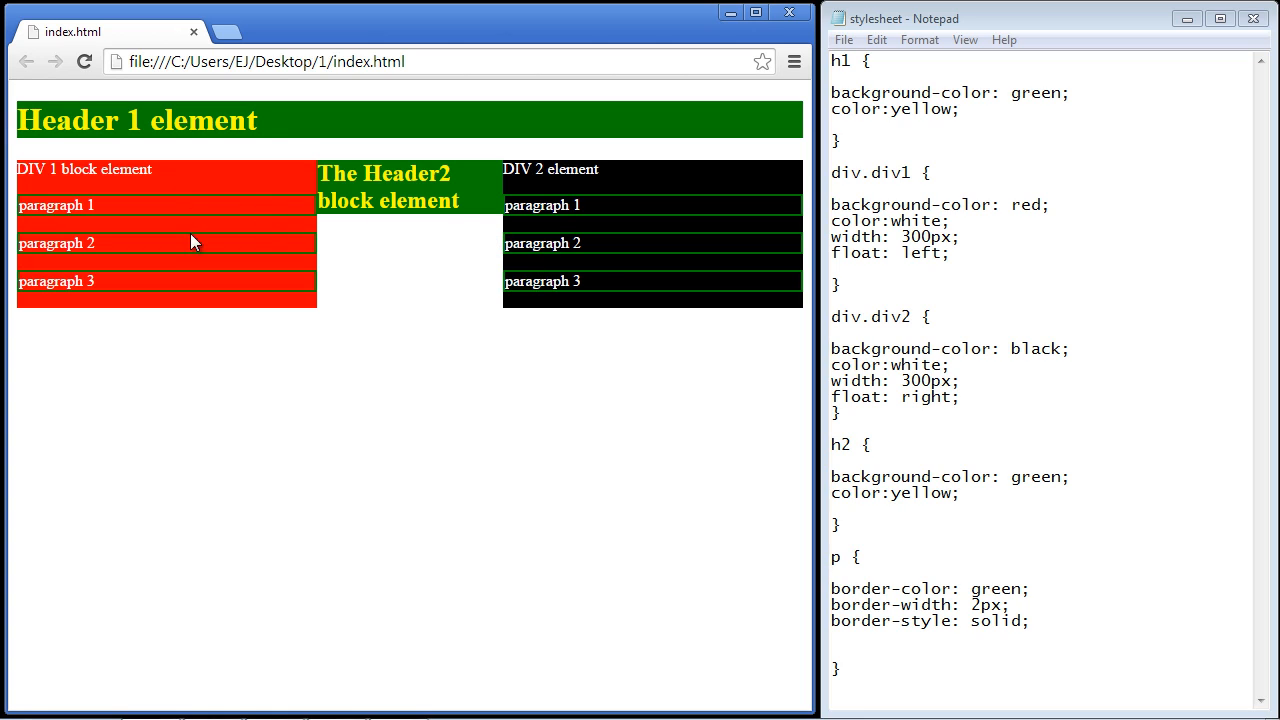
{"action": "mouse_move", "coordinate": [31, 198]}
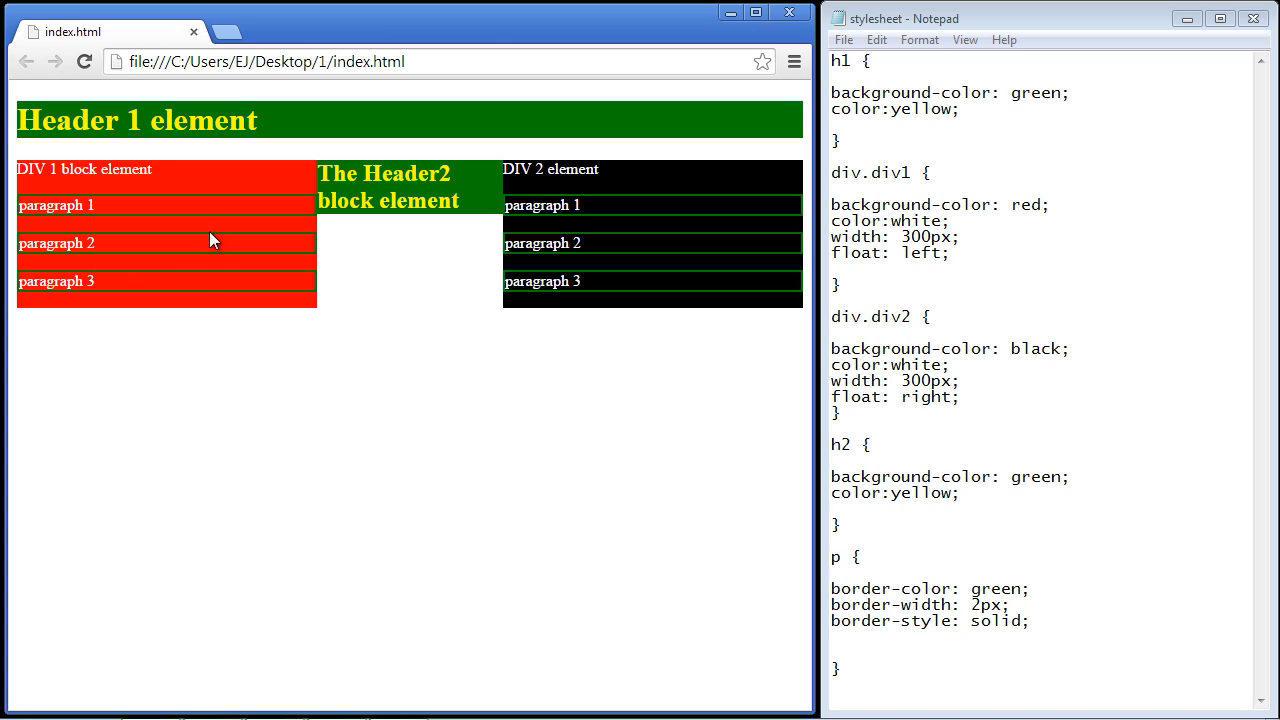
{"action": "mouse_move", "coordinate": [733, 347]}
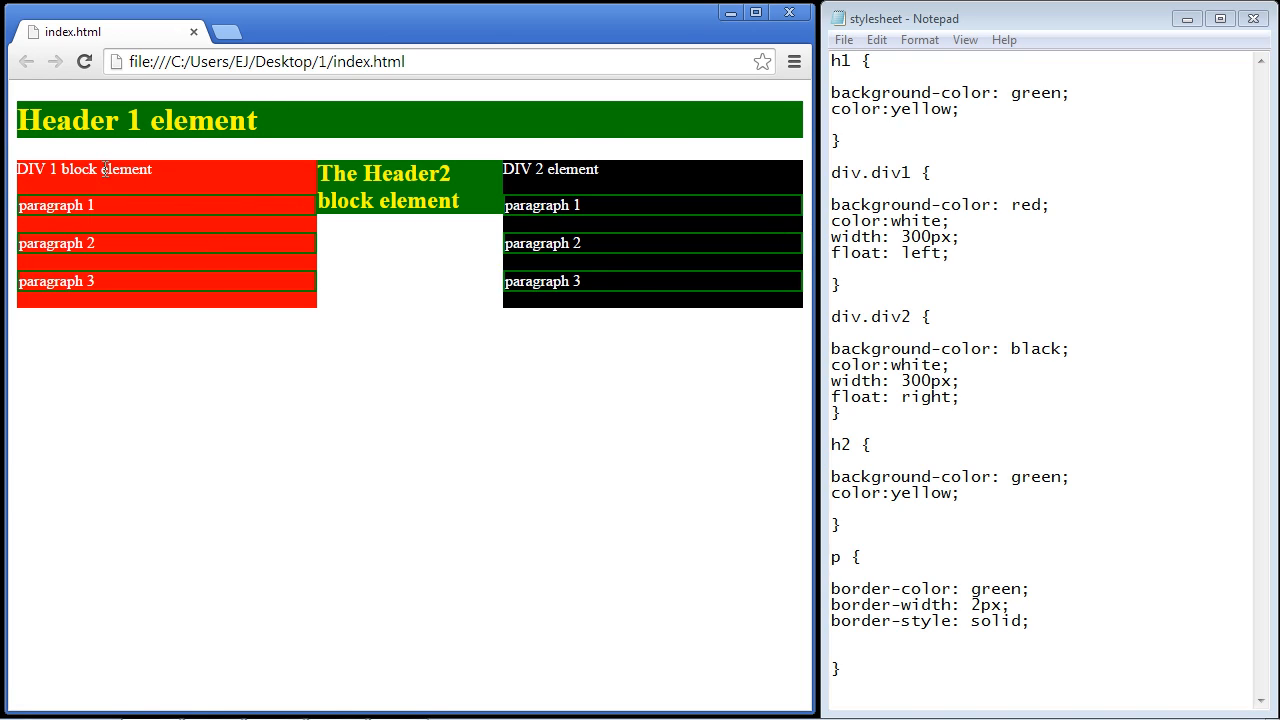
{"action": "mouse_move", "coordinate": [42, 194]}
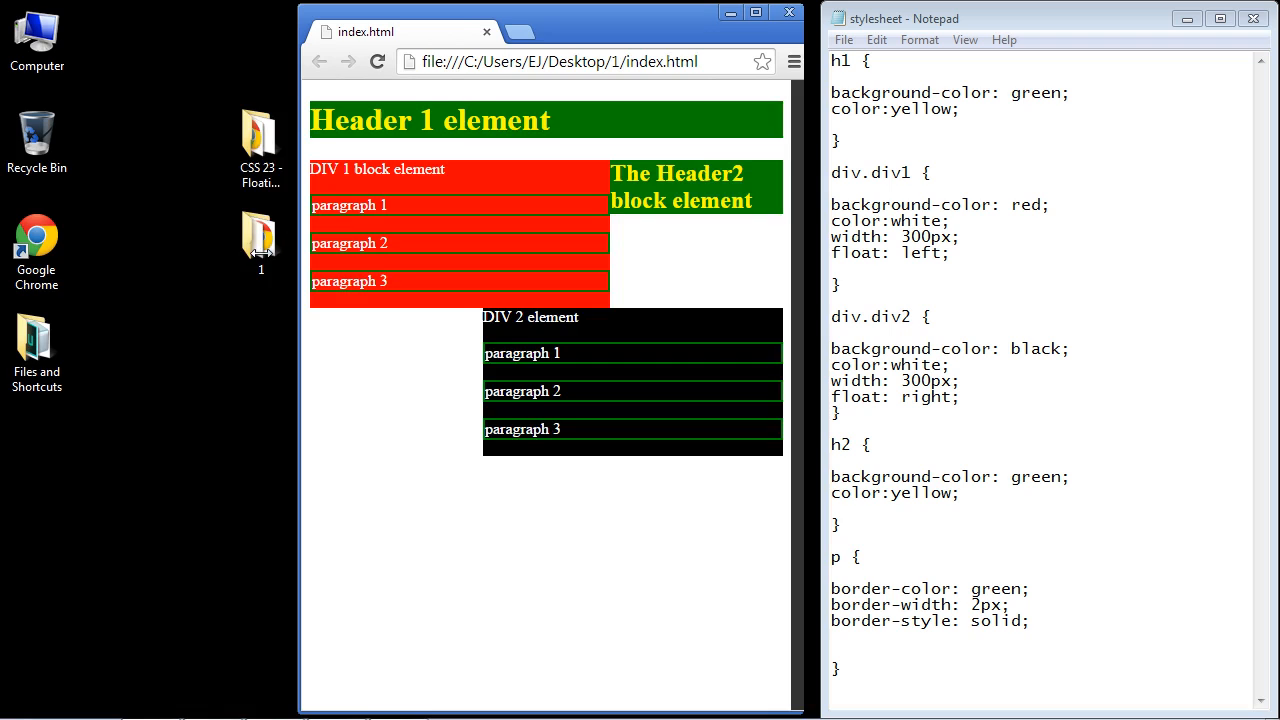
Restore Chrome to full width so DIV 2 sits beside header2.
{"action": "left_click", "coordinate": [756, 12]}
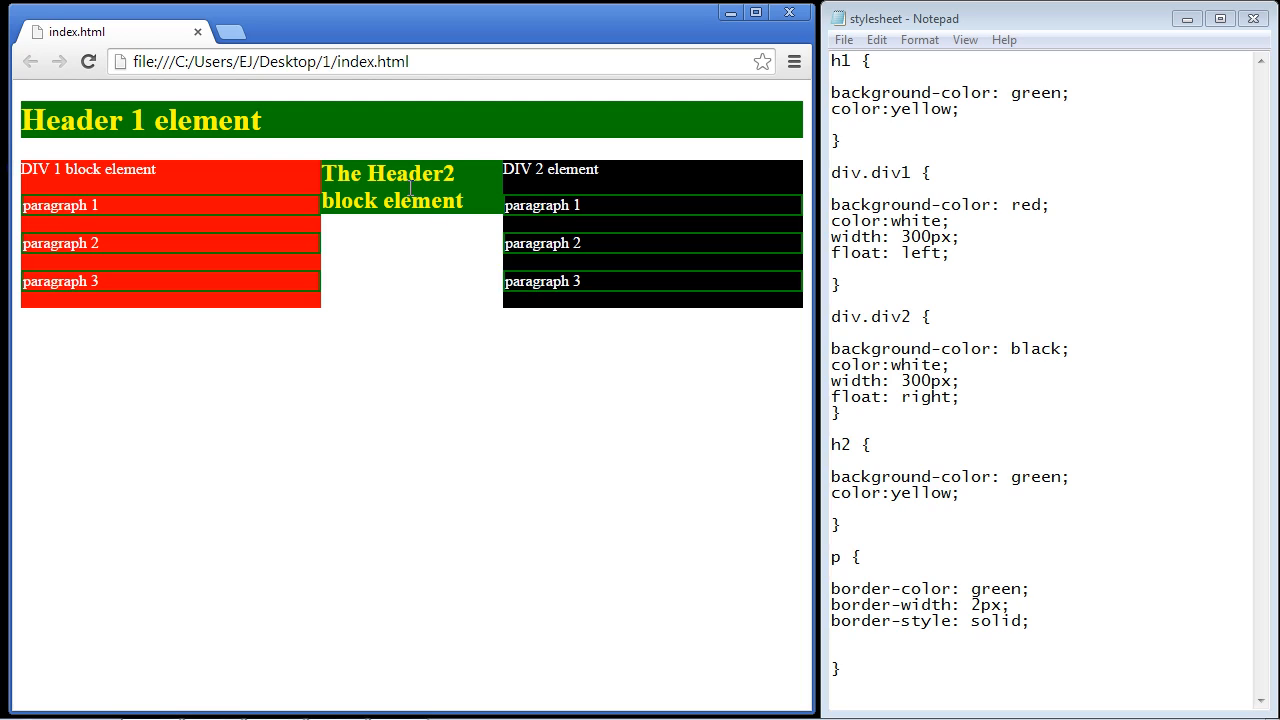
{"action": "mouse_move", "coordinate": [367, 177]}
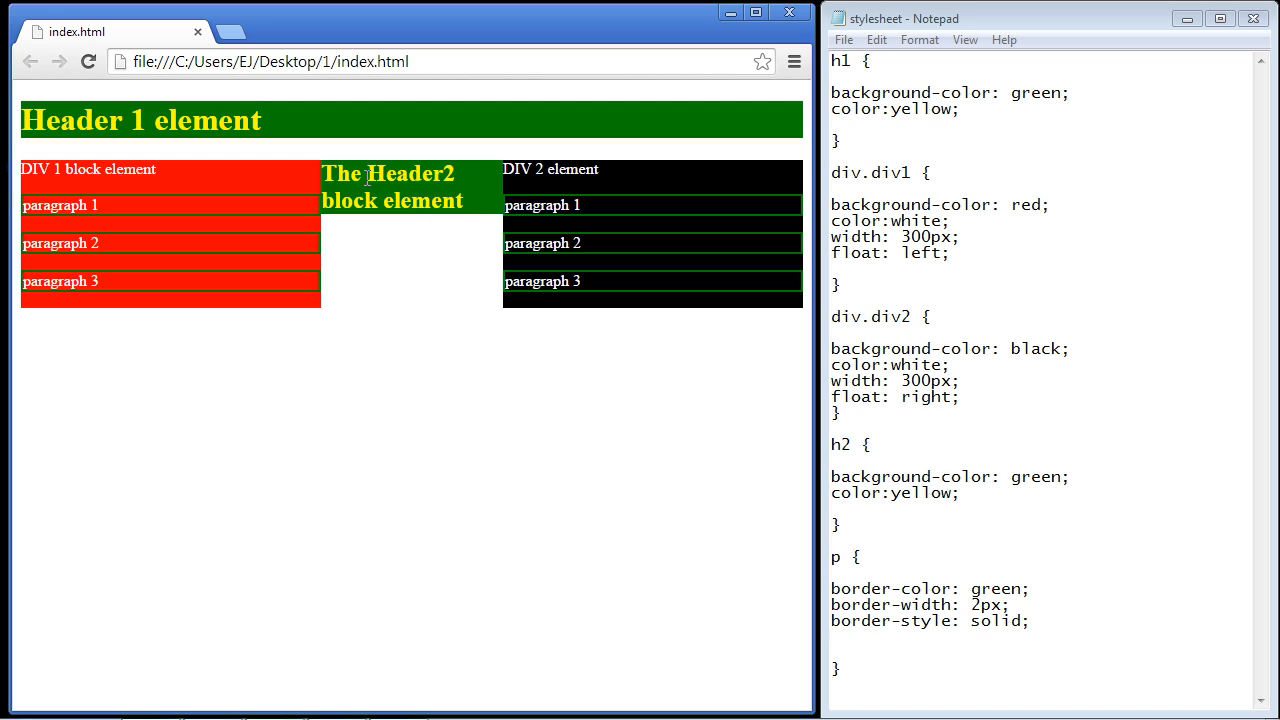
{"action": "mouse_move", "coordinate": [417, 186]}
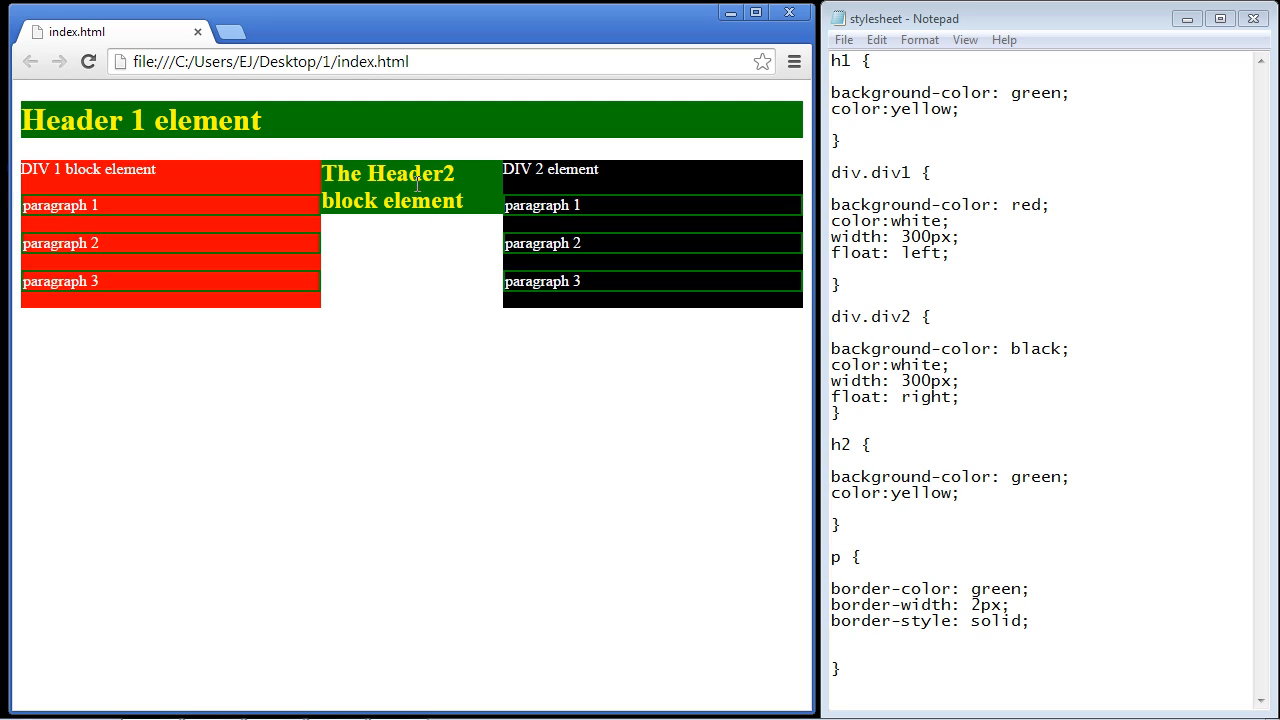
{"action": "mouse_move", "coordinate": [375, 195]}
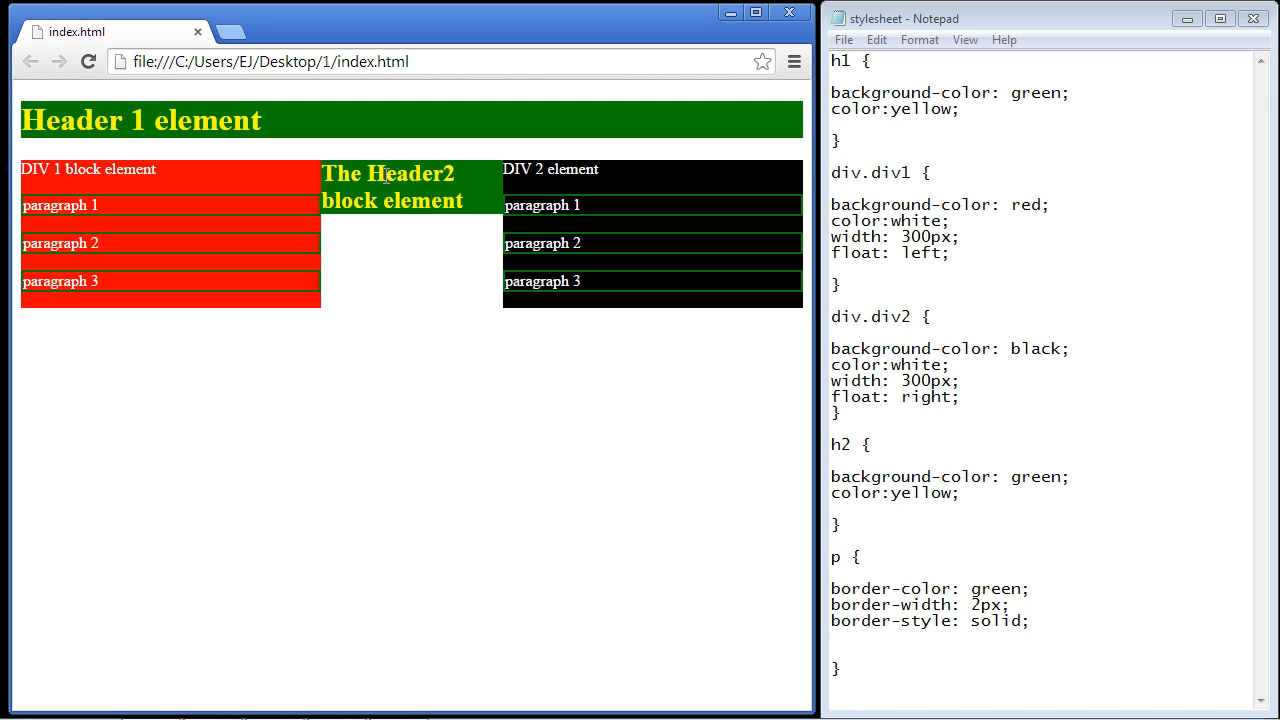
{"action": "mouse_move", "coordinate": [313, 208]}
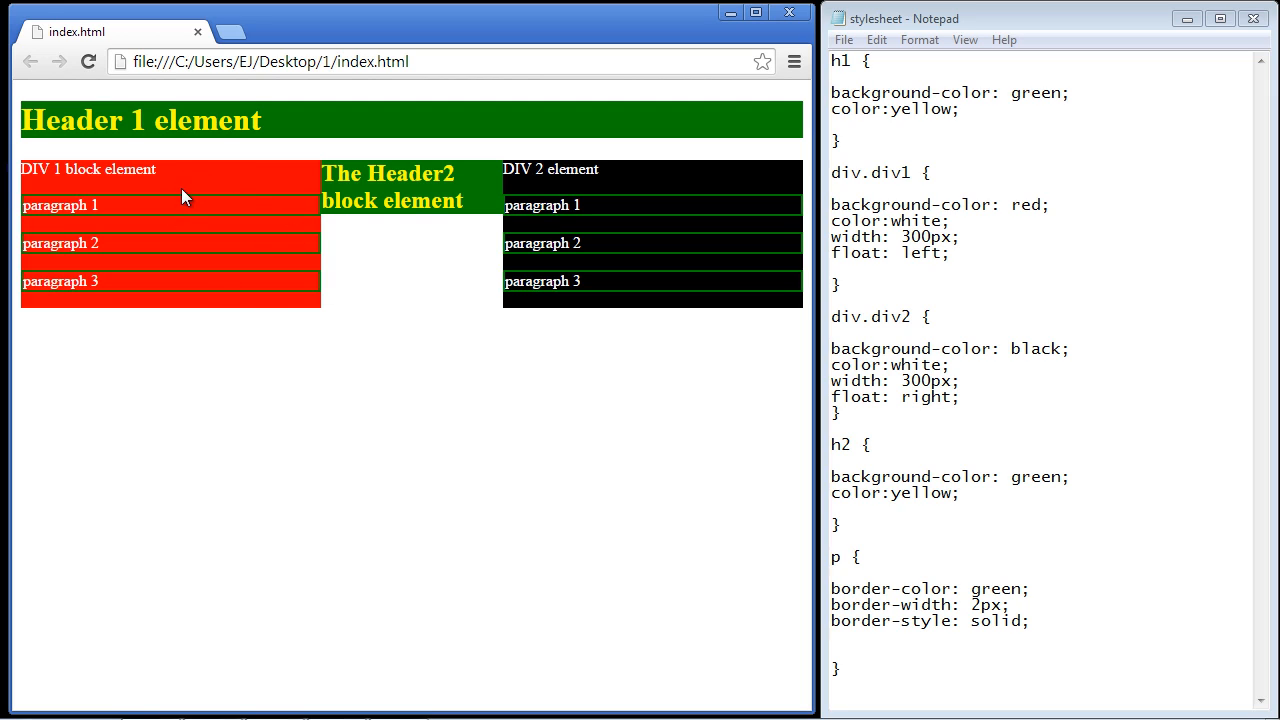
{"action": "mouse_move", "coordinate": [307, 185]}
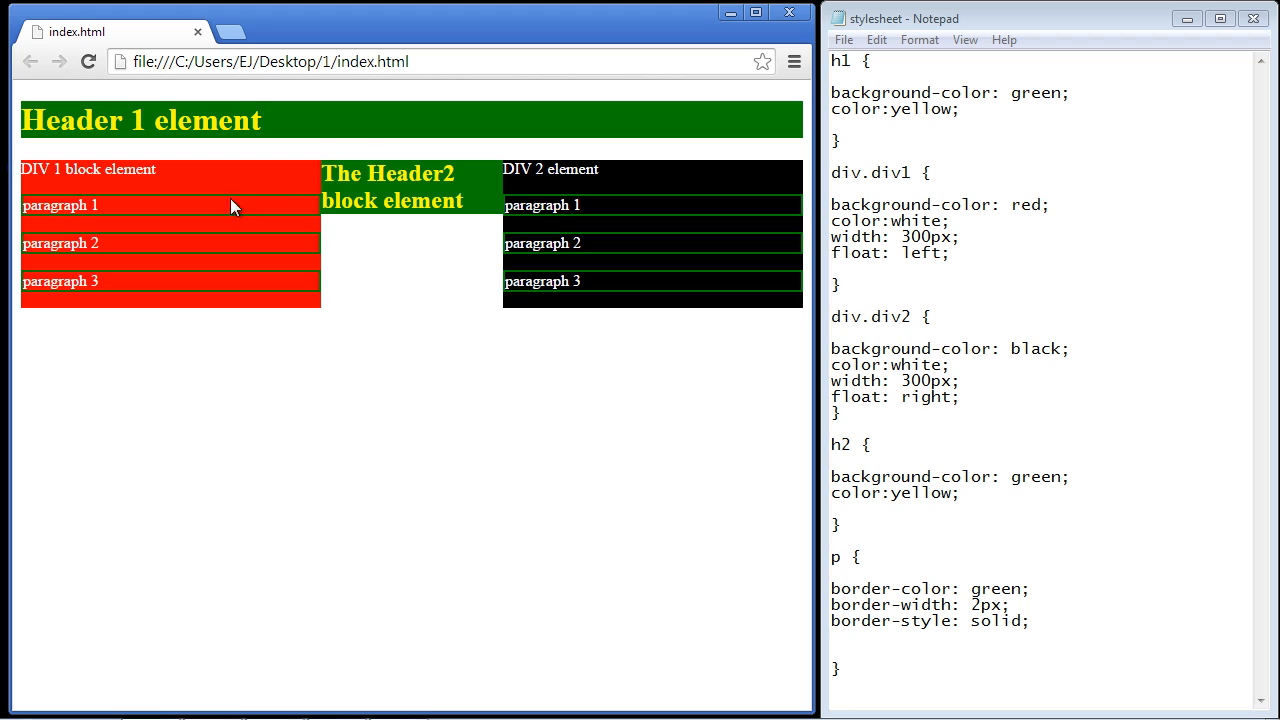
{"action": "mouse_move", "coordinate": [407, 196]}
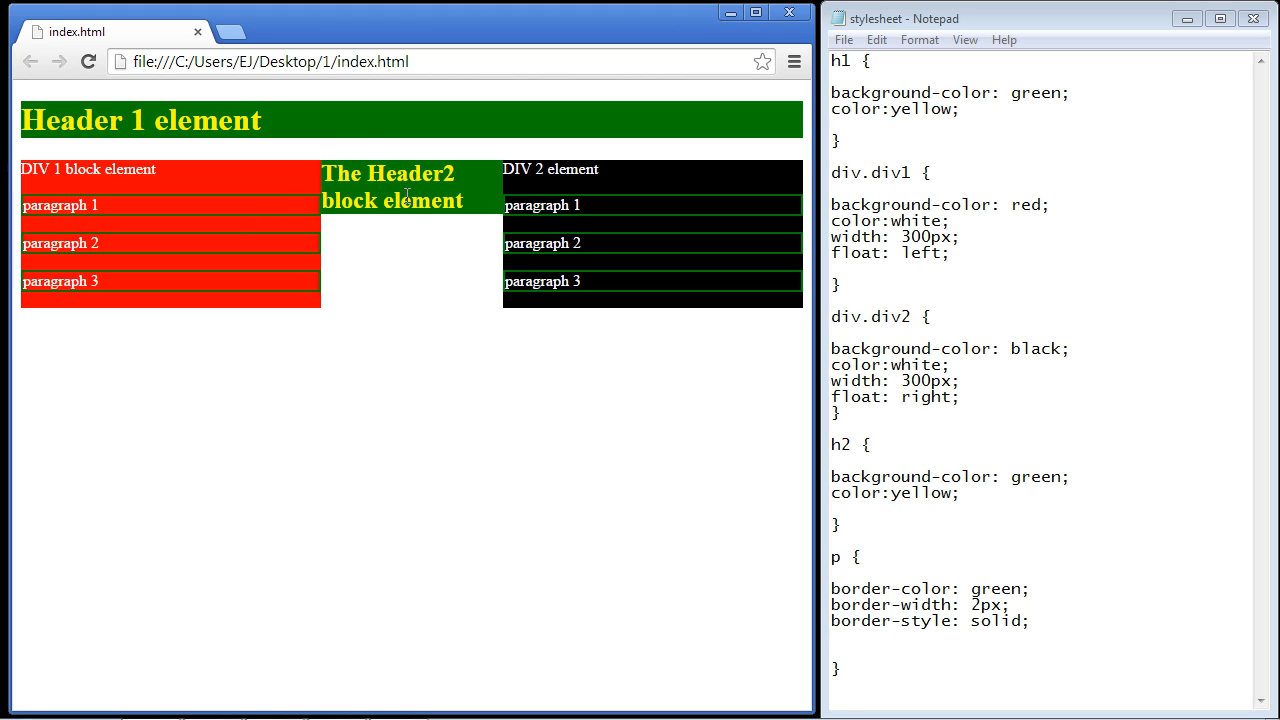
{"action": "mouse_move", "coordinate": [352, 163]}
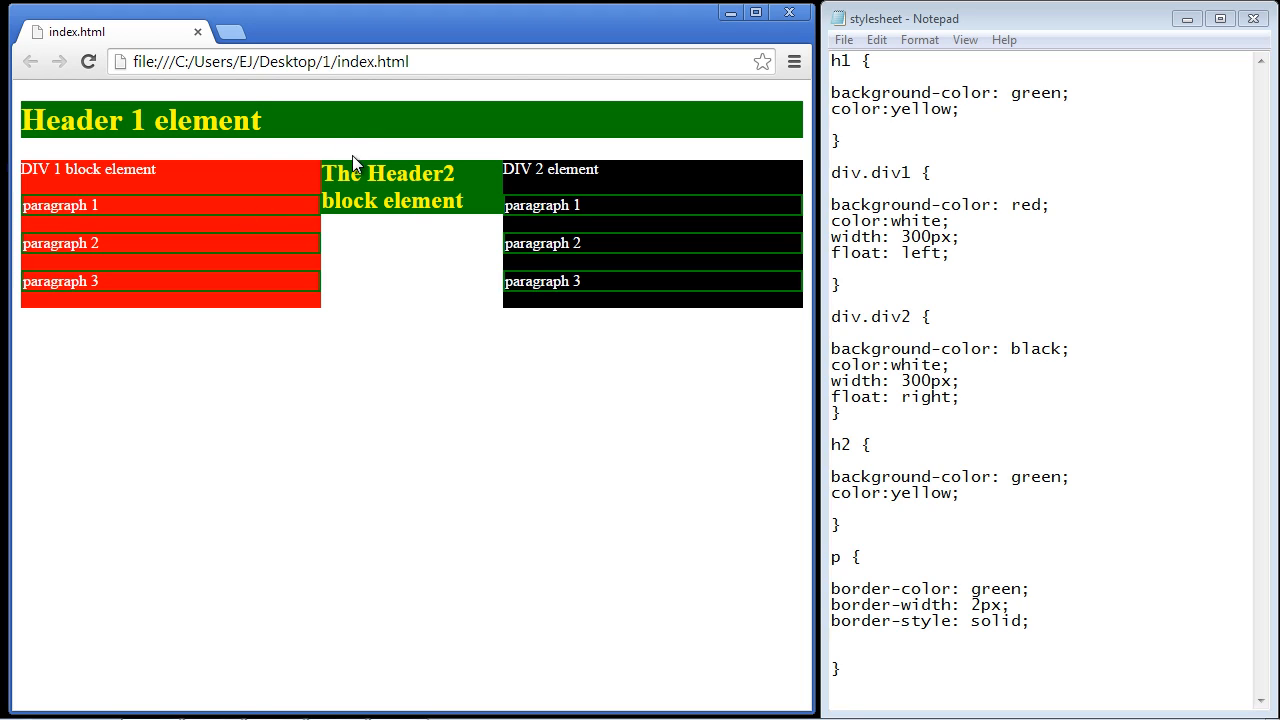
{"action": "mouse_move", "coordinate": [392, 125]}
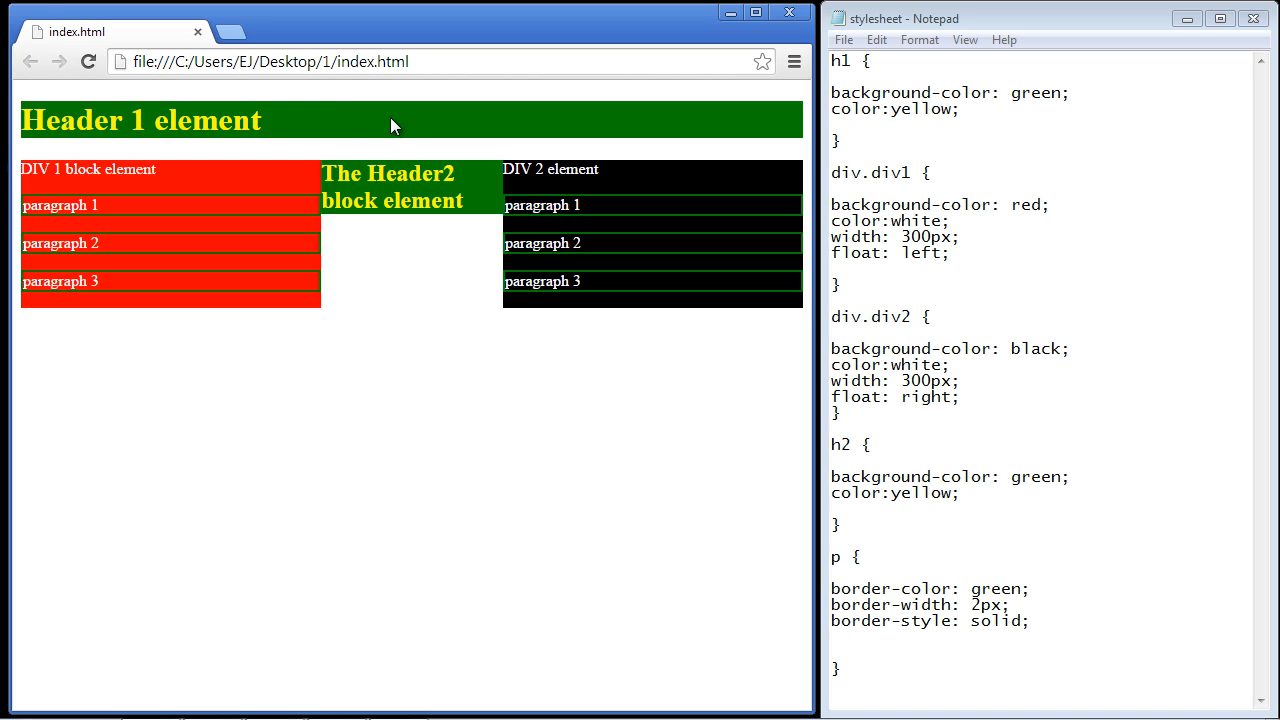
{"action": "mouse_move", "coordinate": [351, 277]}
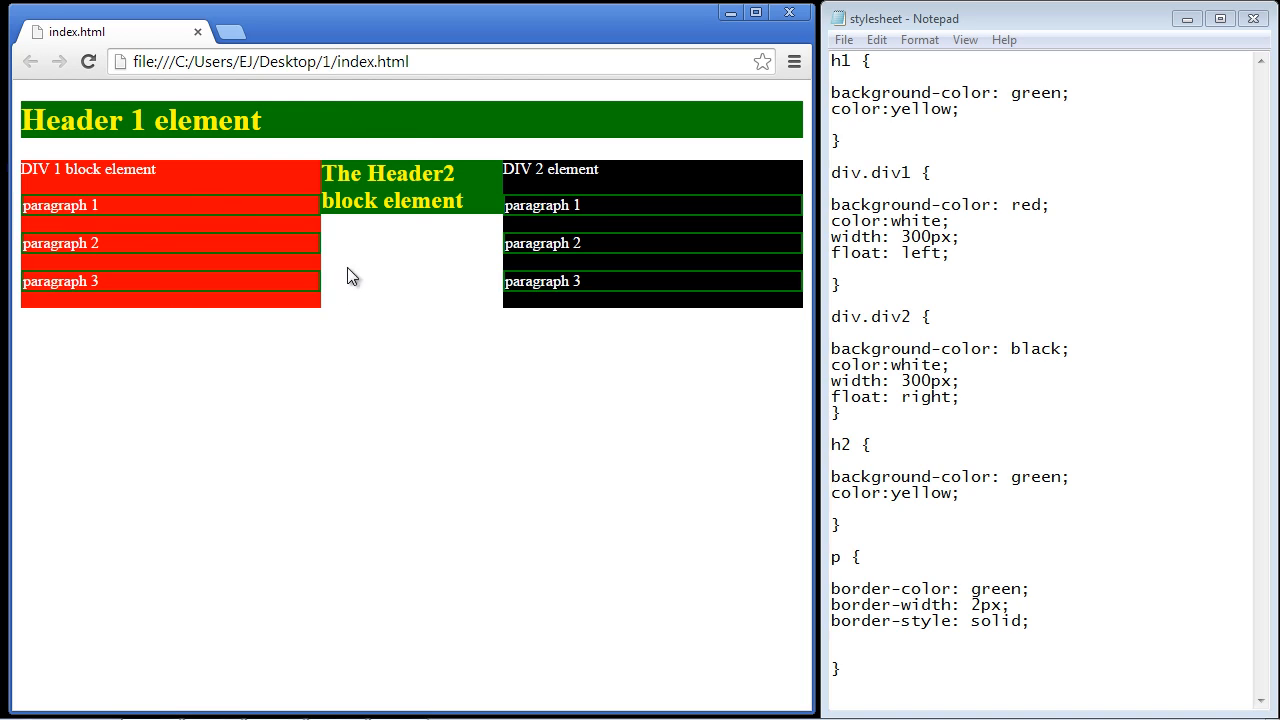
{"action": "mouse_move", "coordinate": [595, 195]}
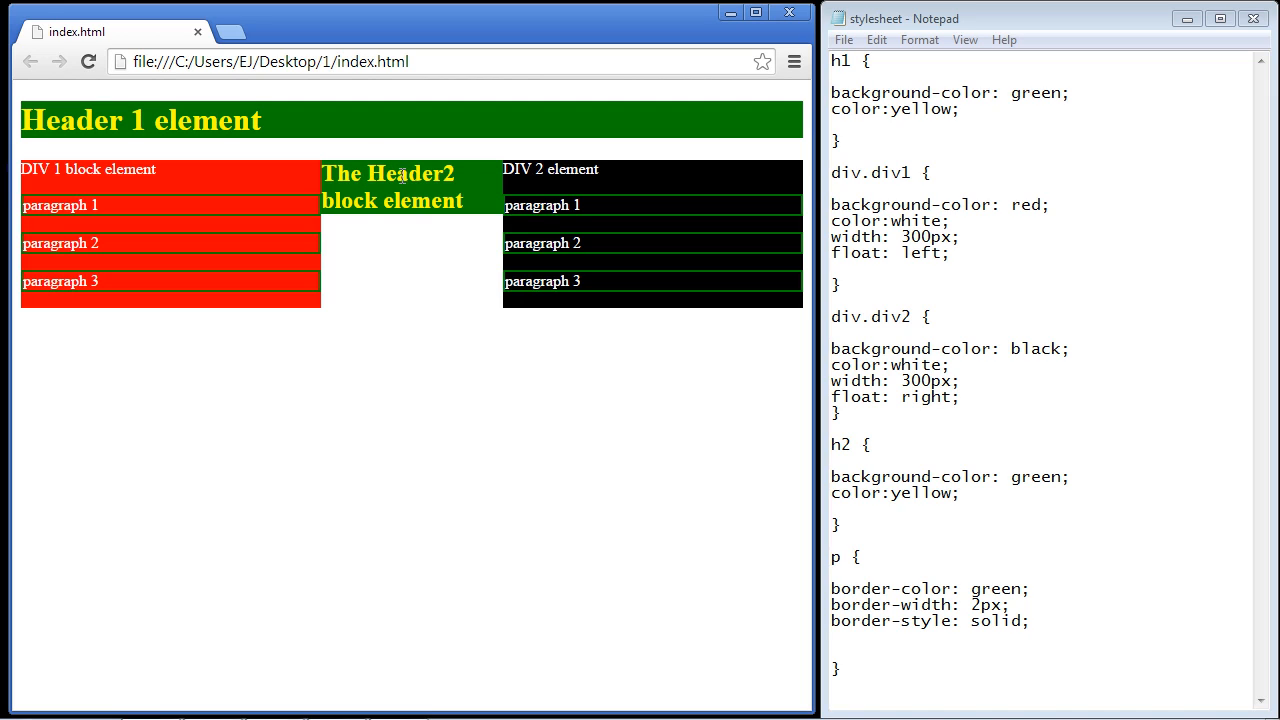
{"action": "mouse_move", "coordinate": [450, 186]}
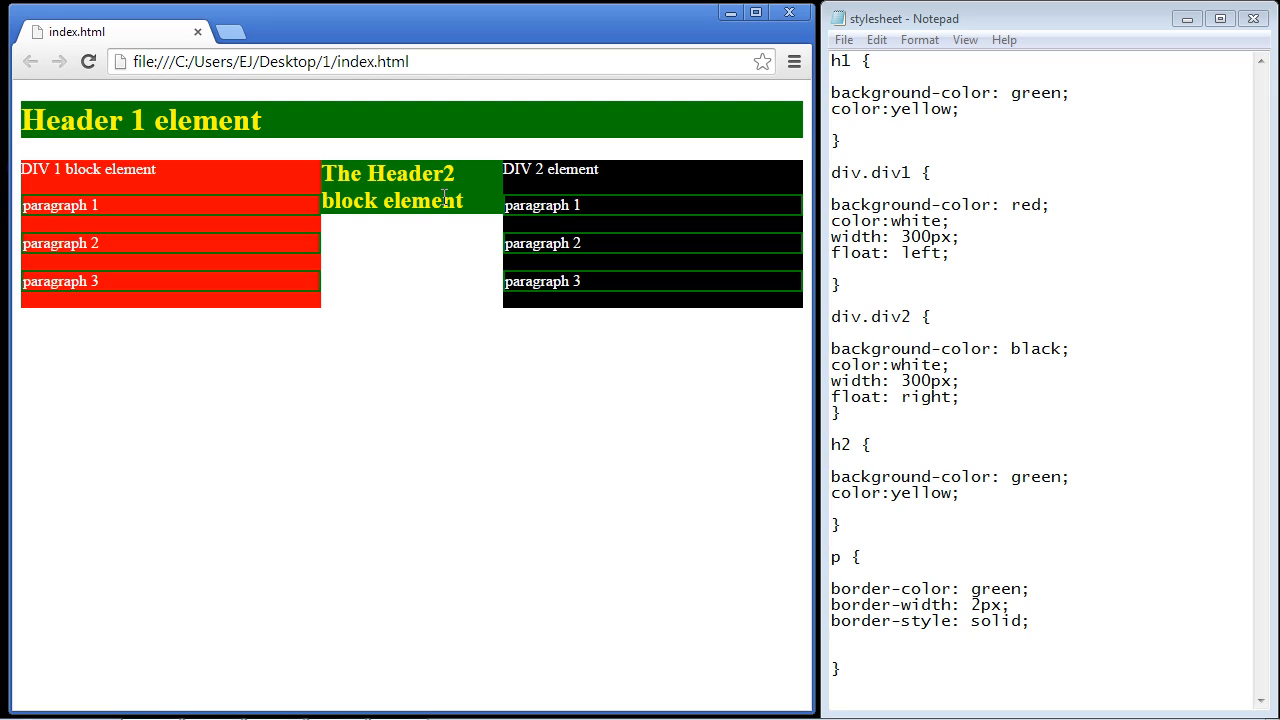
{"action": "mouse_move", "coordinate": [285, 197]}
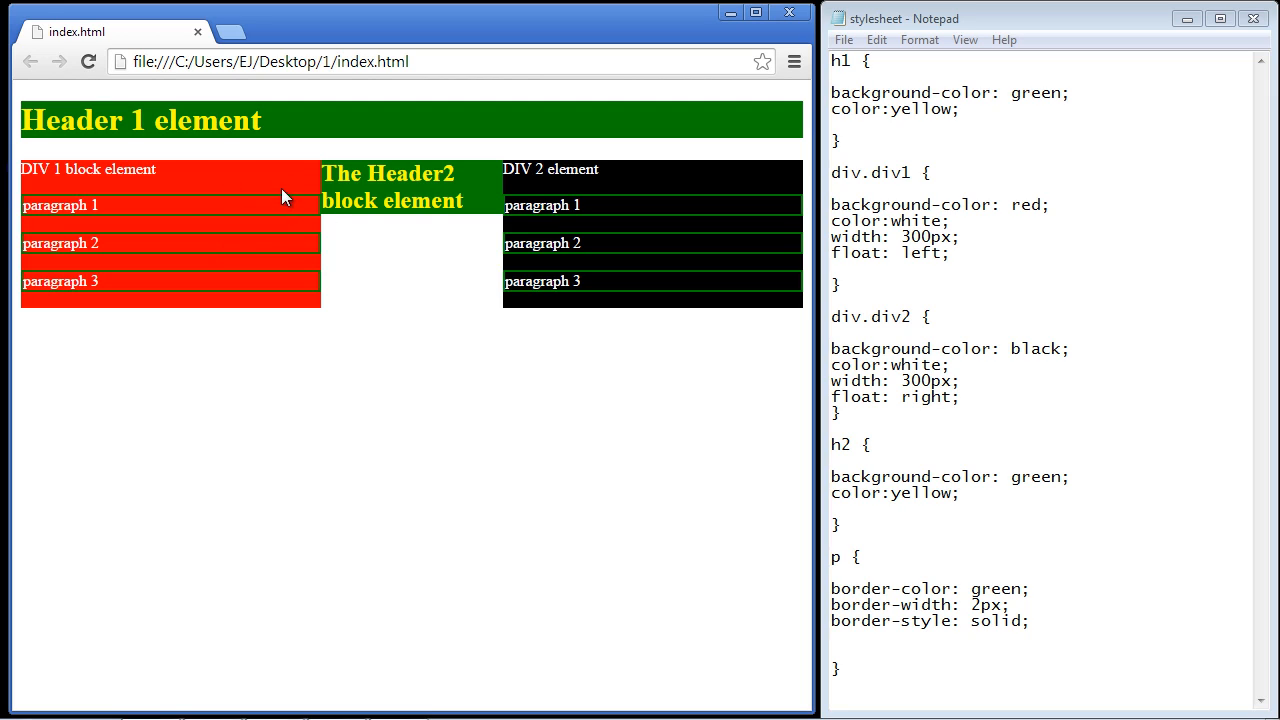
{"action": "mouse_move", "coordinate": [127, 178]}
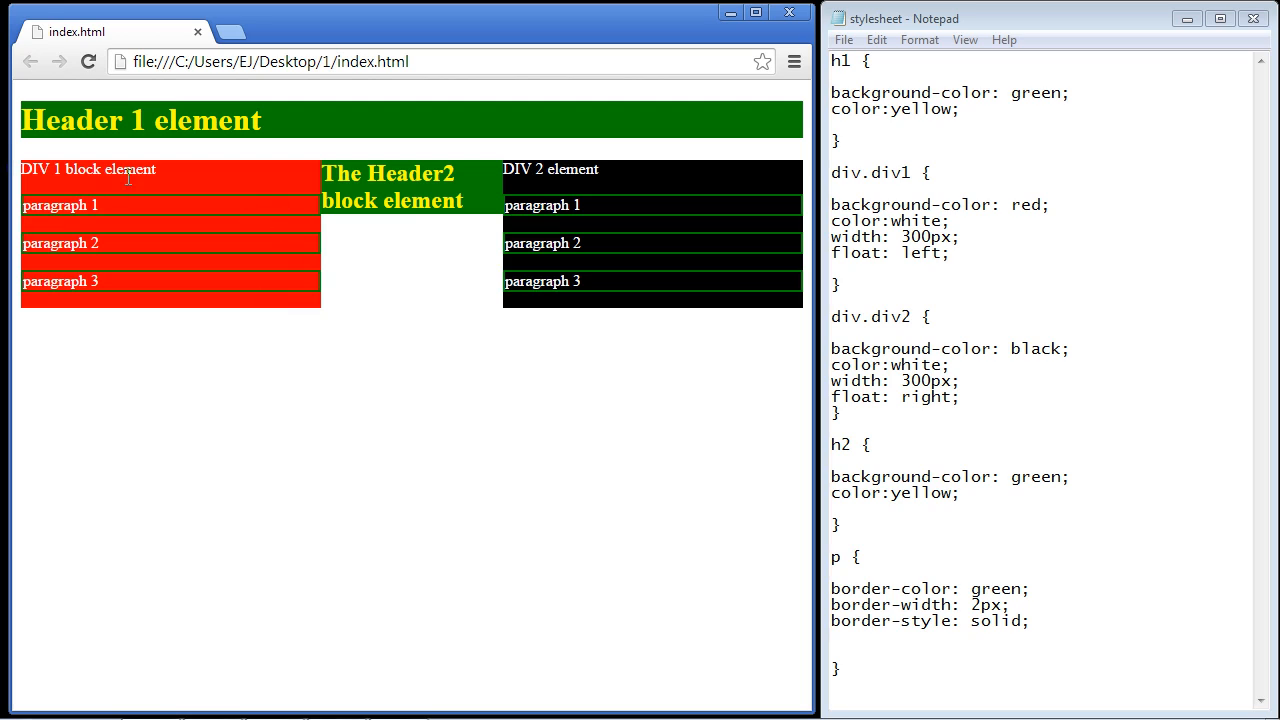
{"action": "mouse_move", "coordinate": [142, 278]}
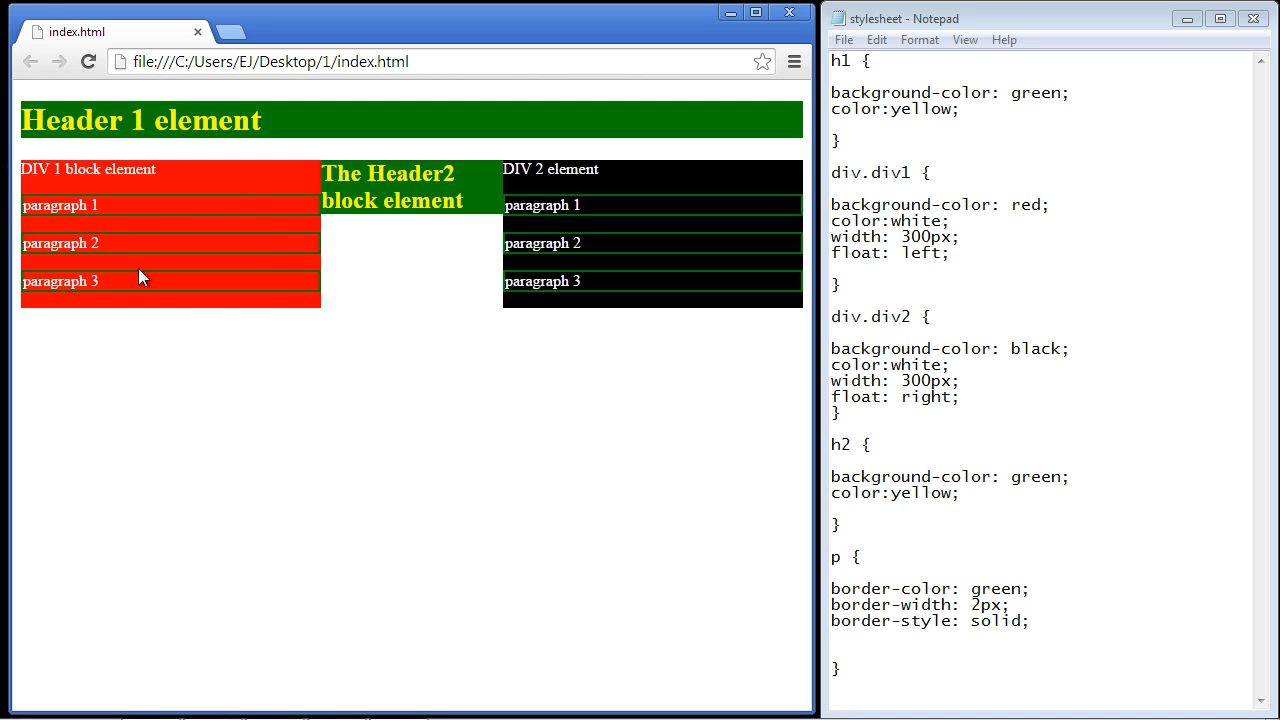
{"action": "mouse_move", "coordinate": [262, 199]}
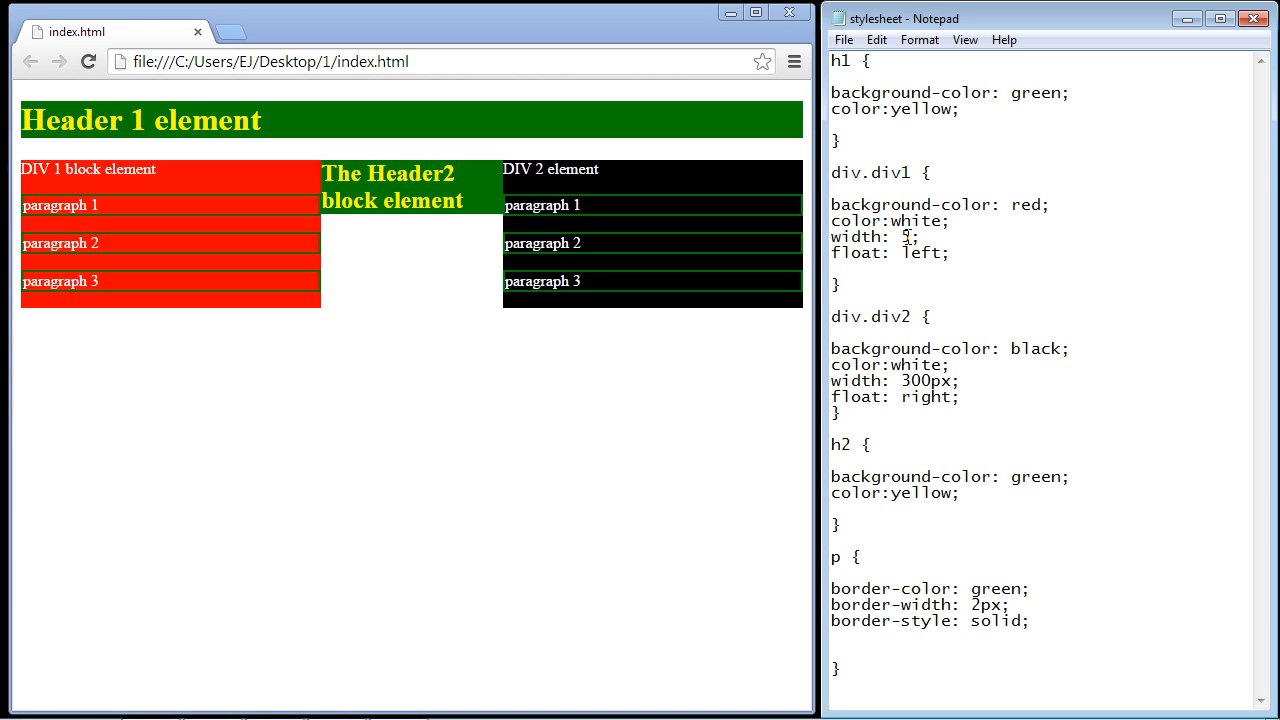
Change the div.div1 and div.div2 widths from 300px to 50% and save the stylesheet.
{"action": "type", "text": "50%"}
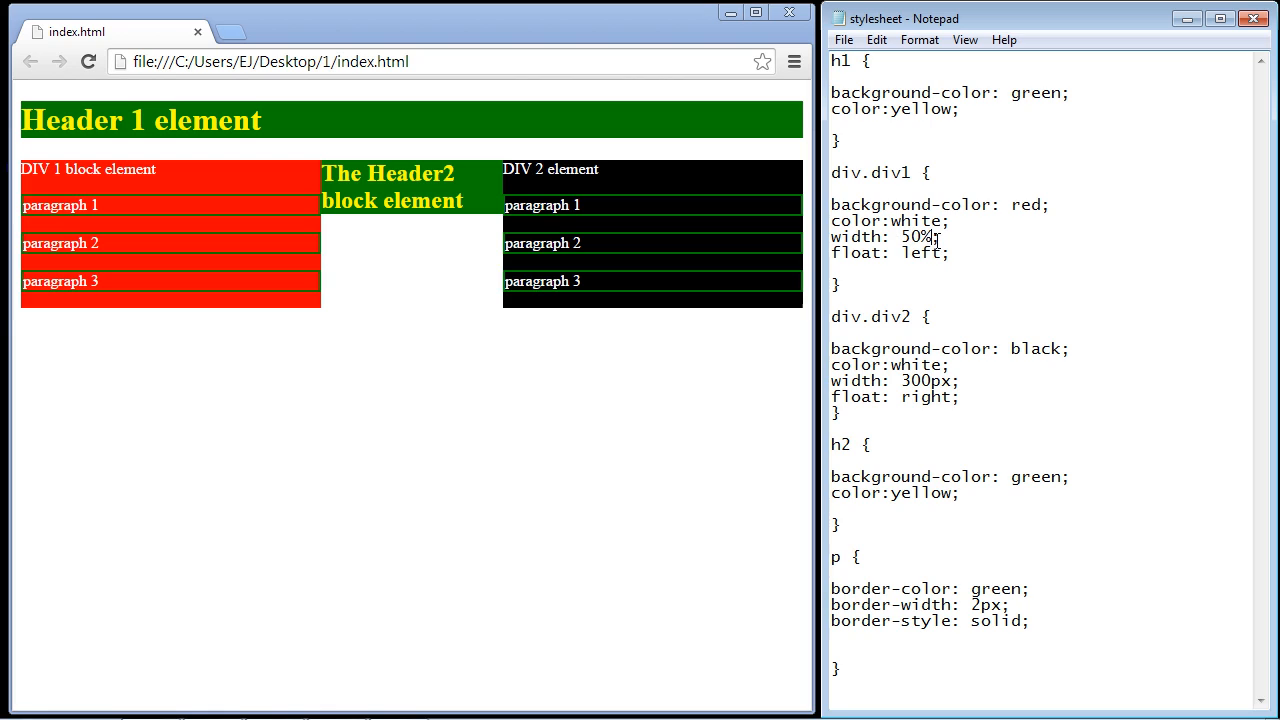
{"action": "double_click", "coordinate": [915, 236]}
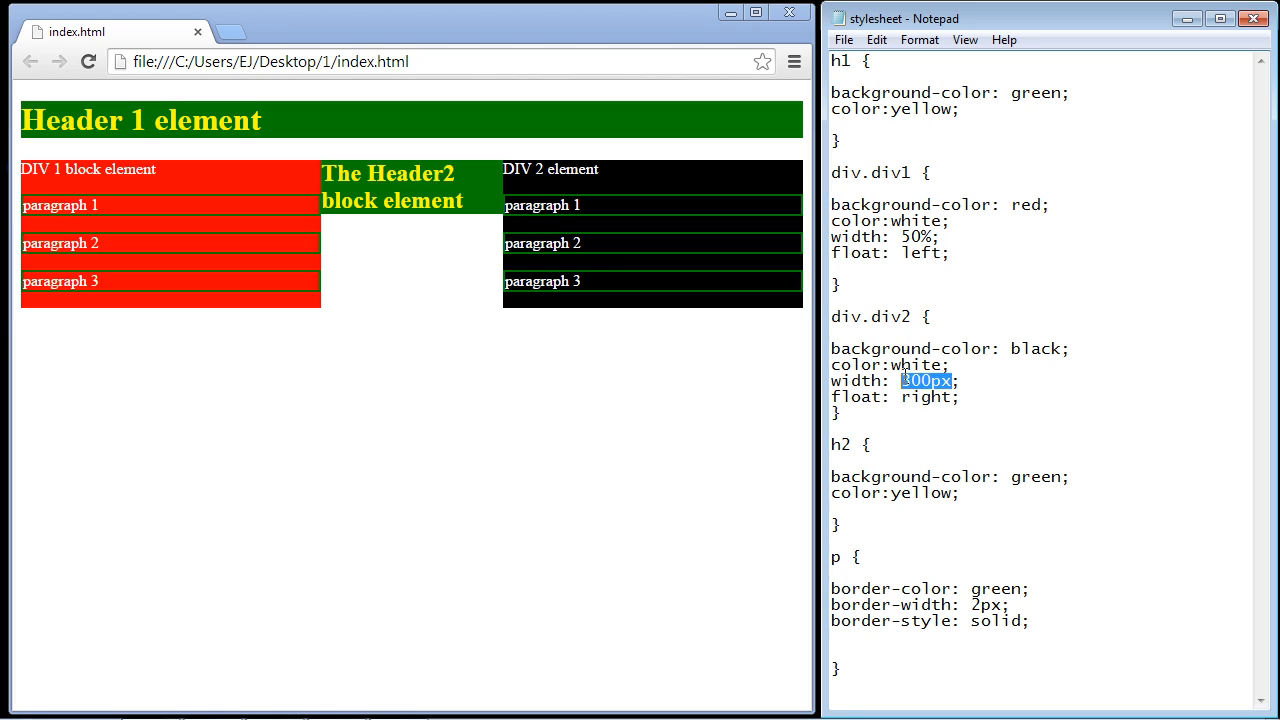
{"action": "left_click", "coordinate": [843, 40]}
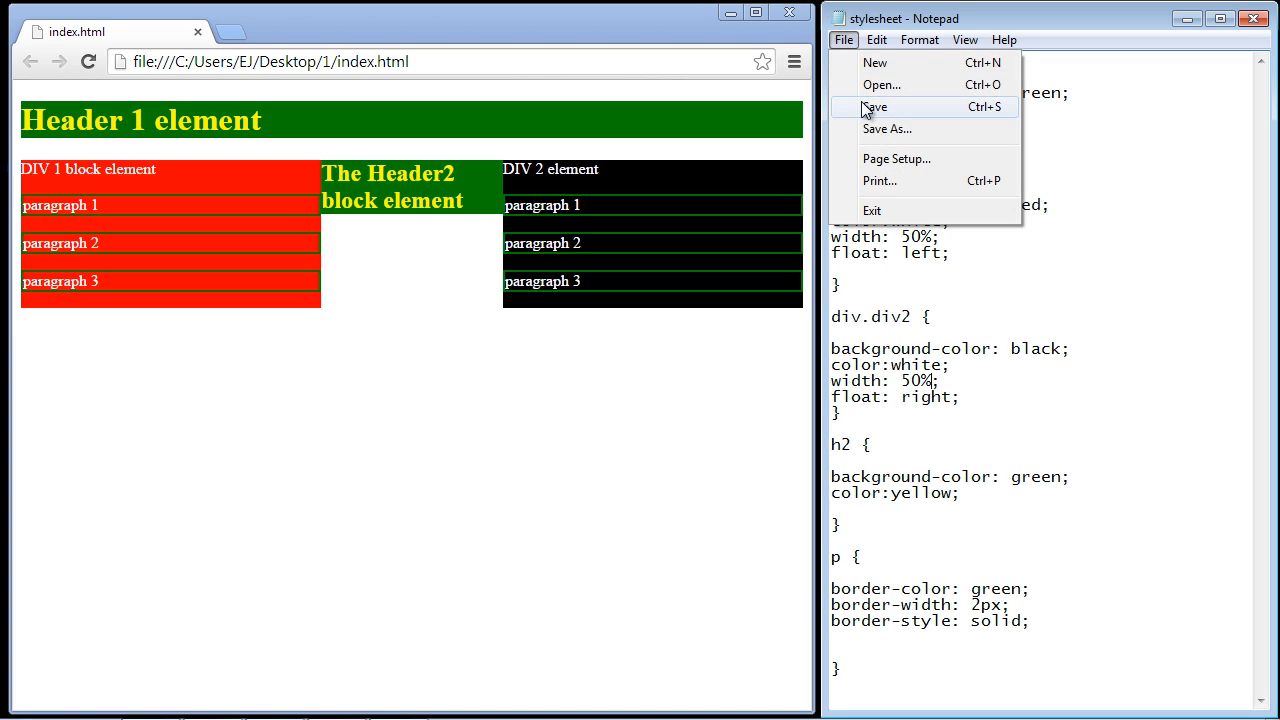
{"action": "left_click", "coordinate": [876, 107]}
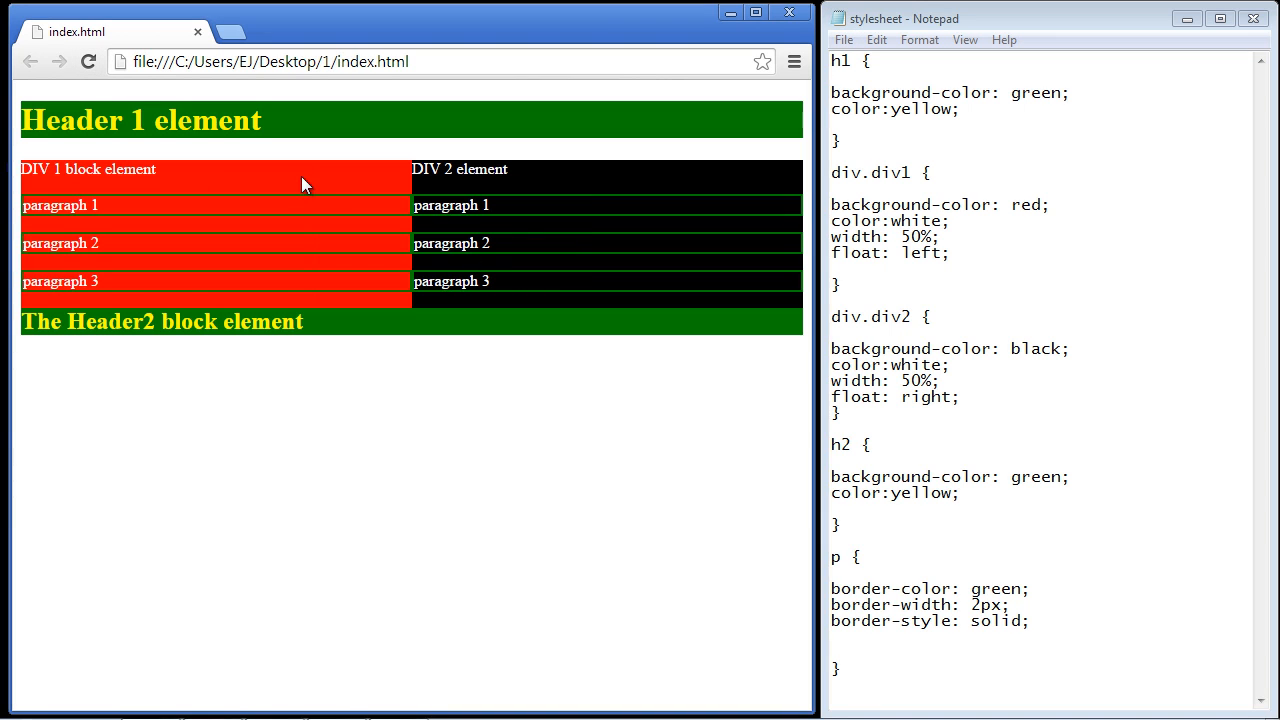
{"action": "mouse_move", "coordinate": [285, 193]}
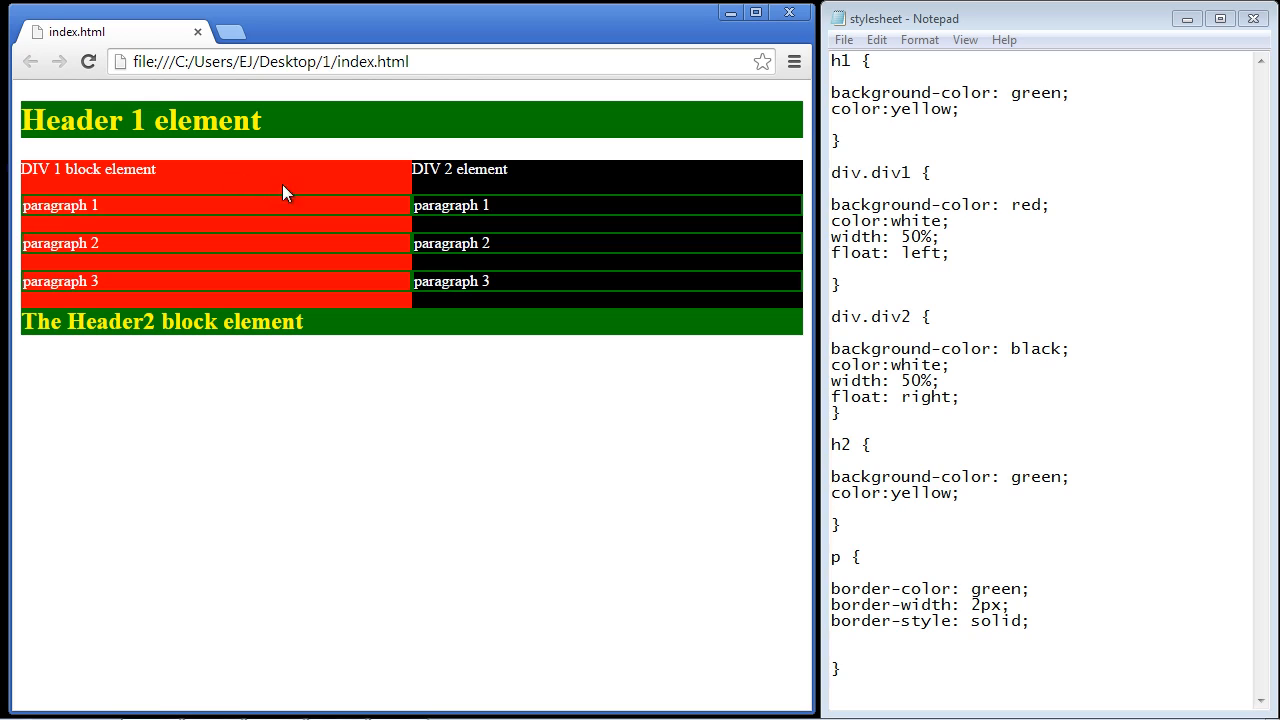
{"action": "mouse_move", "coordinate": [400, 210]}
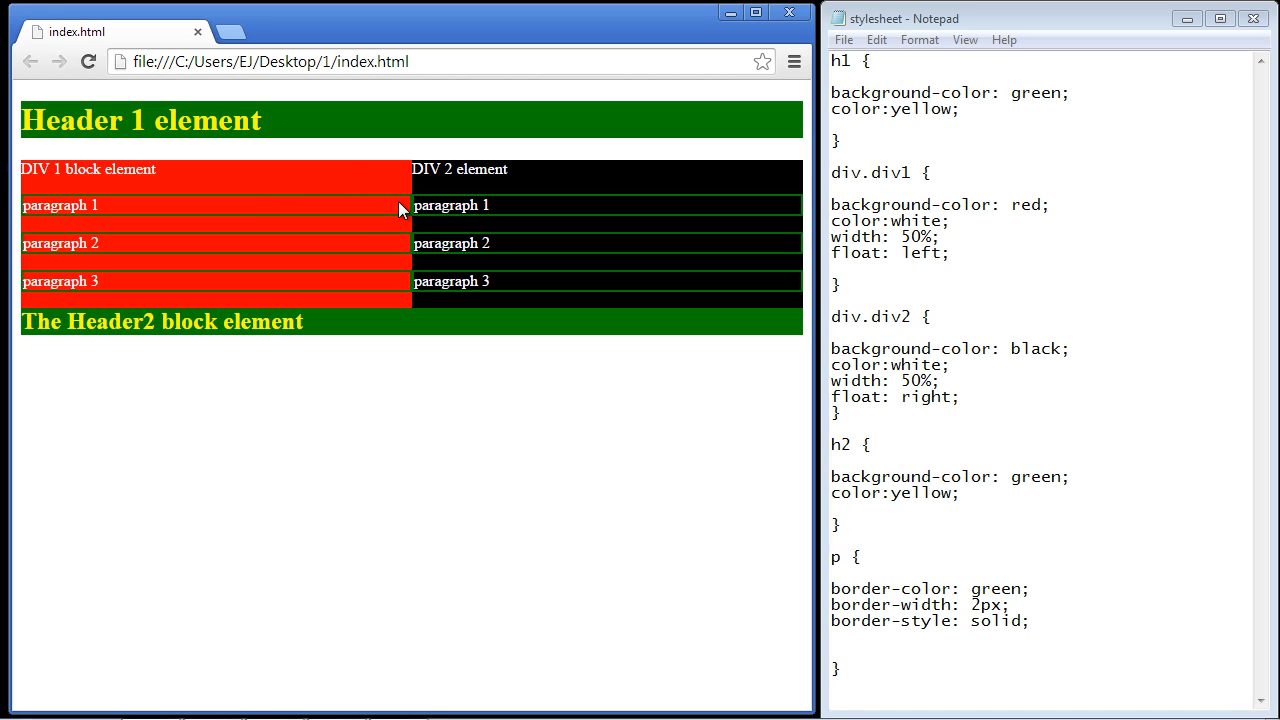
{"action": "mouse_move", "coordinate": [518, 183]}
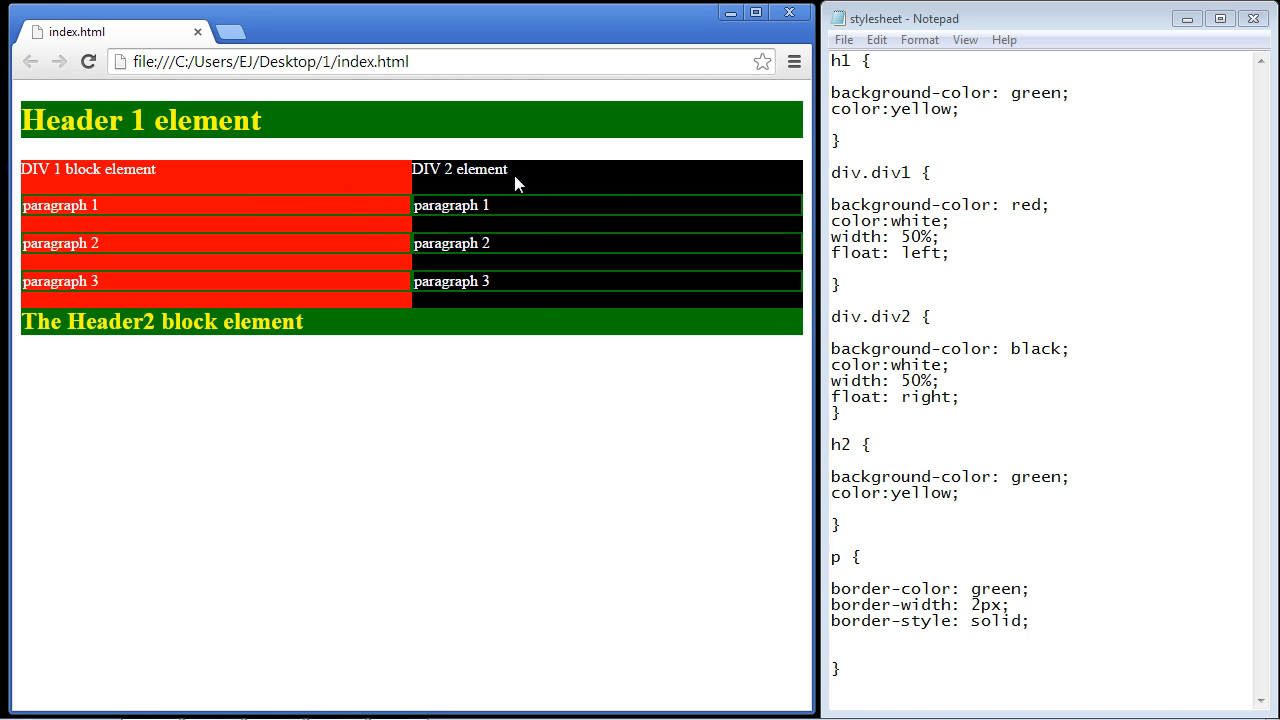
{"action": "mouse_move", "coordinate": [258, 344]}
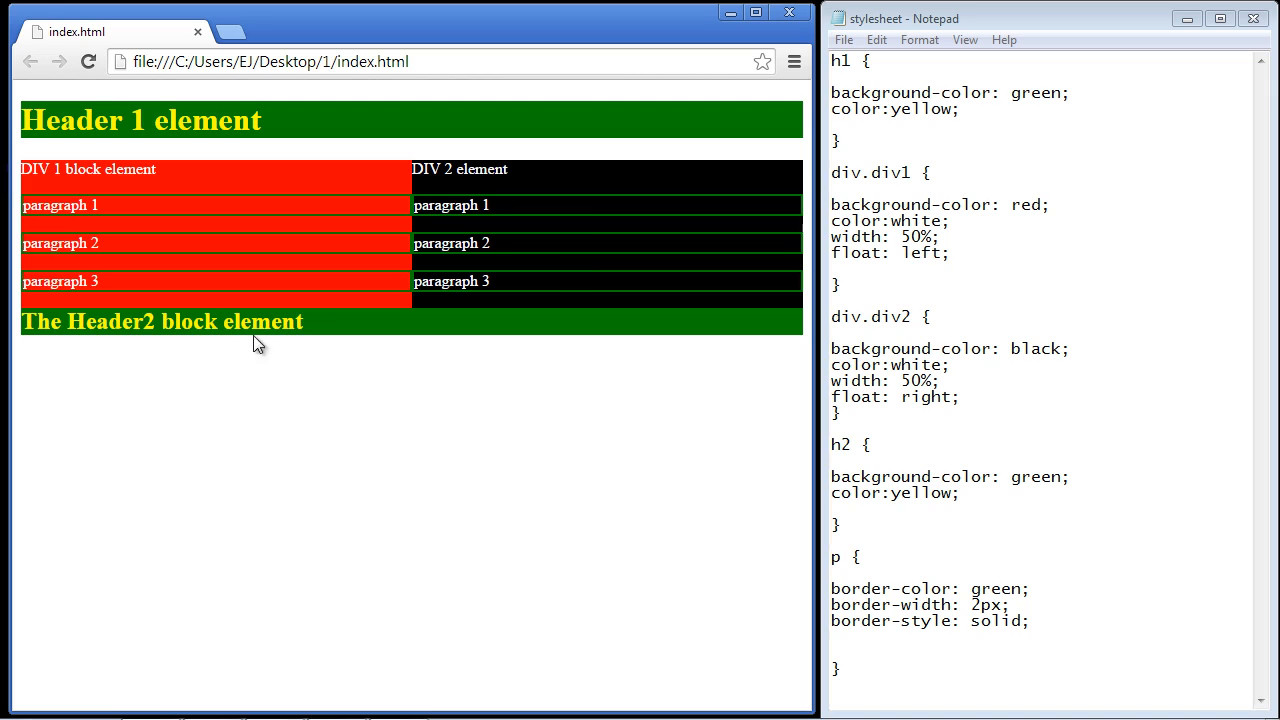
{"action": "mouse_move", "coordinate": [348, 326]}
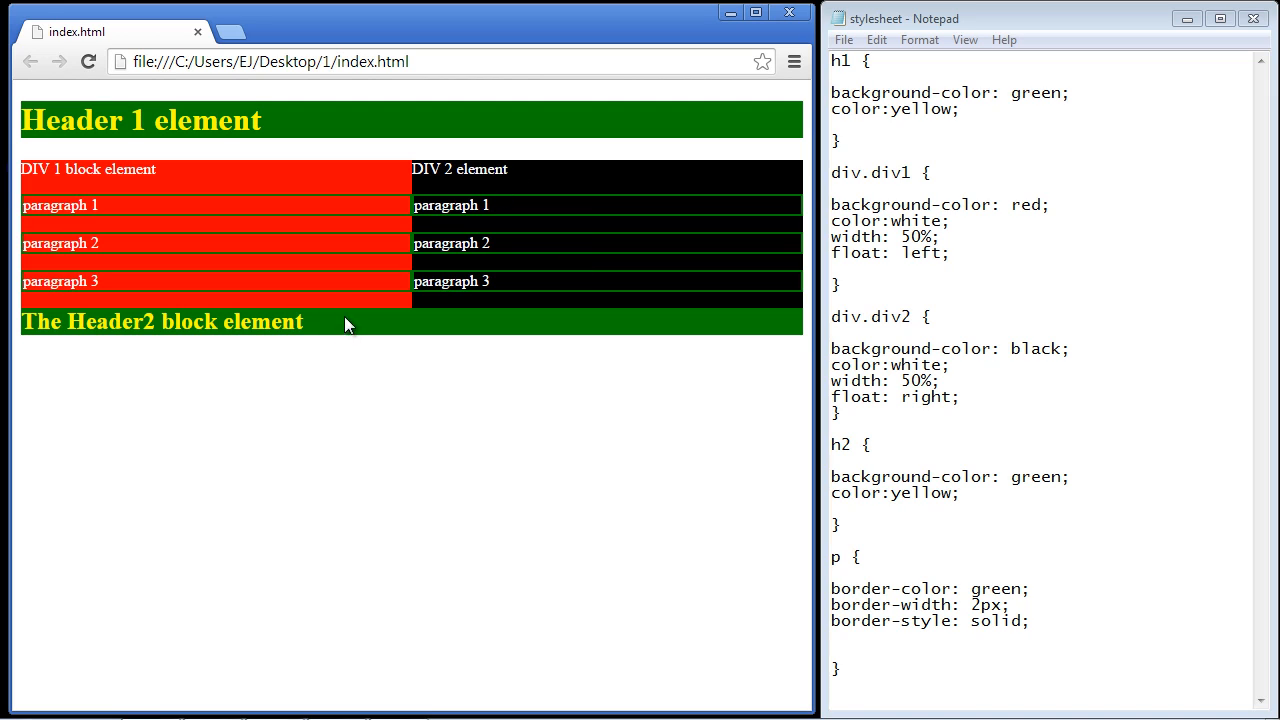
{"action": "mouse_move", "coordinate": [379, 310]}
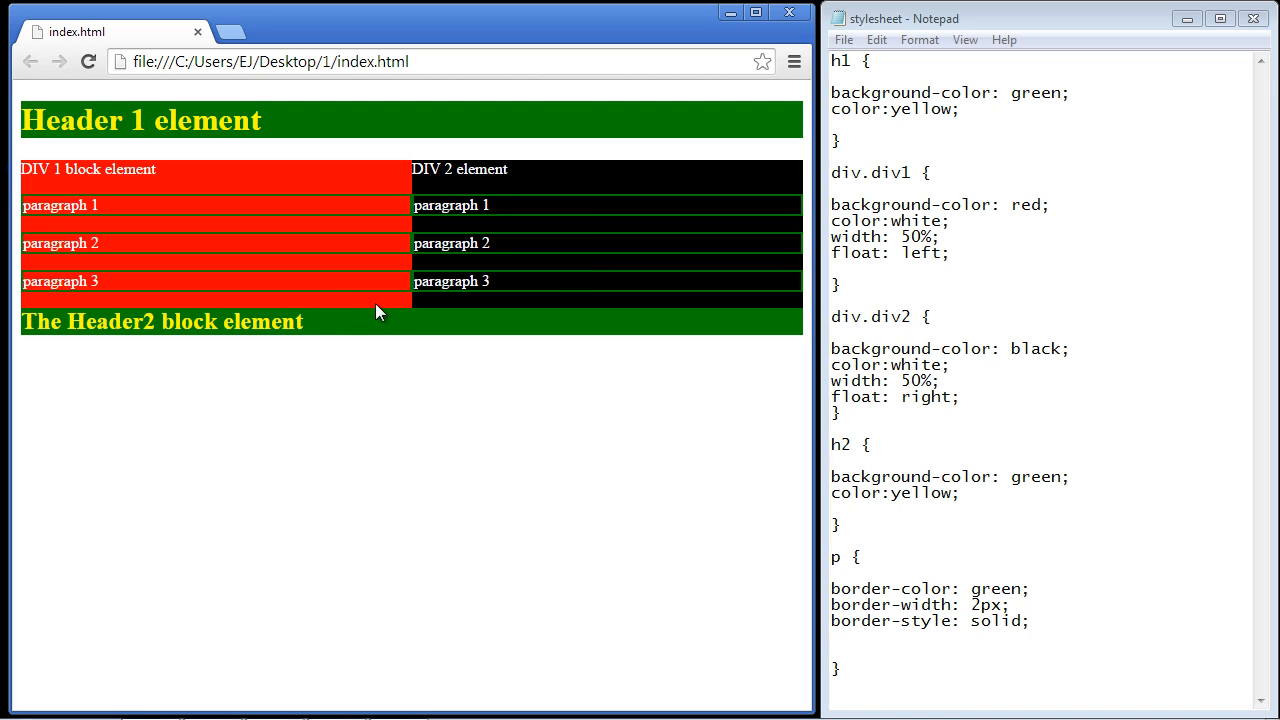
{"action": "mouse_move", "coordinate": [335, 252]}
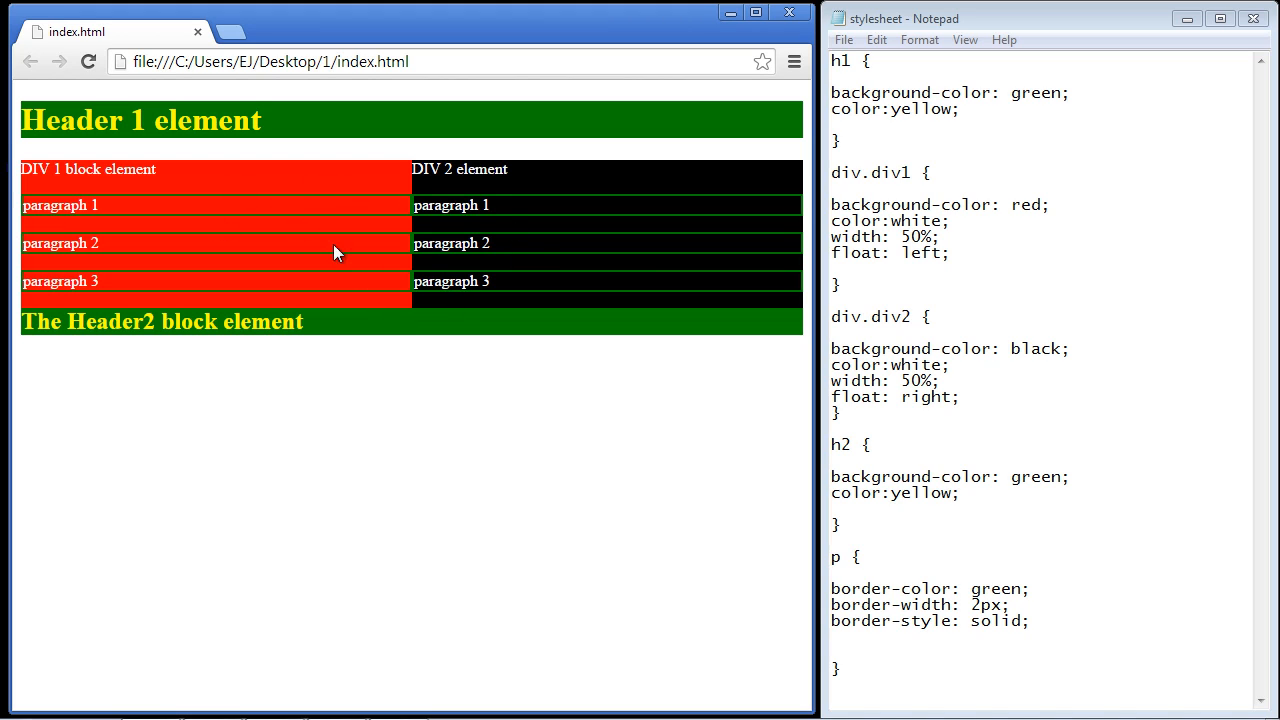
{"action": "mouse_move", "coordinate": [268, 220]}
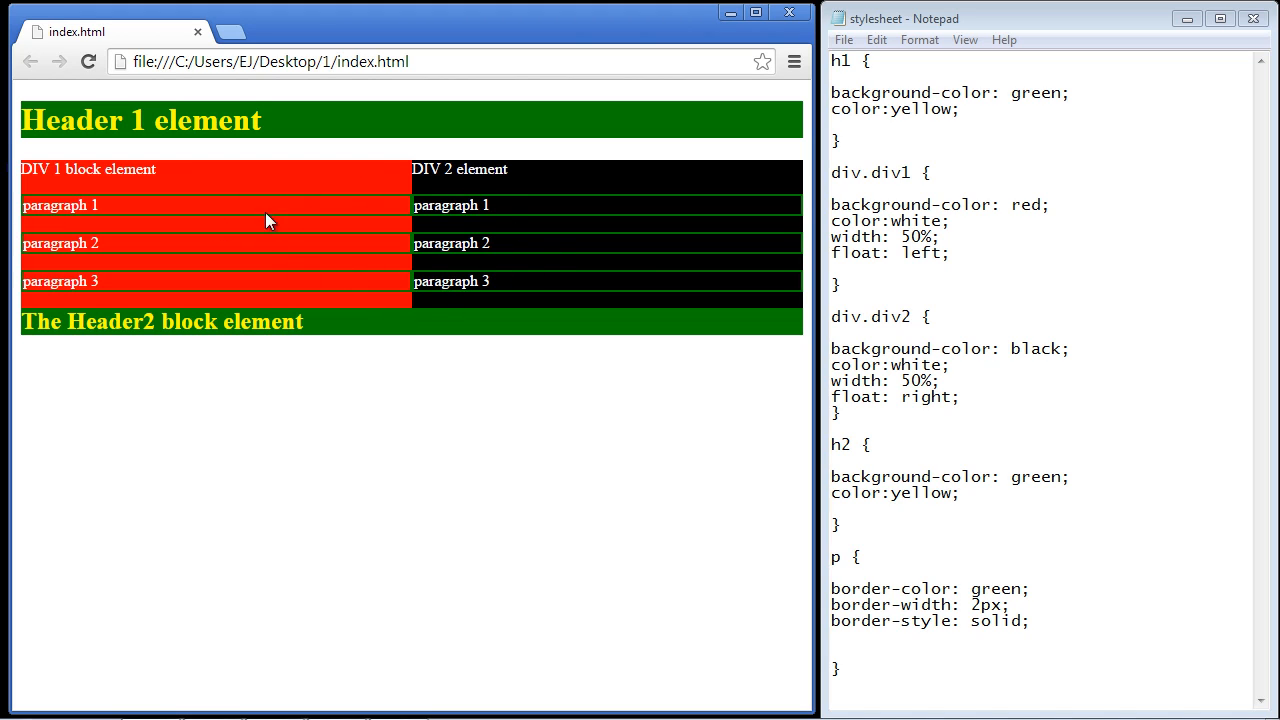
{"action": "mouse_move", "coordinate": [378, 316]}
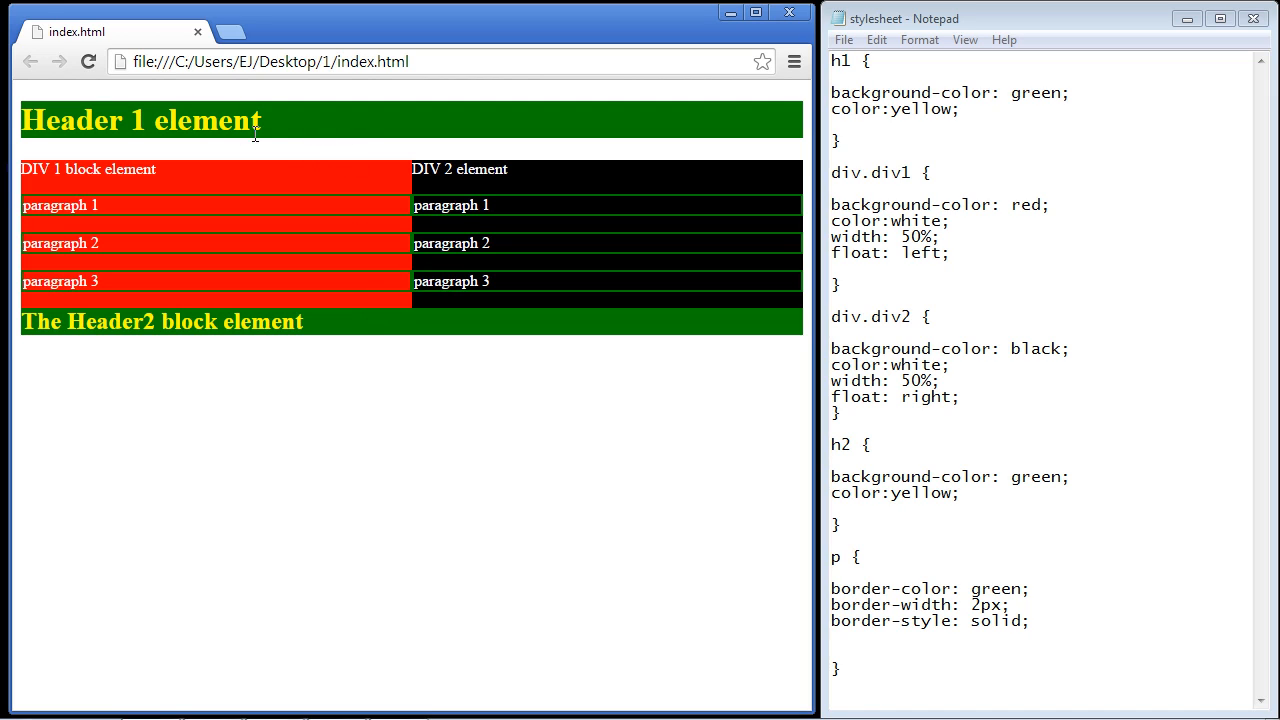
{"action": "mouse_move", "coordinate": [303, 280]}
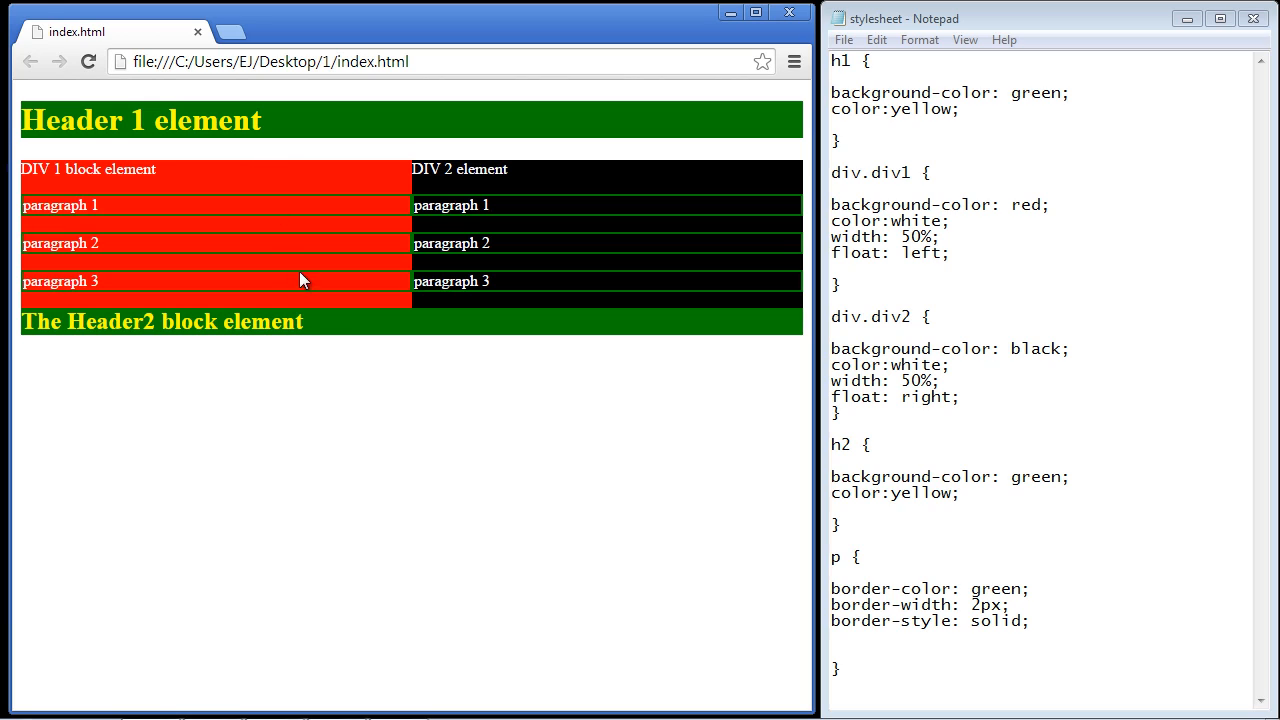
{"action": "mouse_move", "coordinate": [528, 227]}
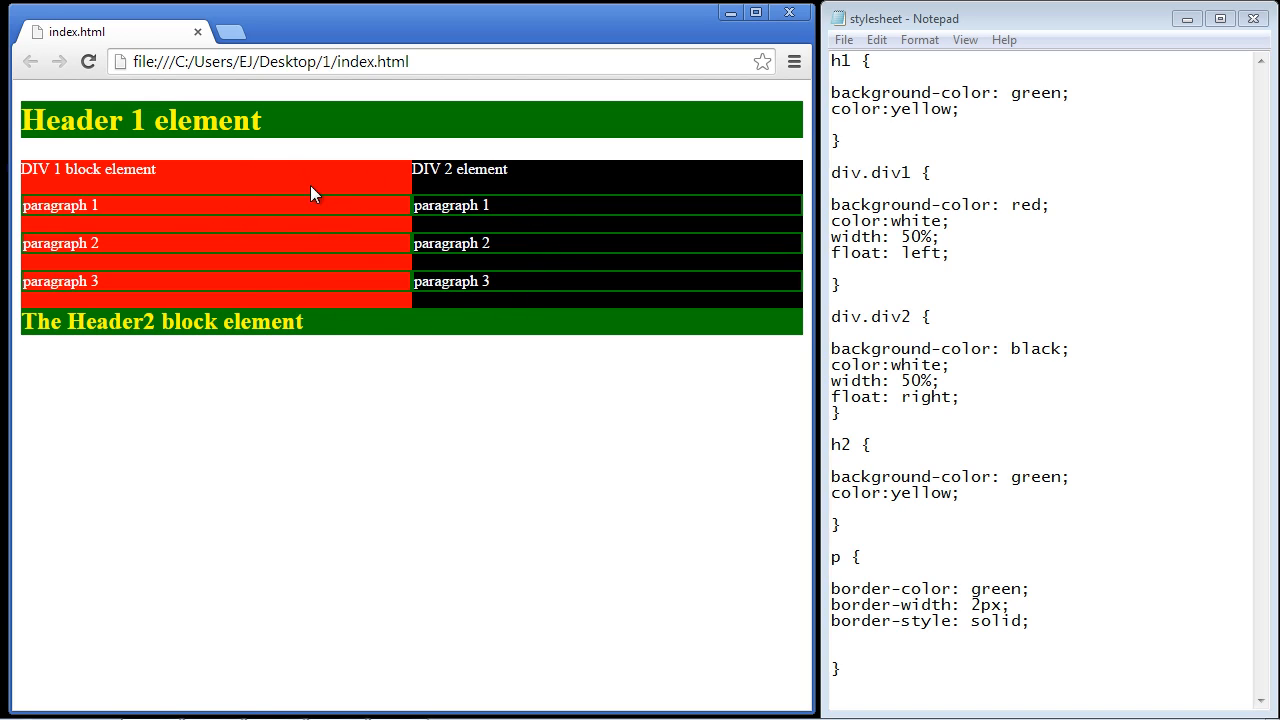
{"action": "mouse_move", "coordinate": [442, 357]}
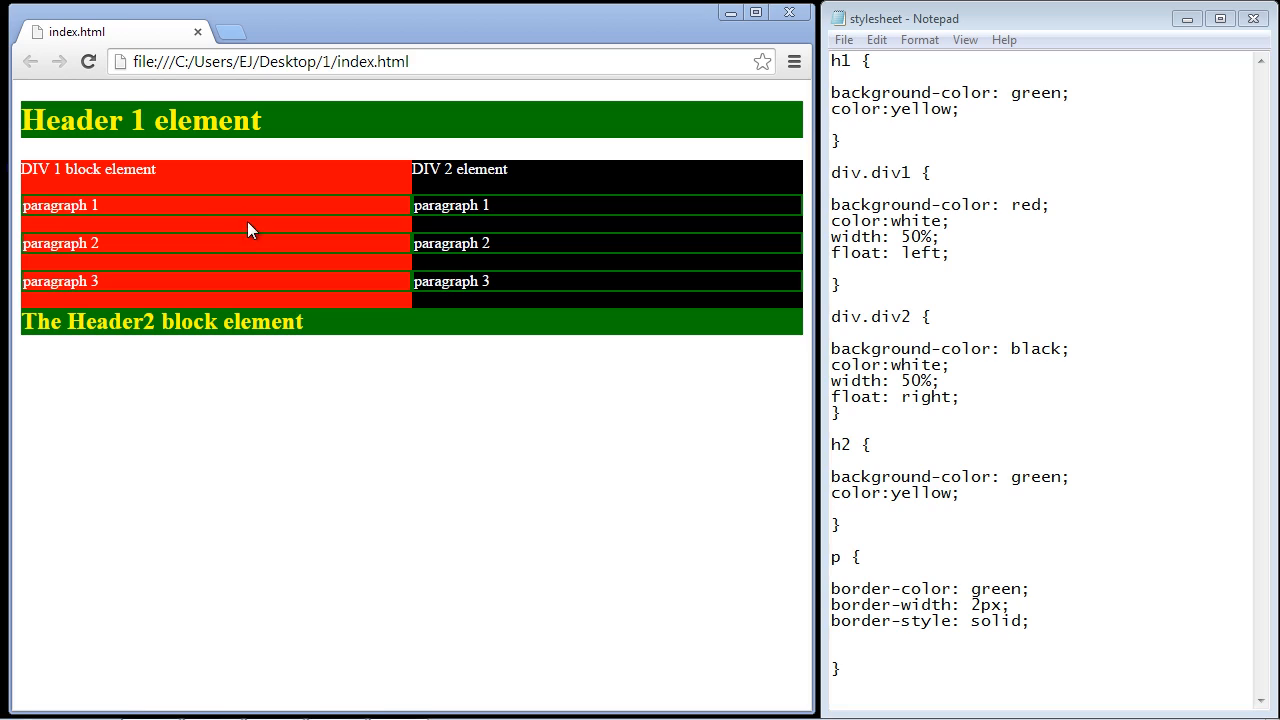
{"action": "mouse_move", "coordinate": [240, 195]}
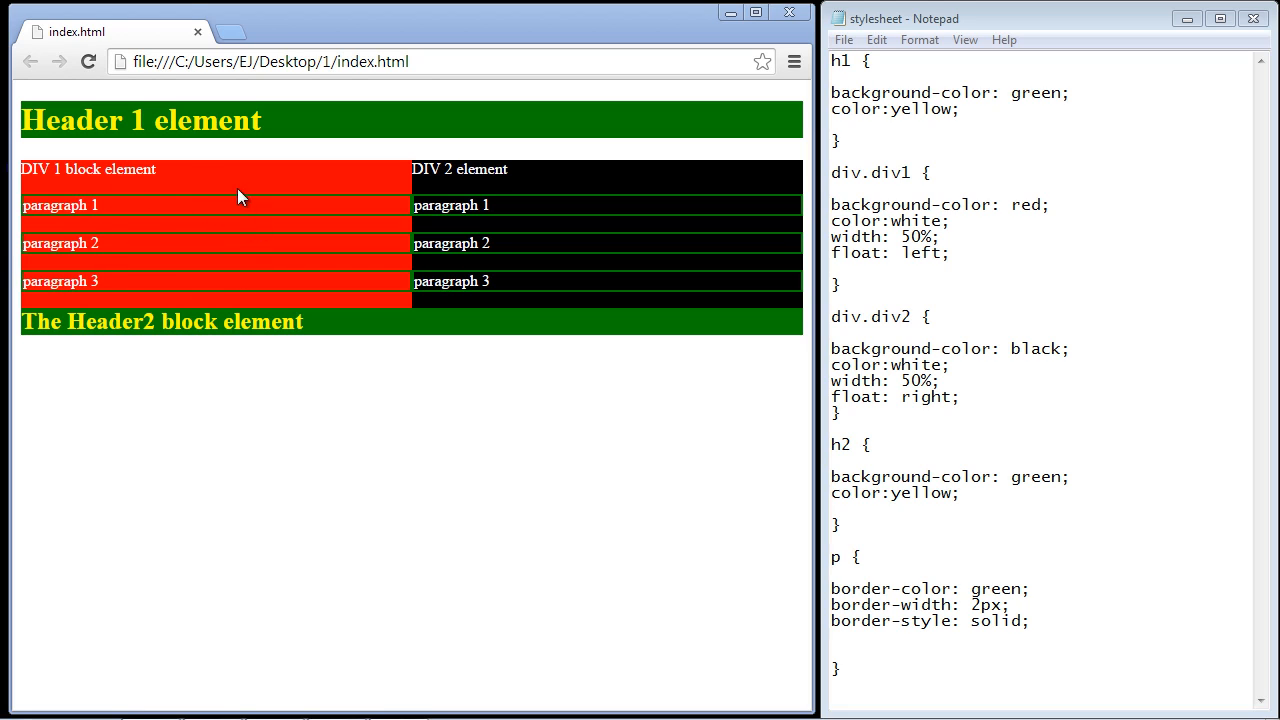
{"action": "mouse_move", "coordinate": [295, 217]}
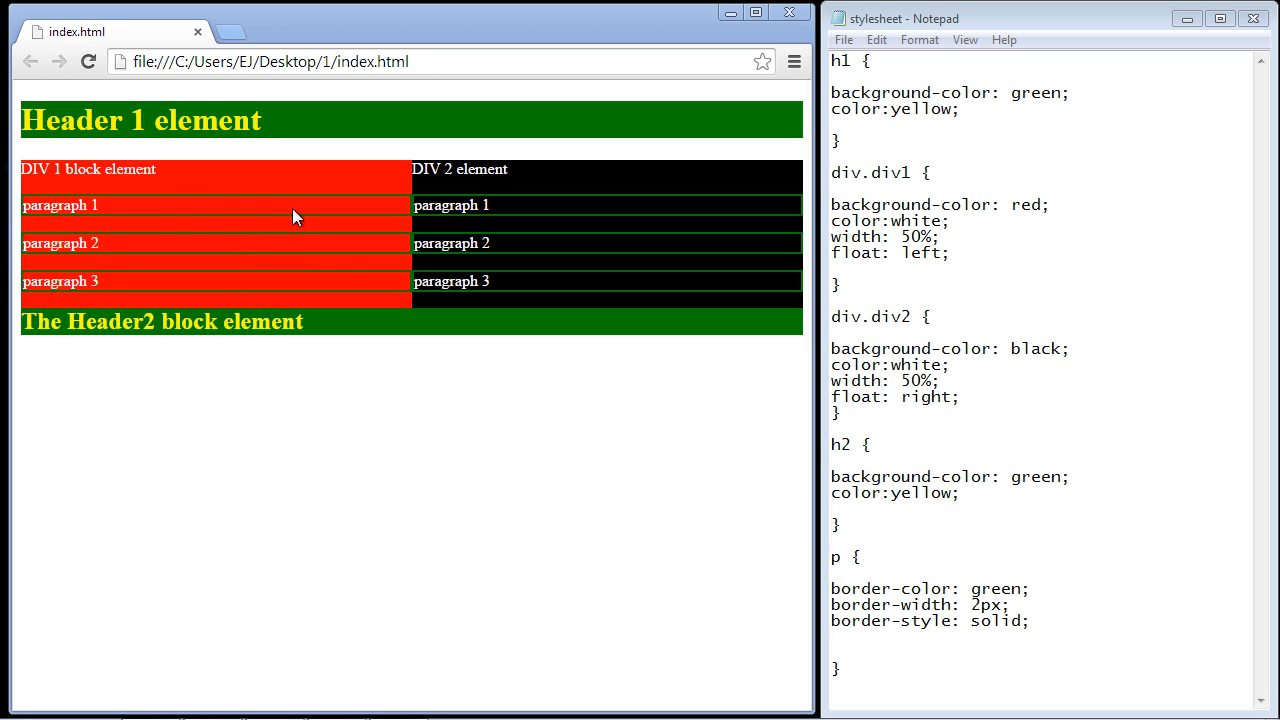
{"action": "mouse_move", "coordinate": [210, 215]}
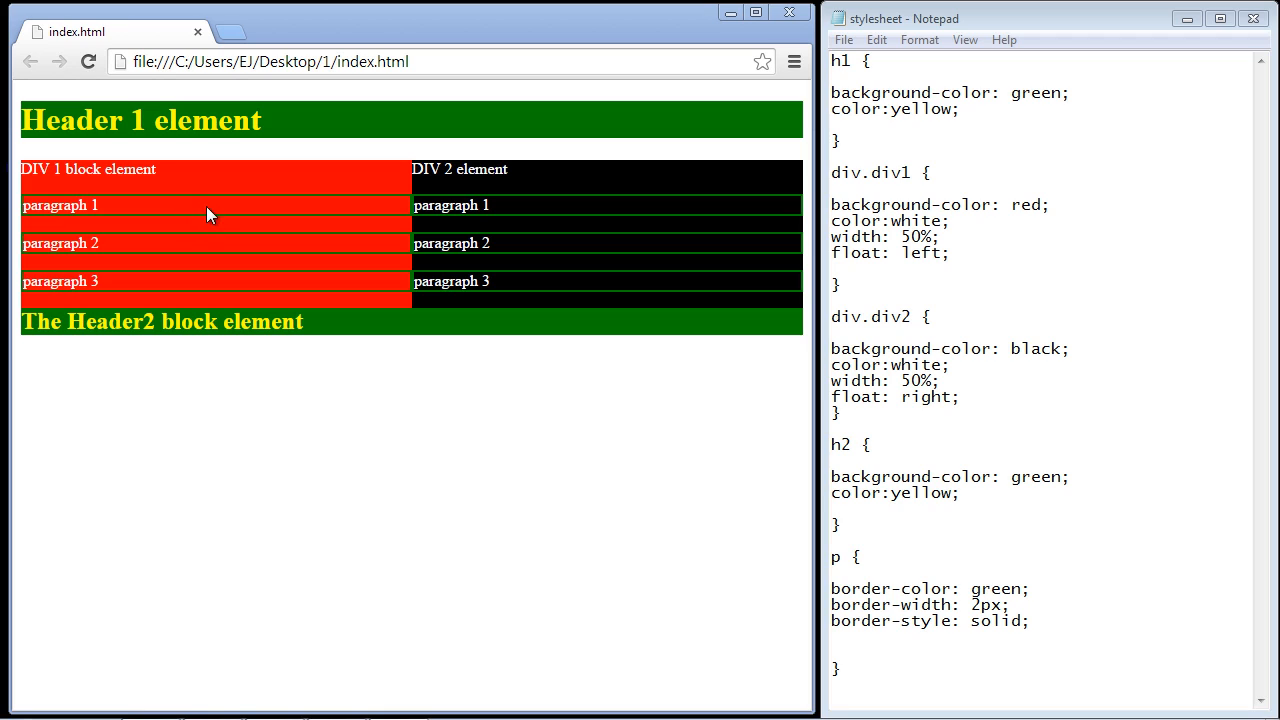
{"action": "mouse_move", "coordinate": [429, 205]}
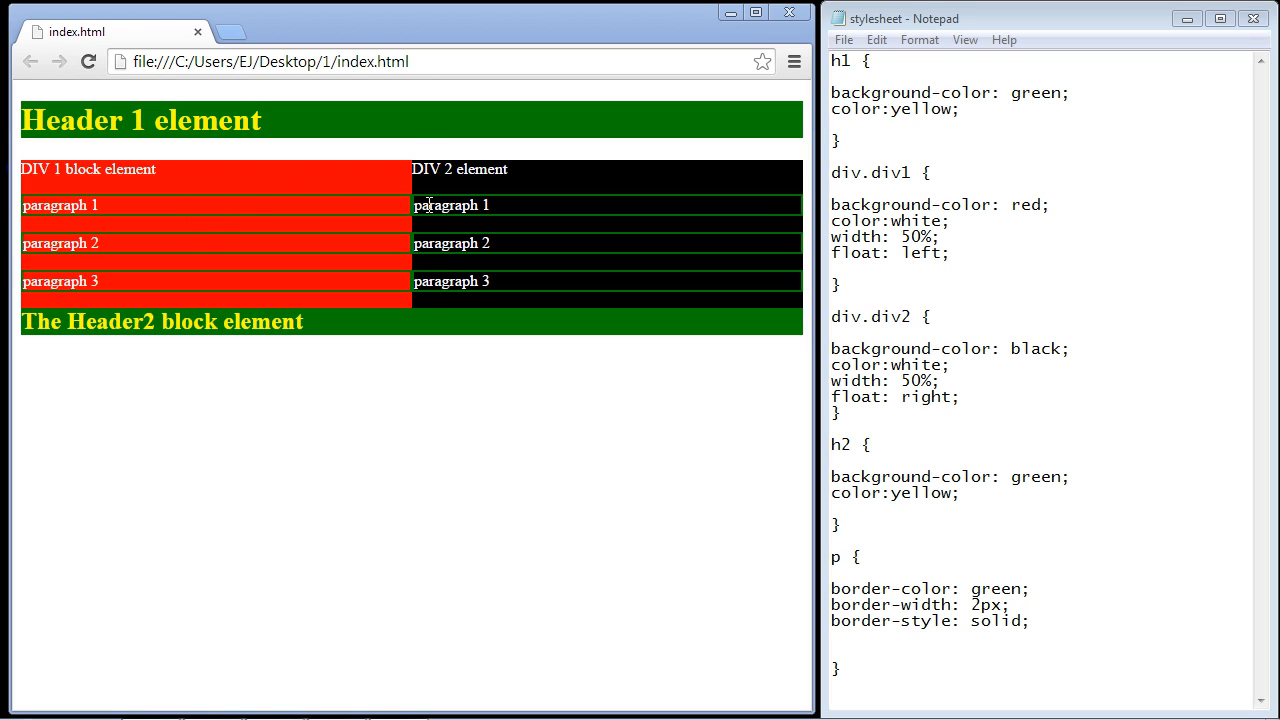
{"action": "mouse_move", "coordinate": [363, 235]}
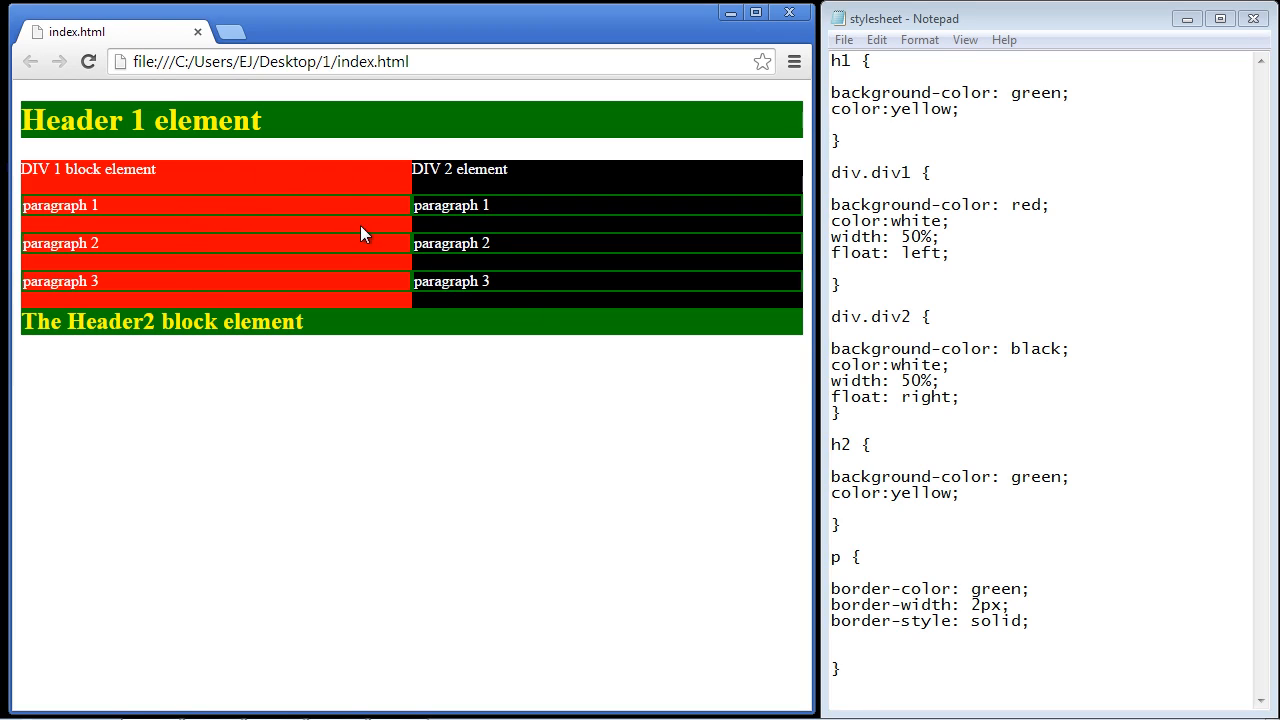
{"action": "mouse_move", "coordinate": [287, 178]}
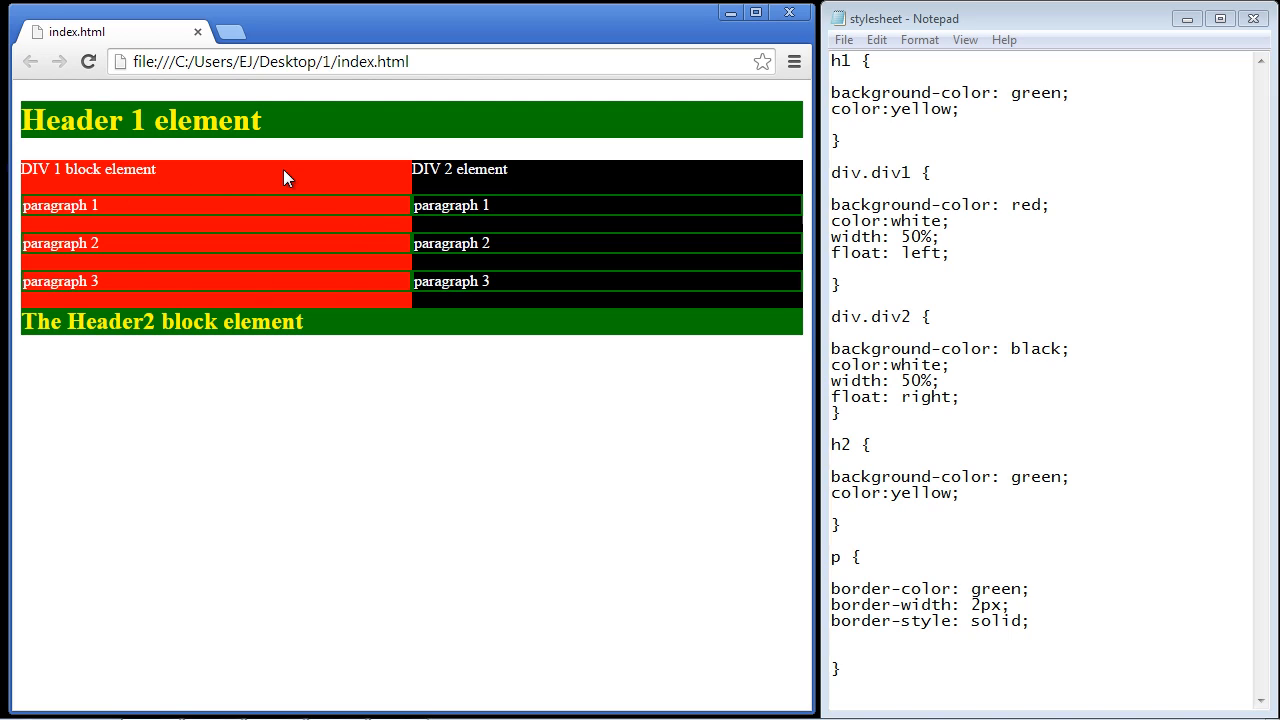
{"action": "mouse_move", "coordinate": [360, 243]}
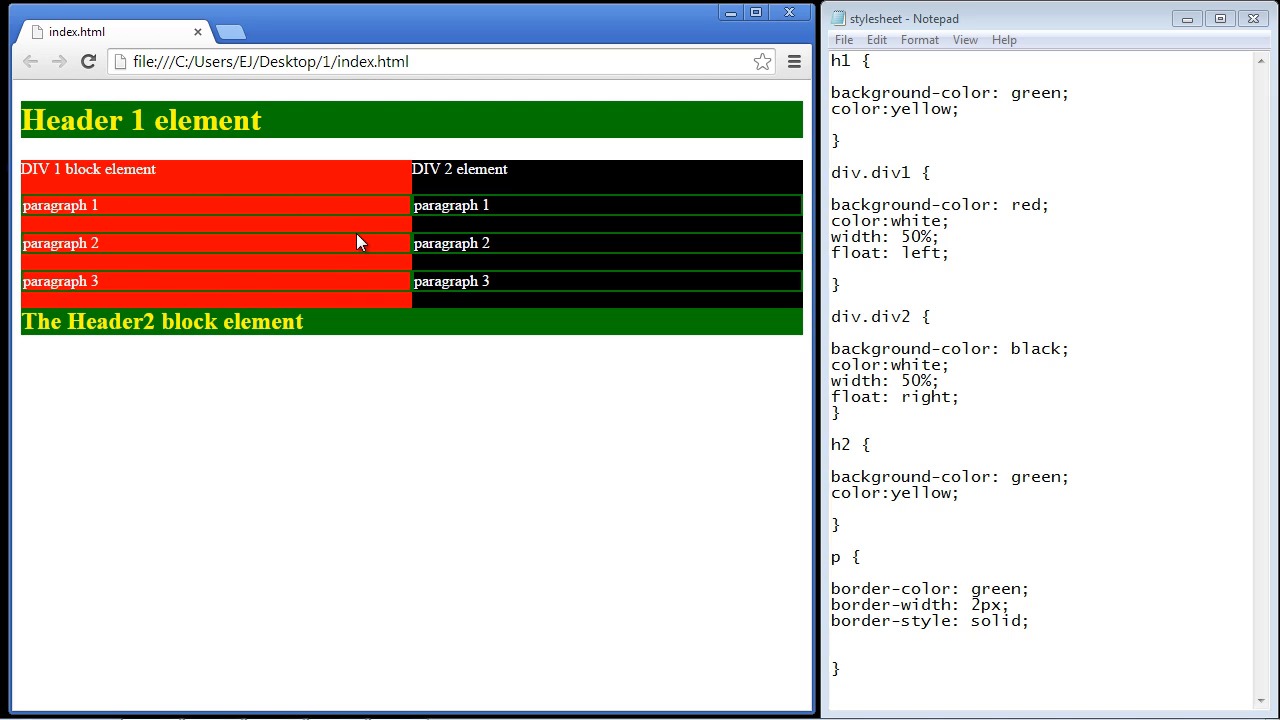